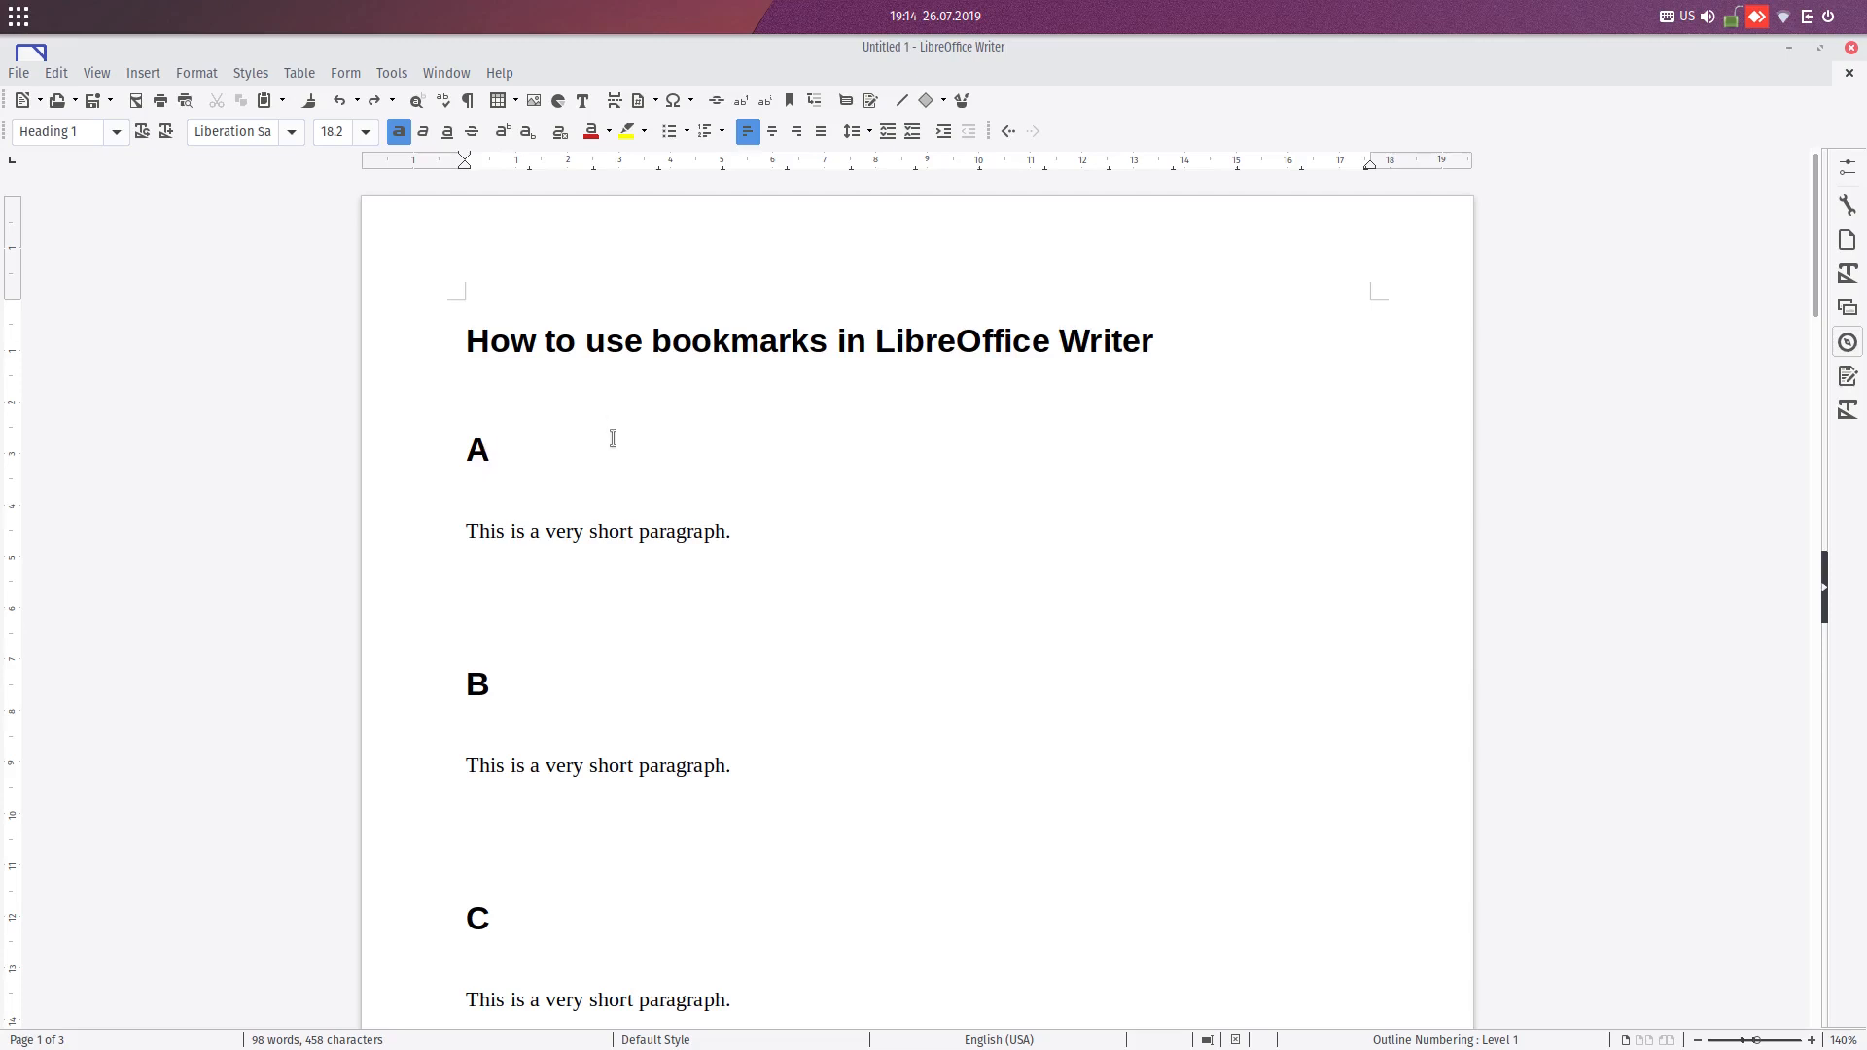
# - Put the cursor at the end of heading A, then open and cancel the Bookmark dialog
pyautogui.click(488, 450)
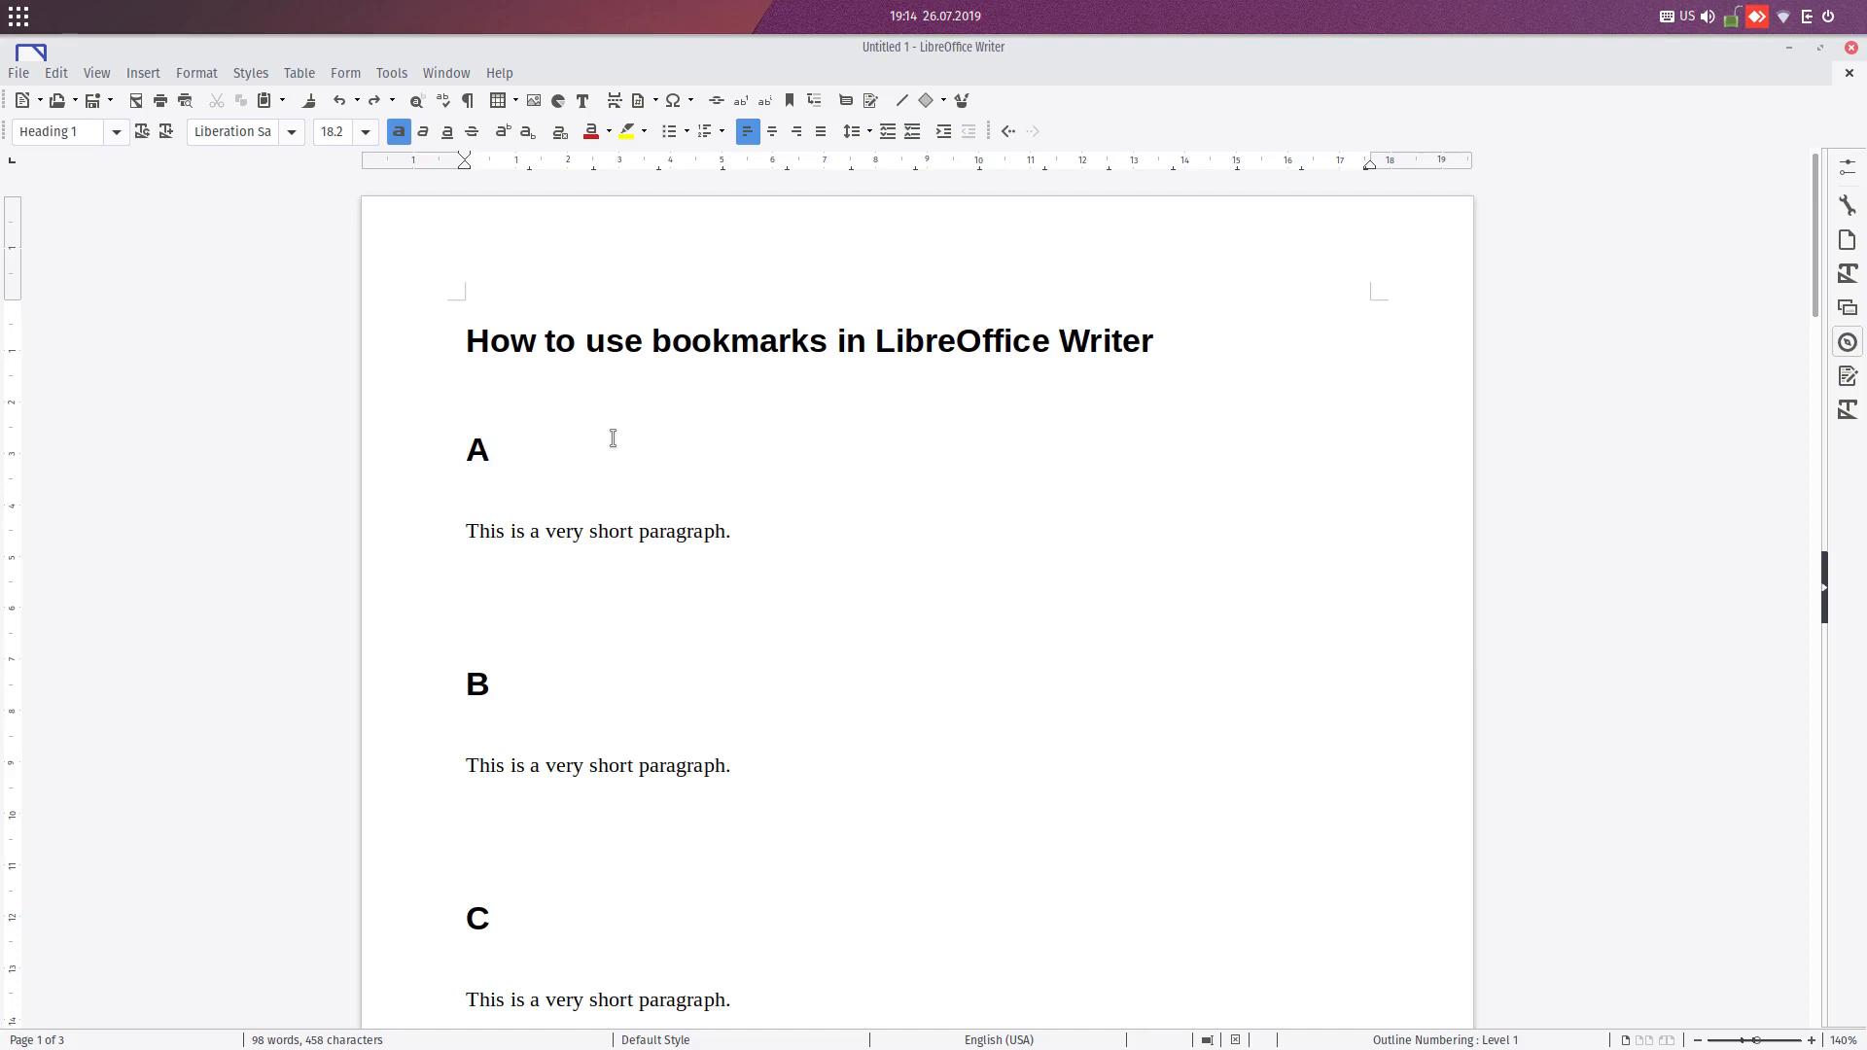
pyautogui.click(488, 450)
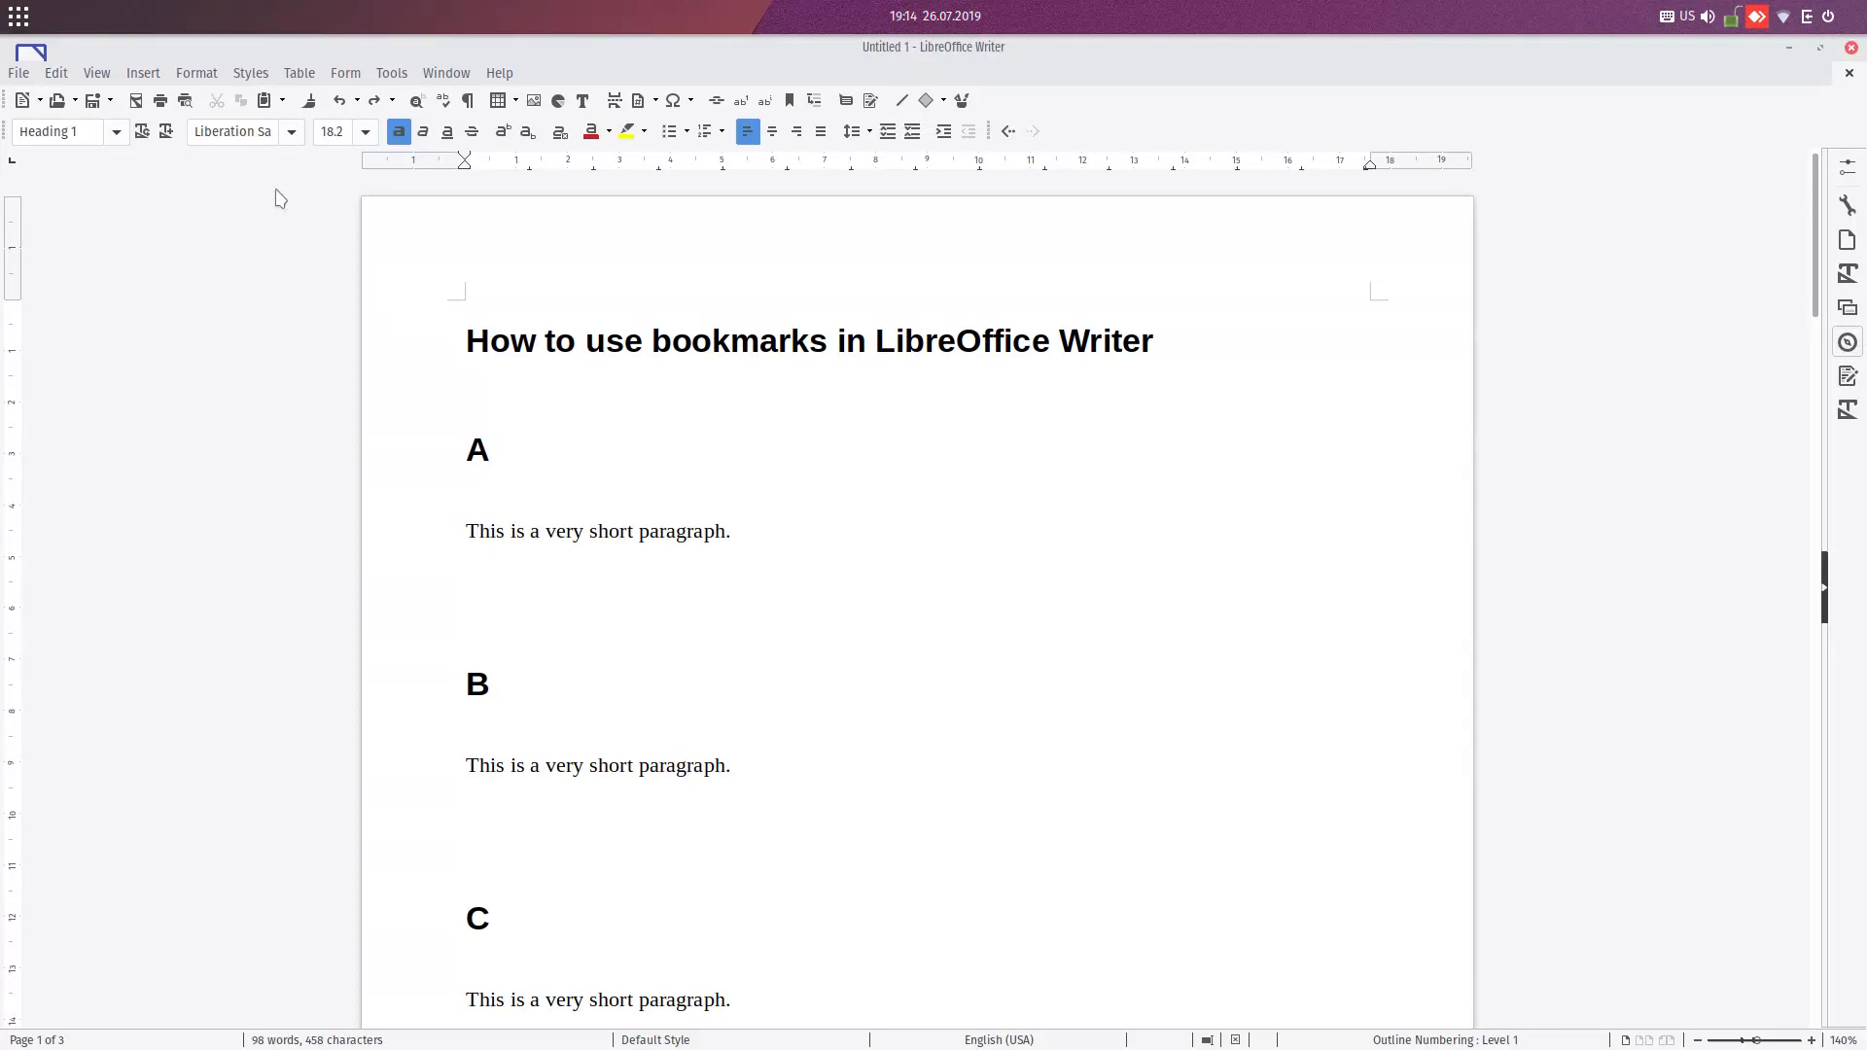
pyautogui.click(488, 450)
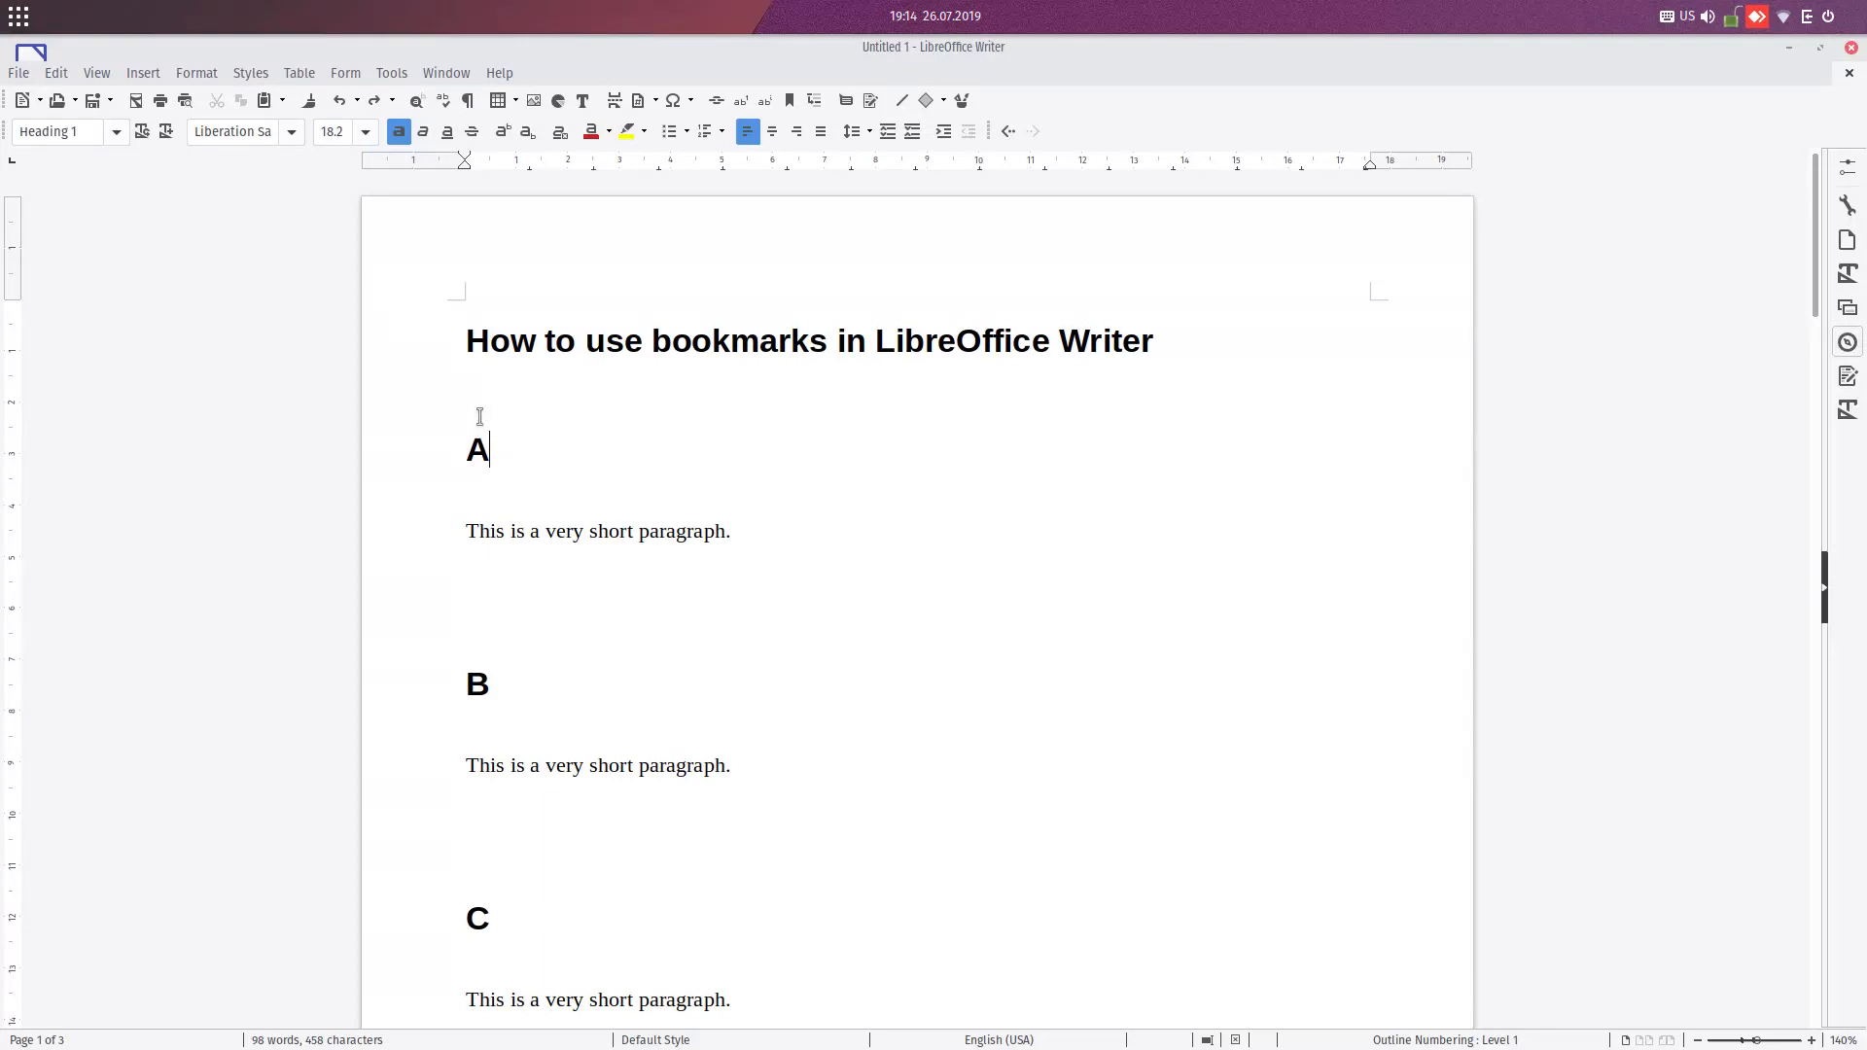
pyautogui.moveTo(762, 91)
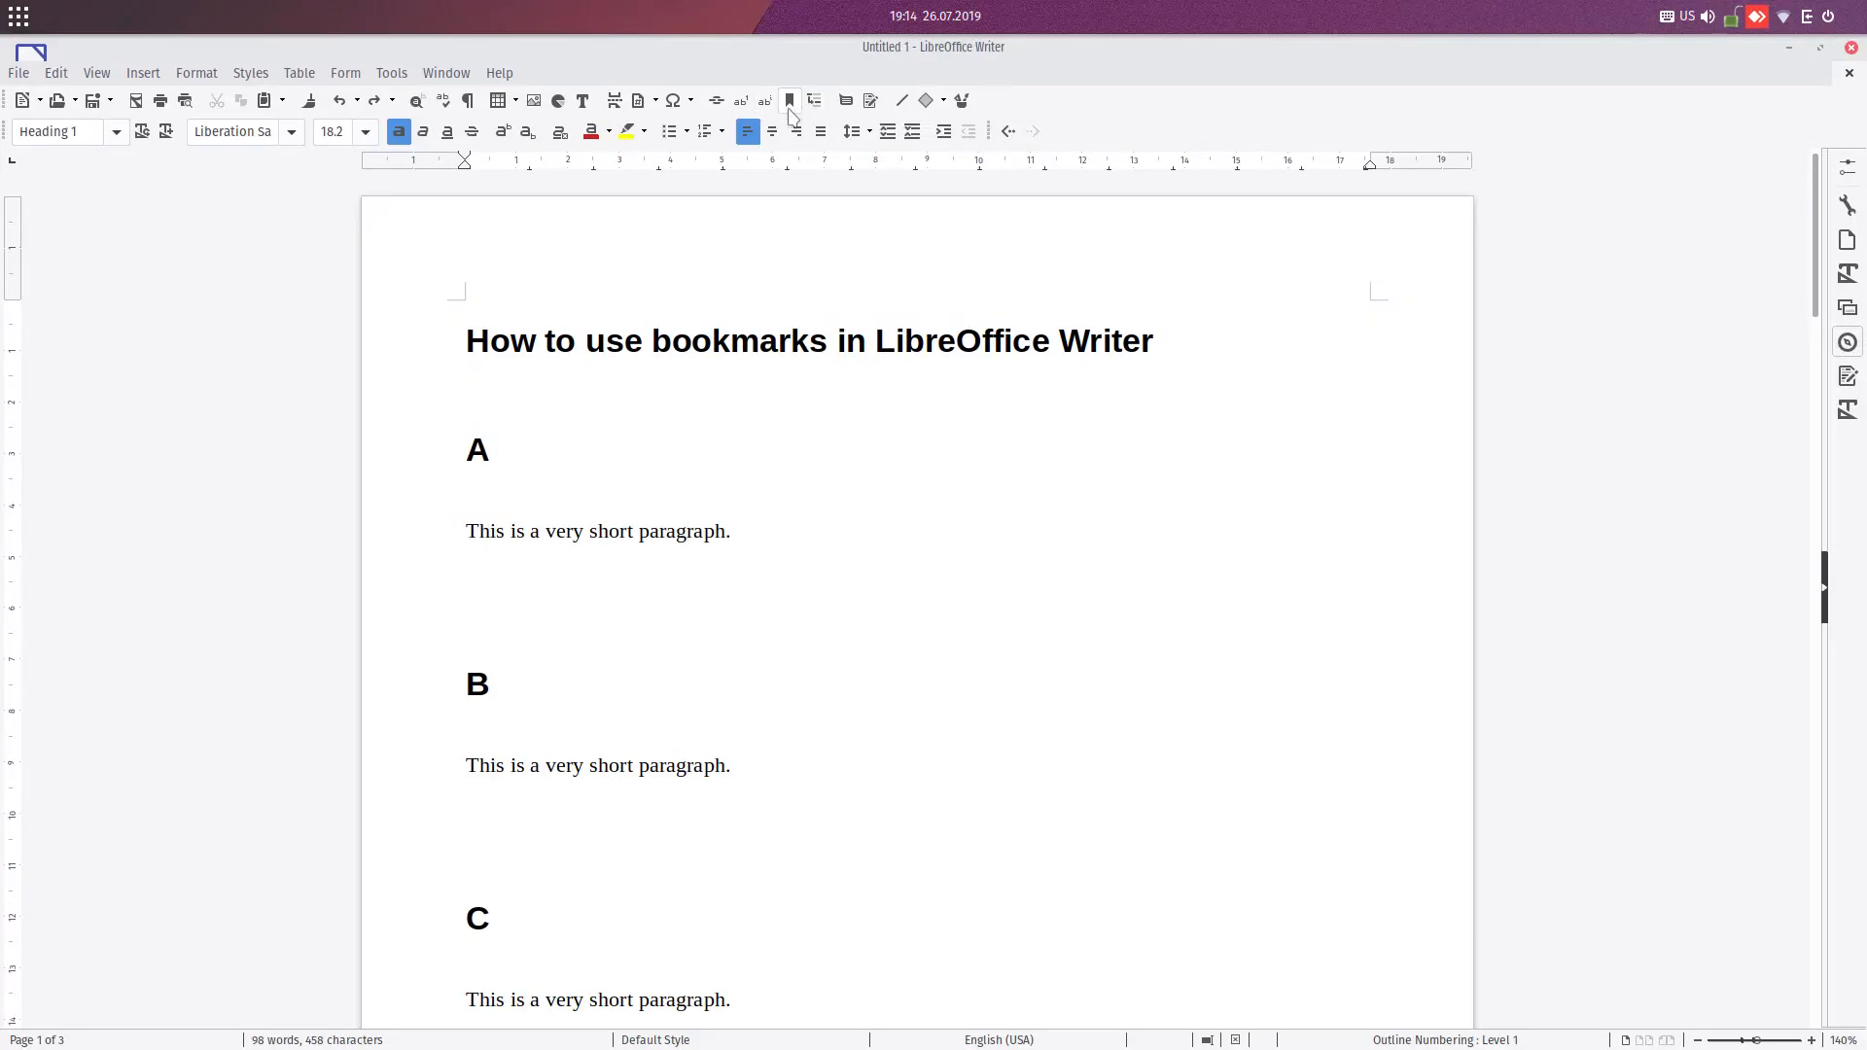
pyautogui.click(489, 450)
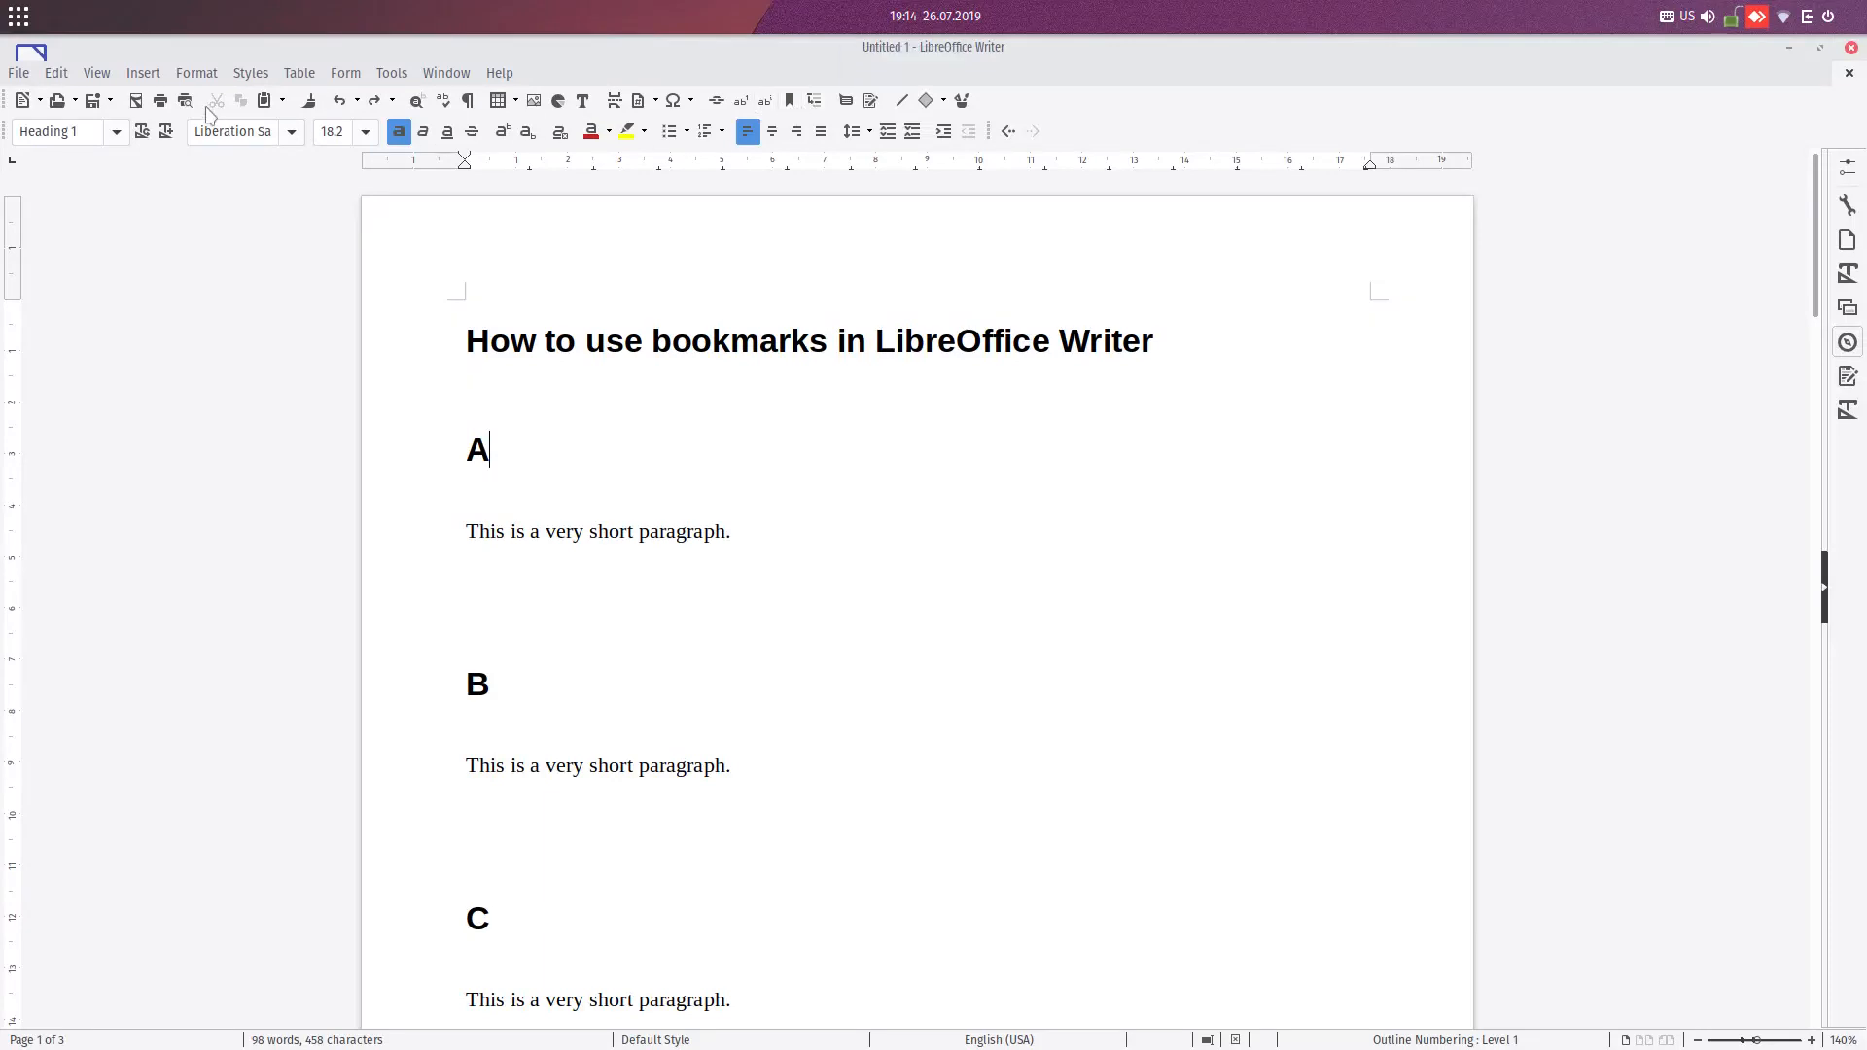
pyautogui.click(141, 73)
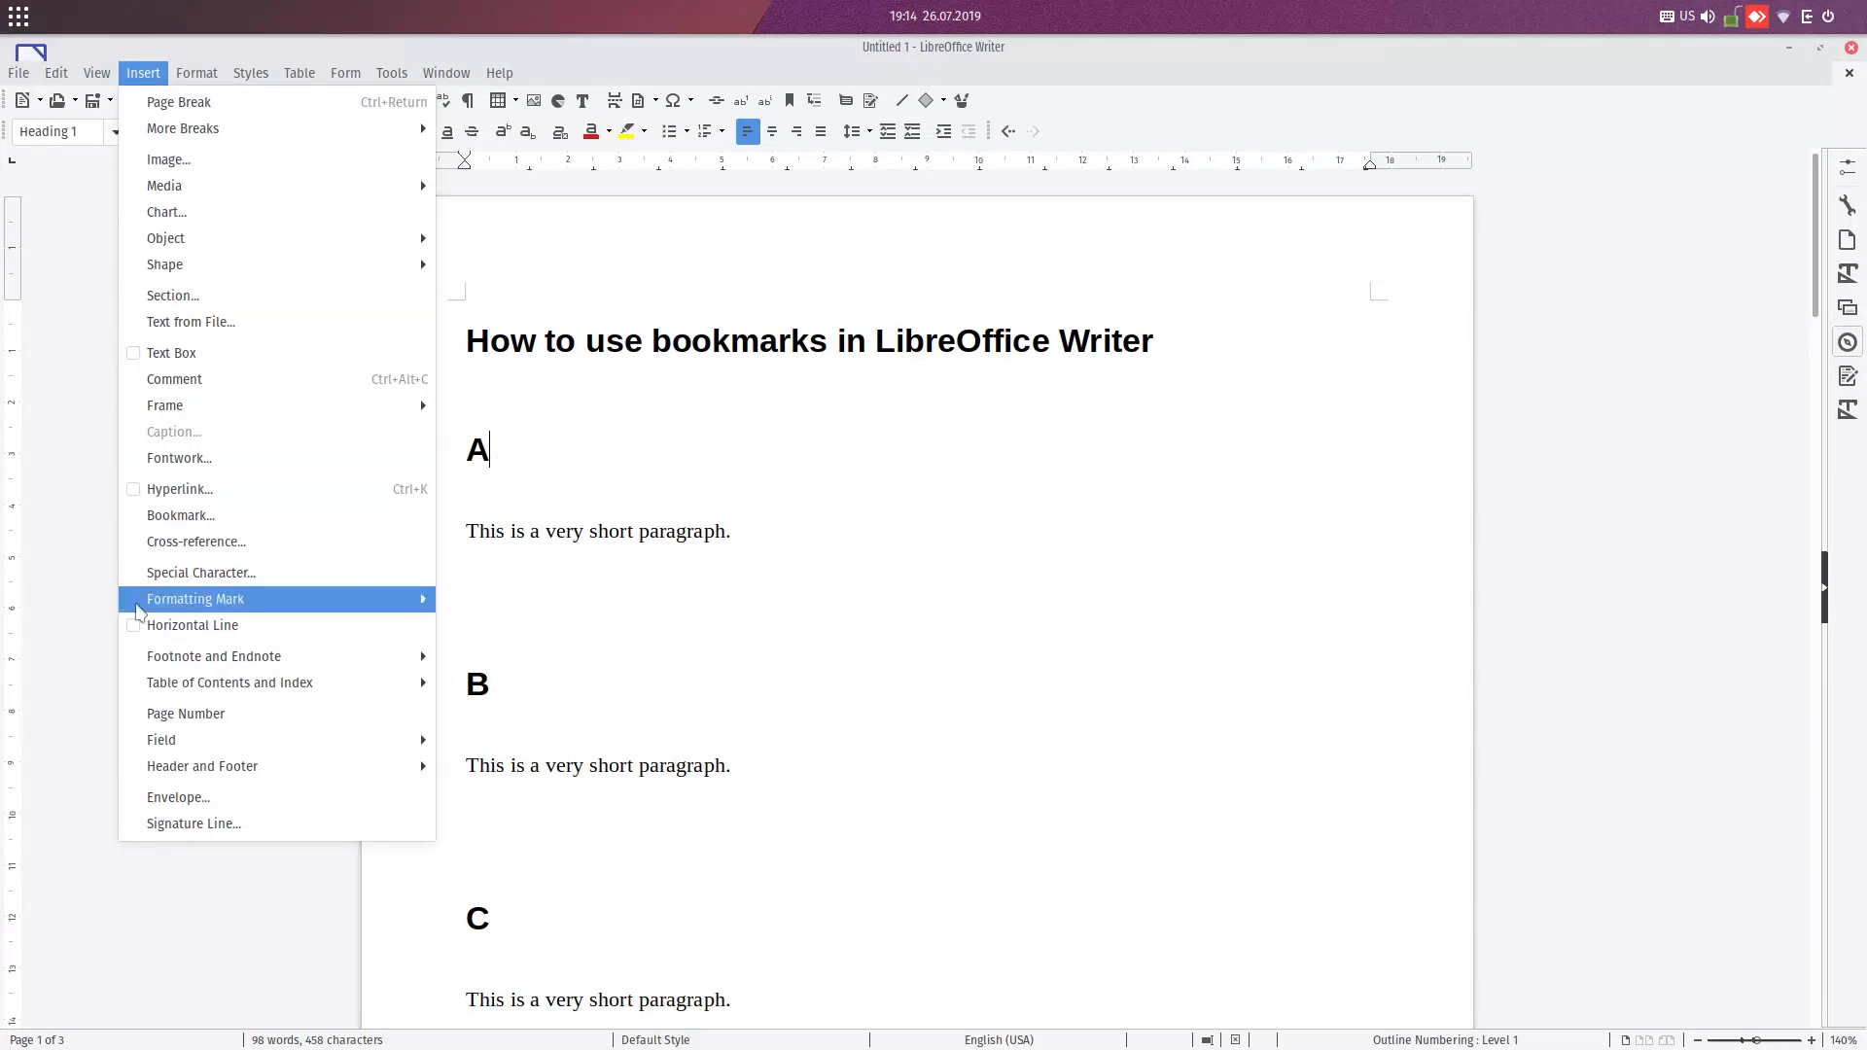
pyautogui.moveTo(180, 515)
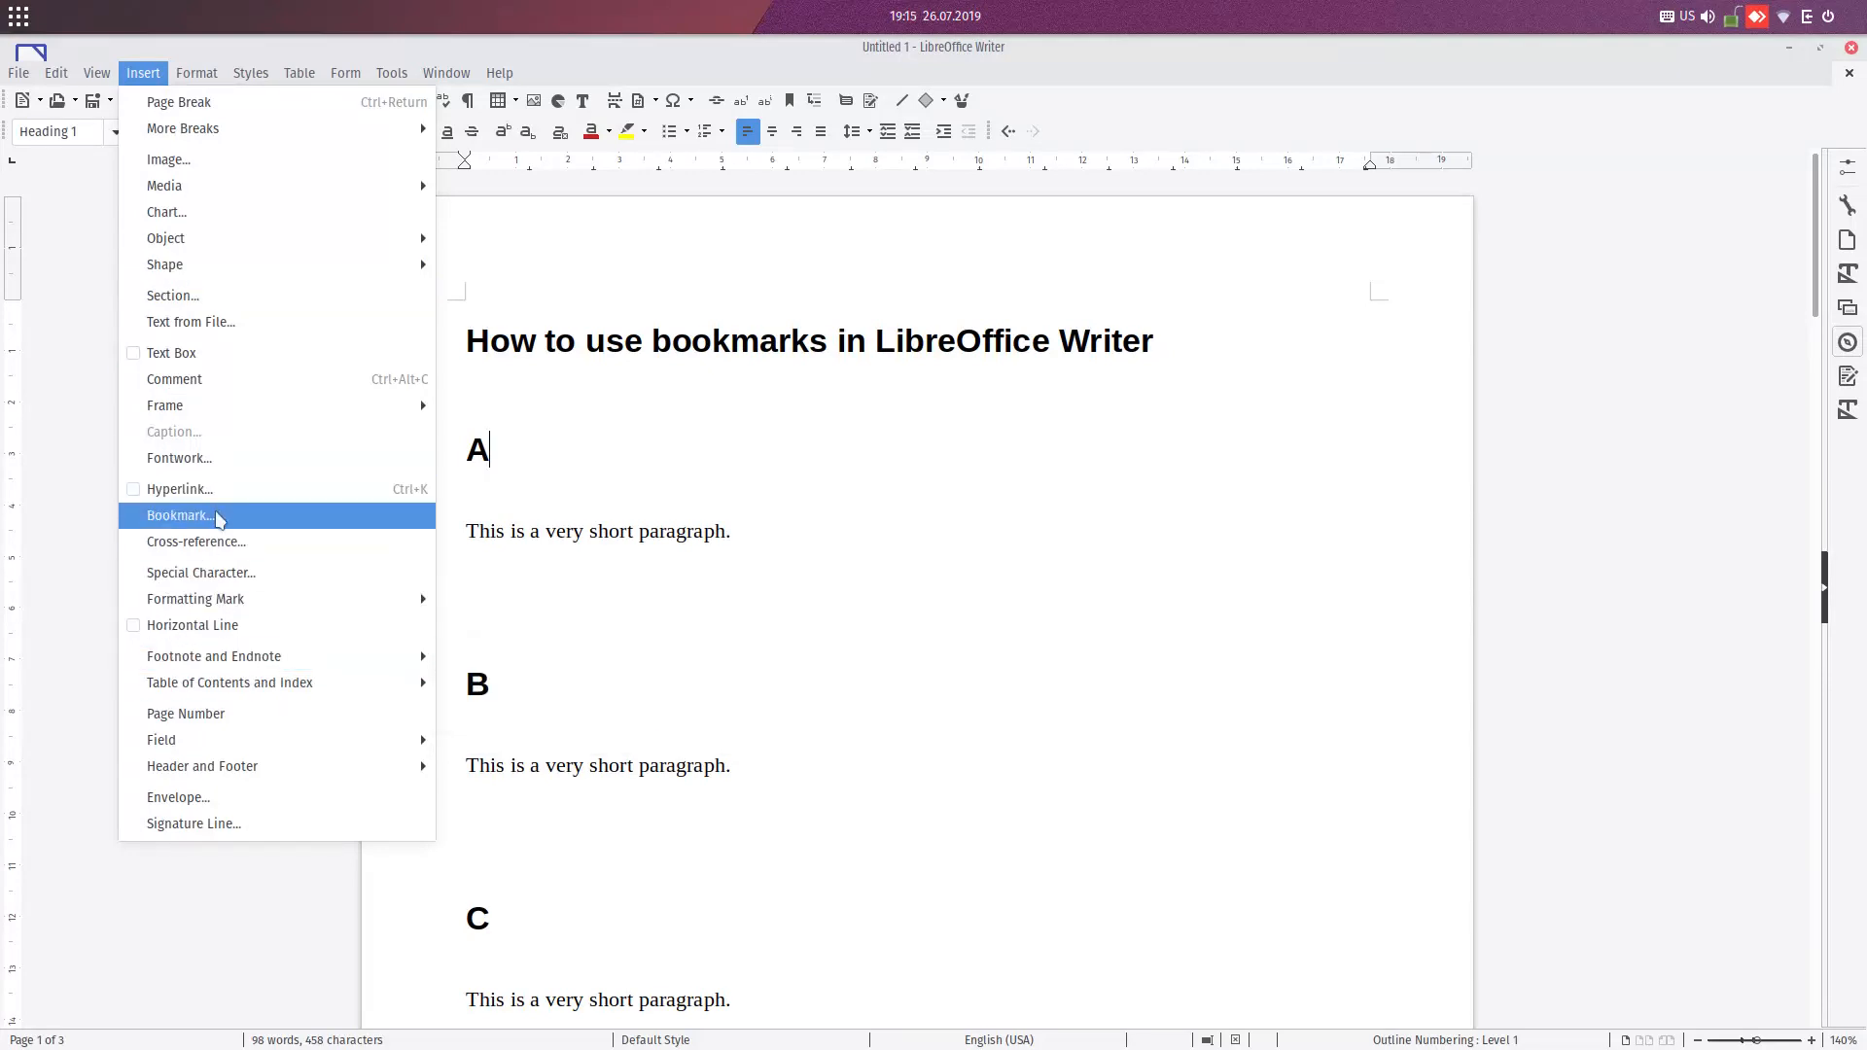
pyautogui.click(179, 515)
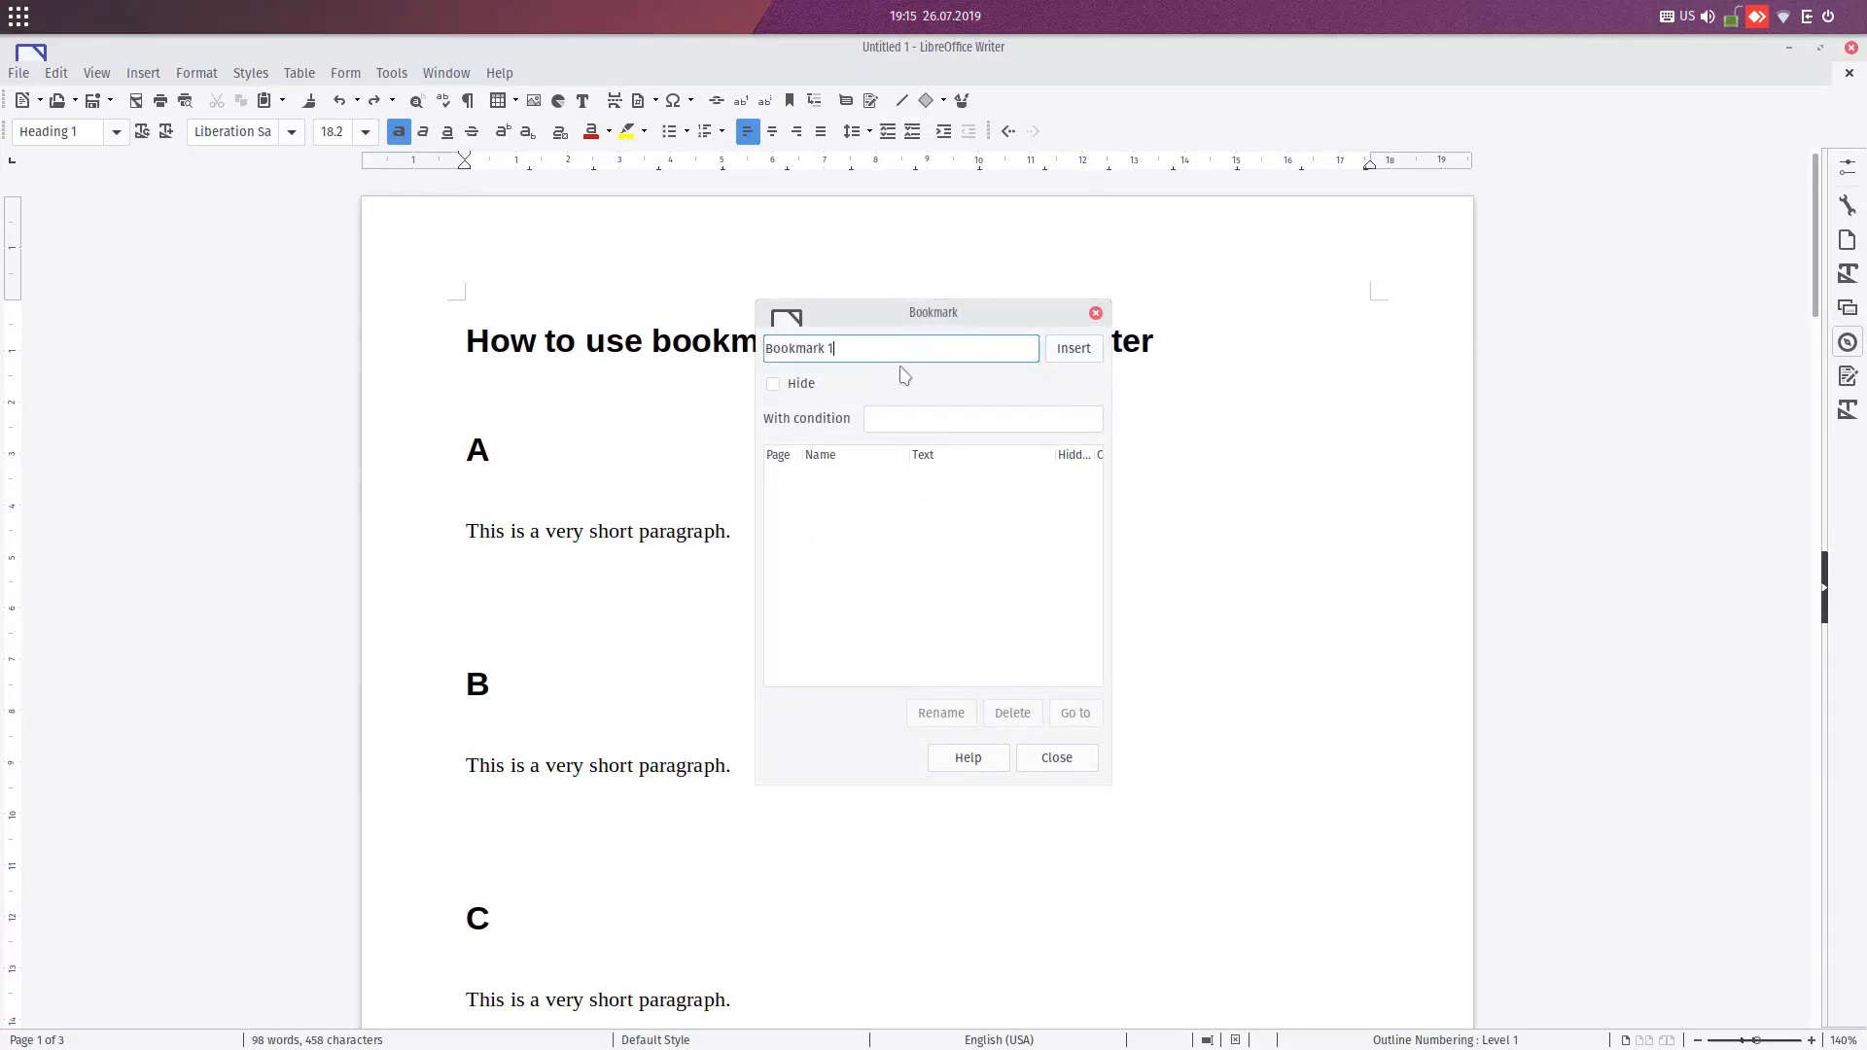
pyautogui.click(1054, 757)
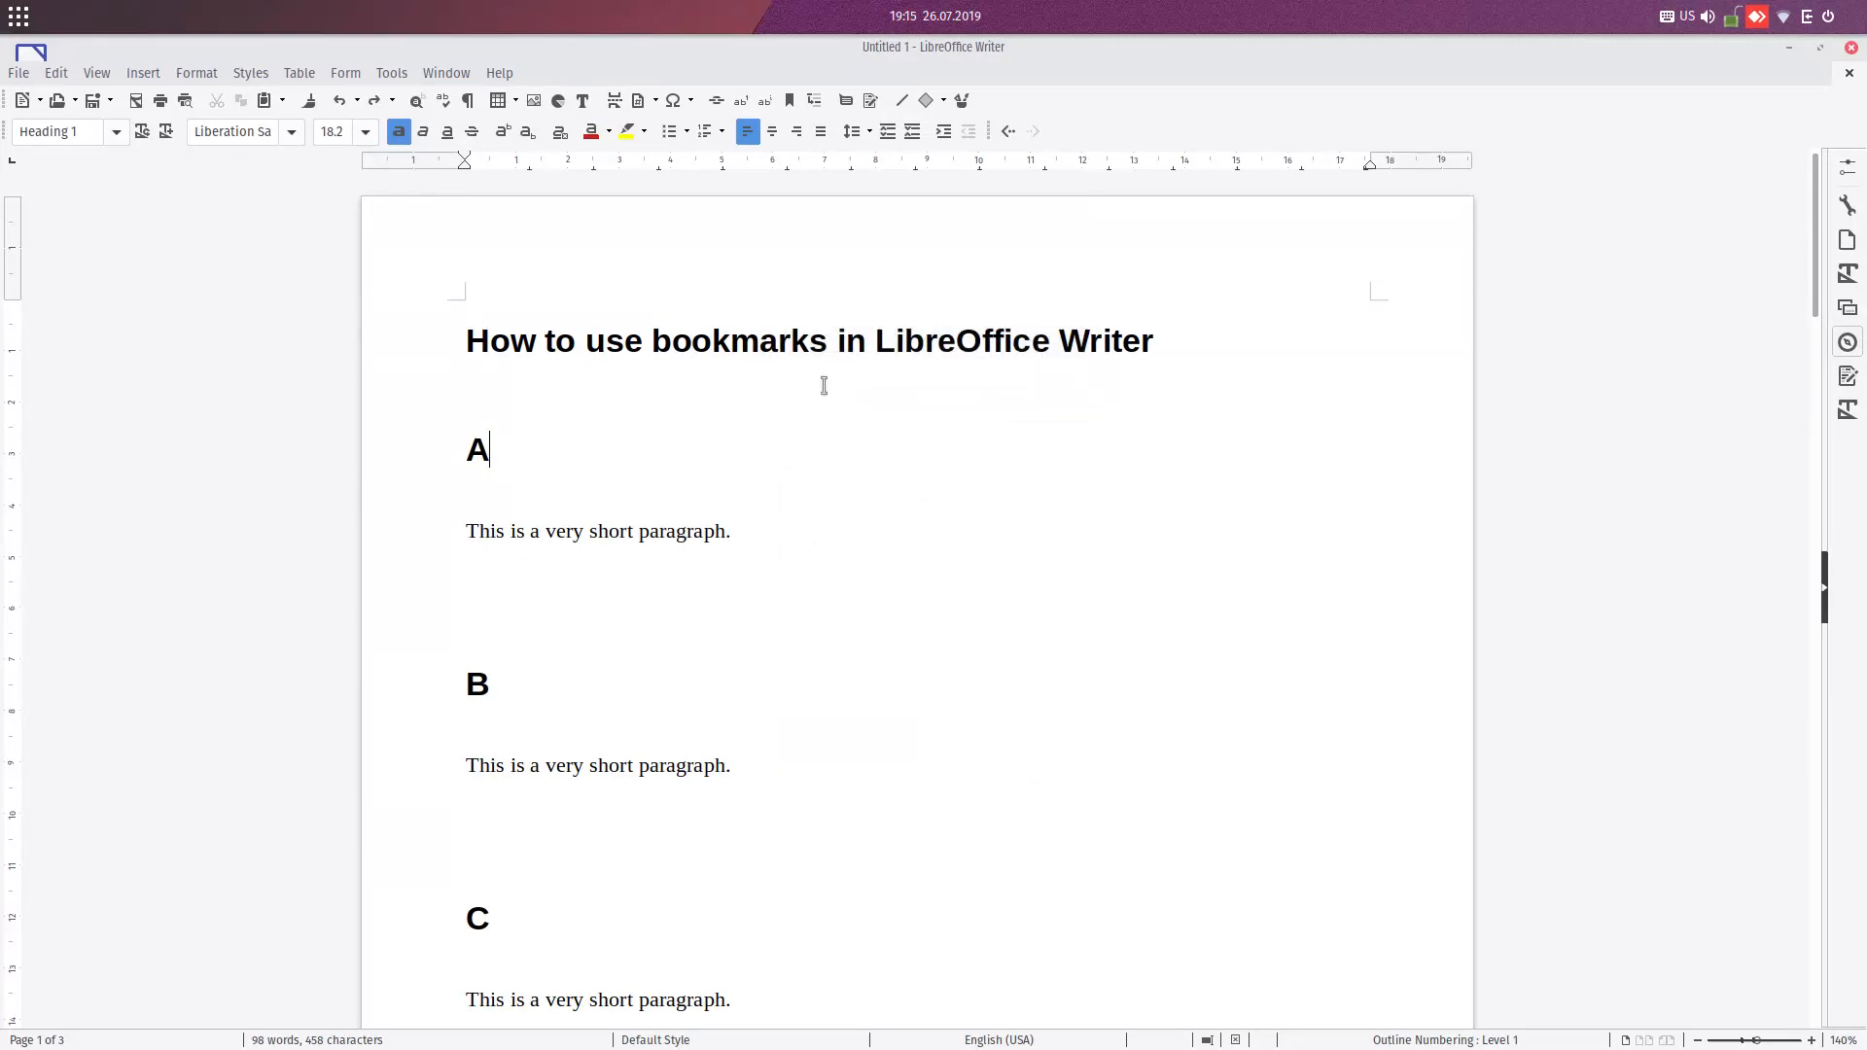
pyautogui.moveTo(455, 440)
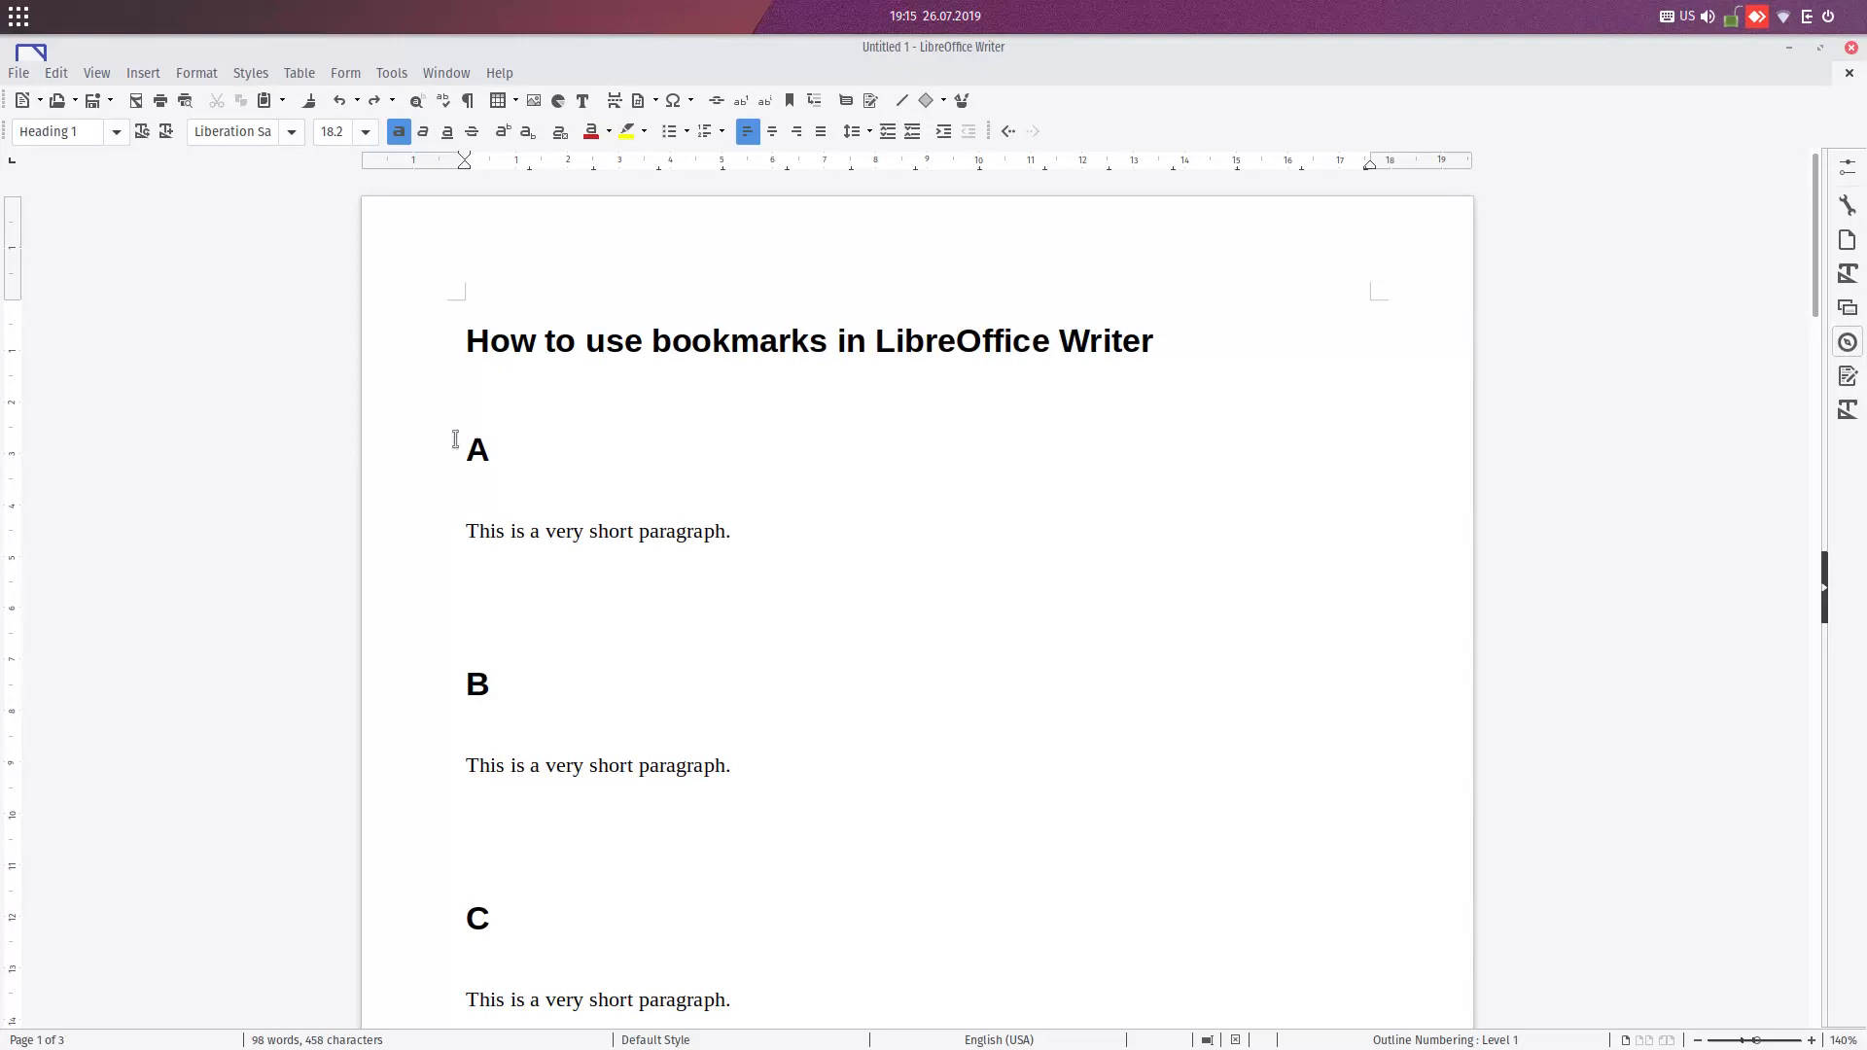
# - Bookmark heading A with the name A
pyautogui.click(491, 449)
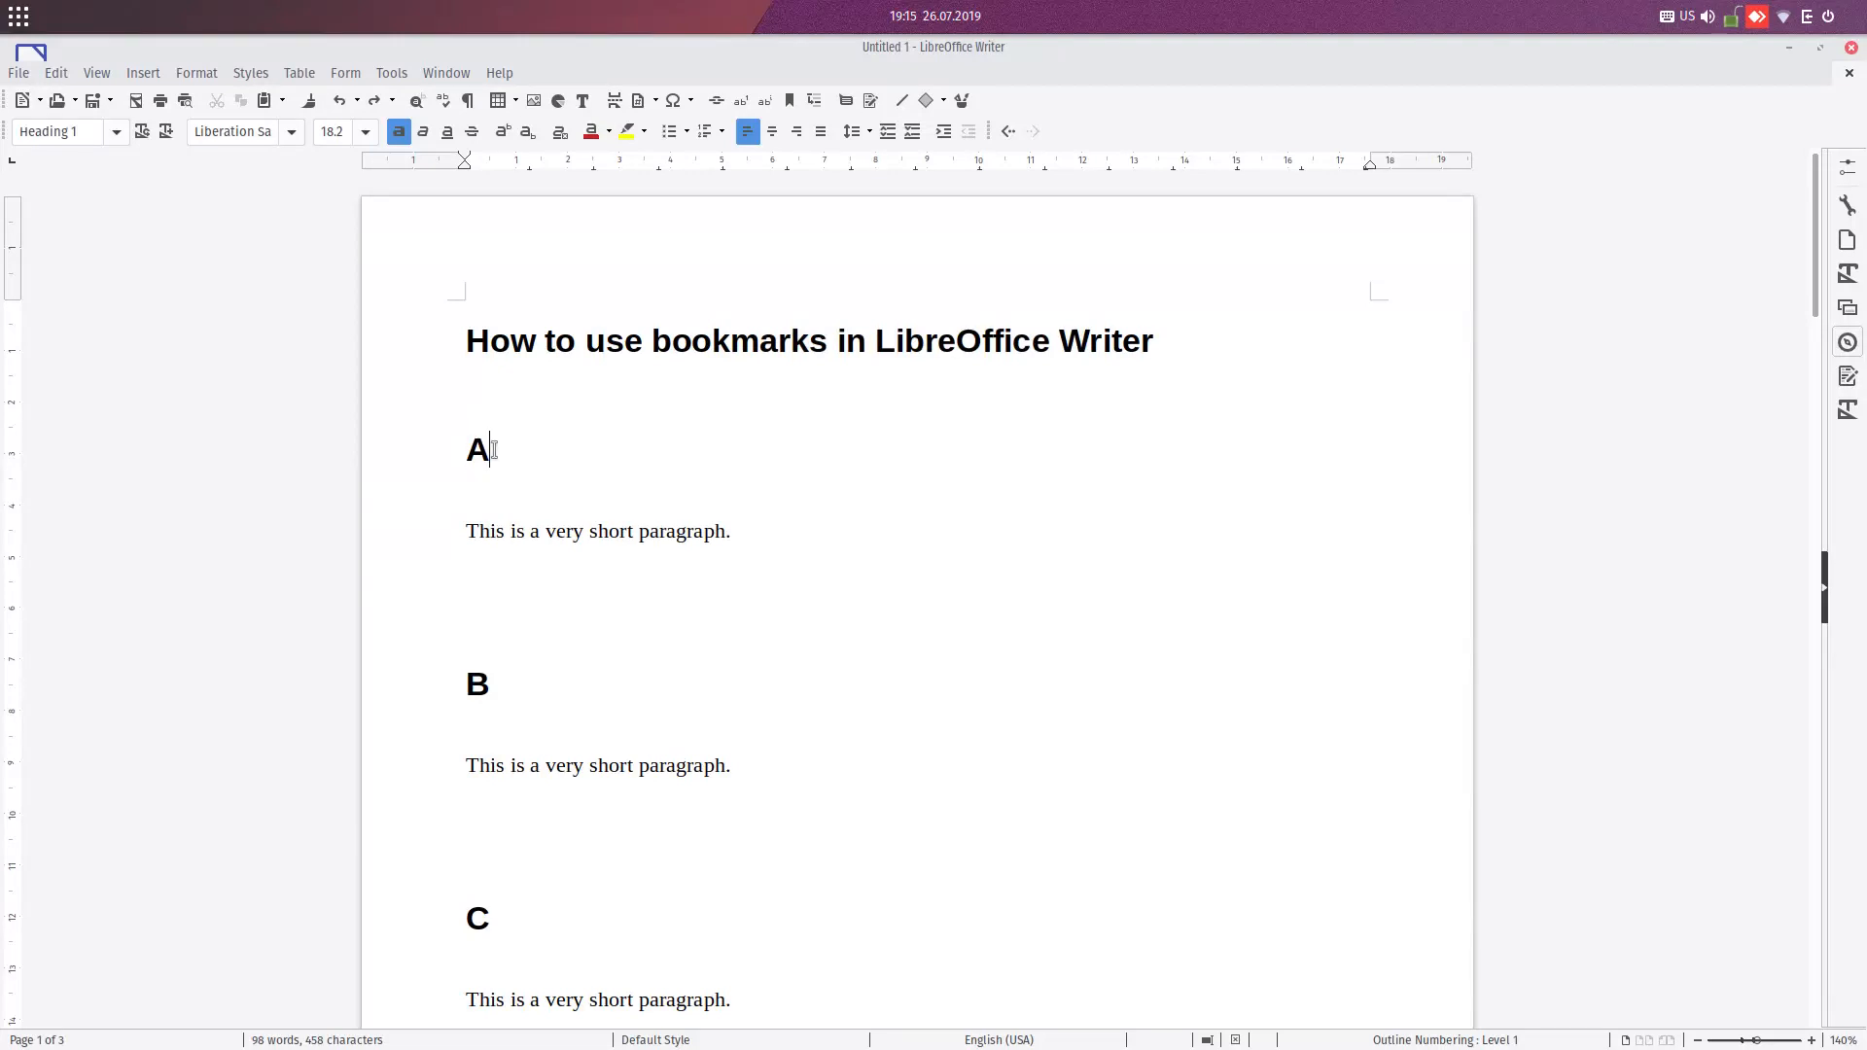
pyautogui.moveTo(789, 100)
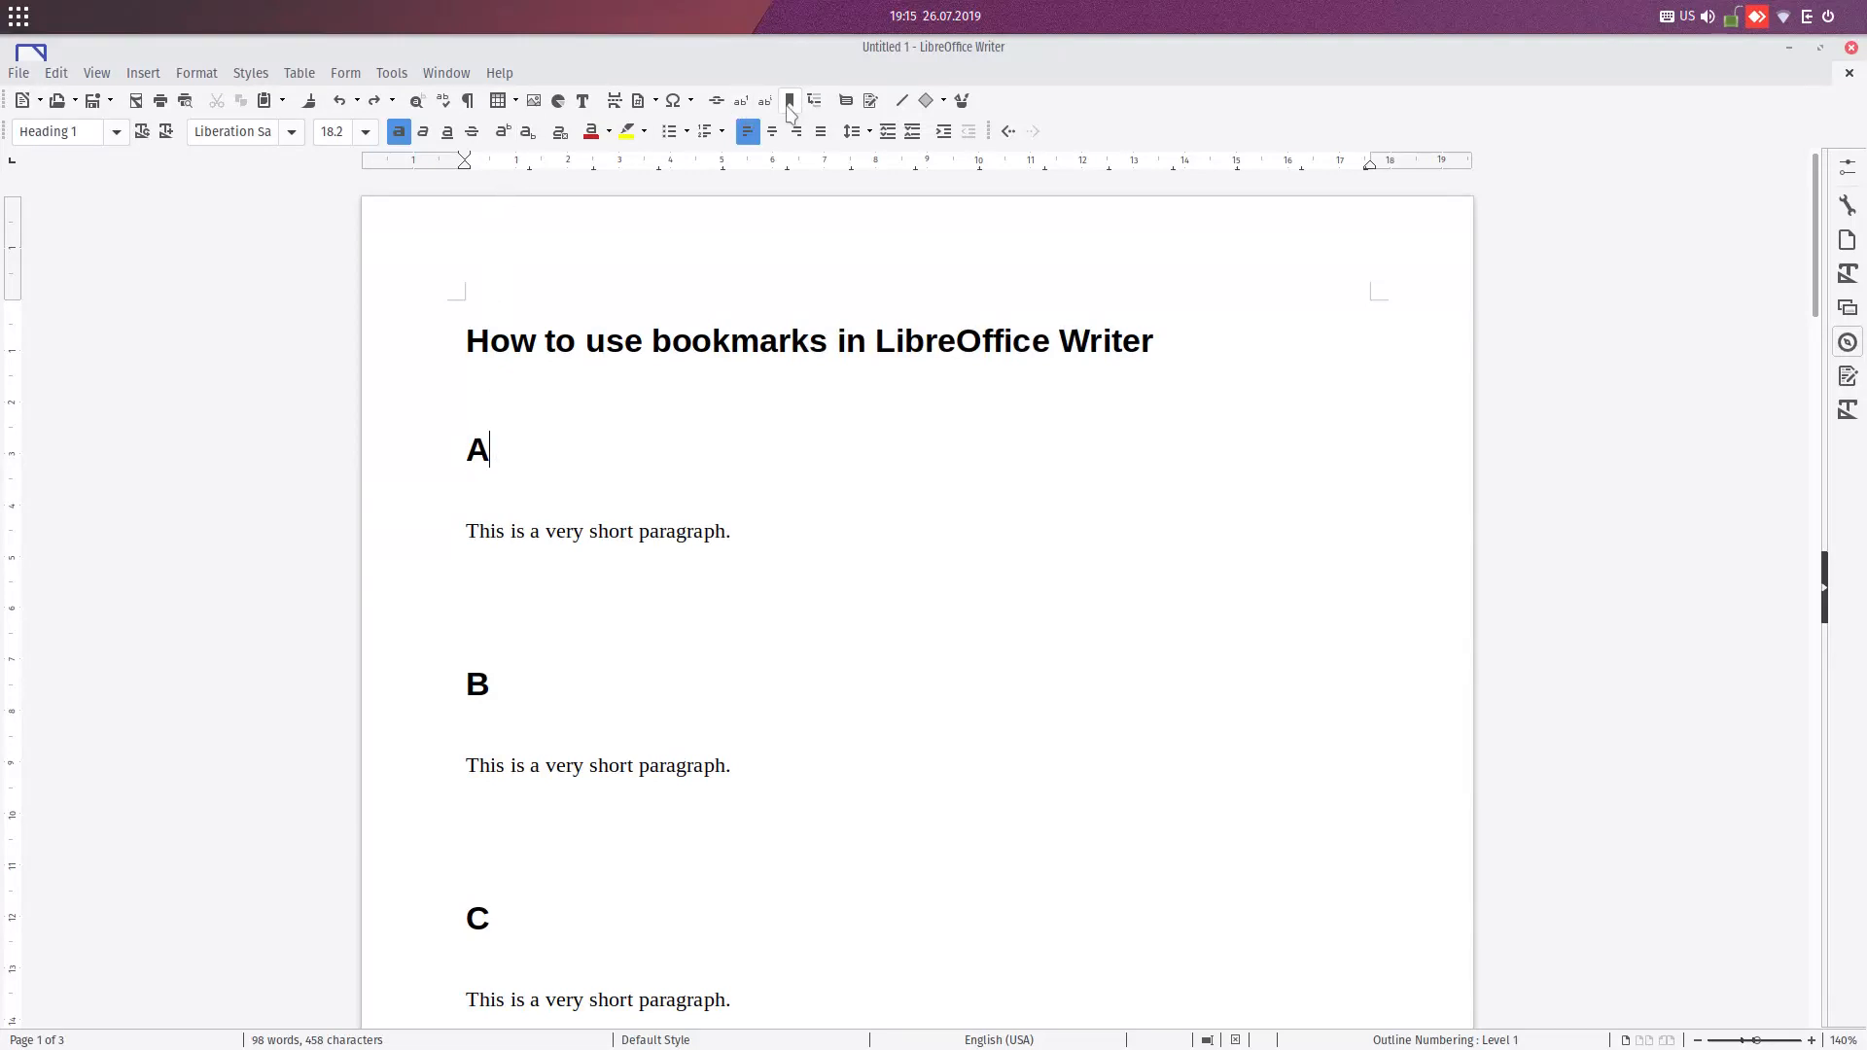
pyautogui.moveTo(789, 100)
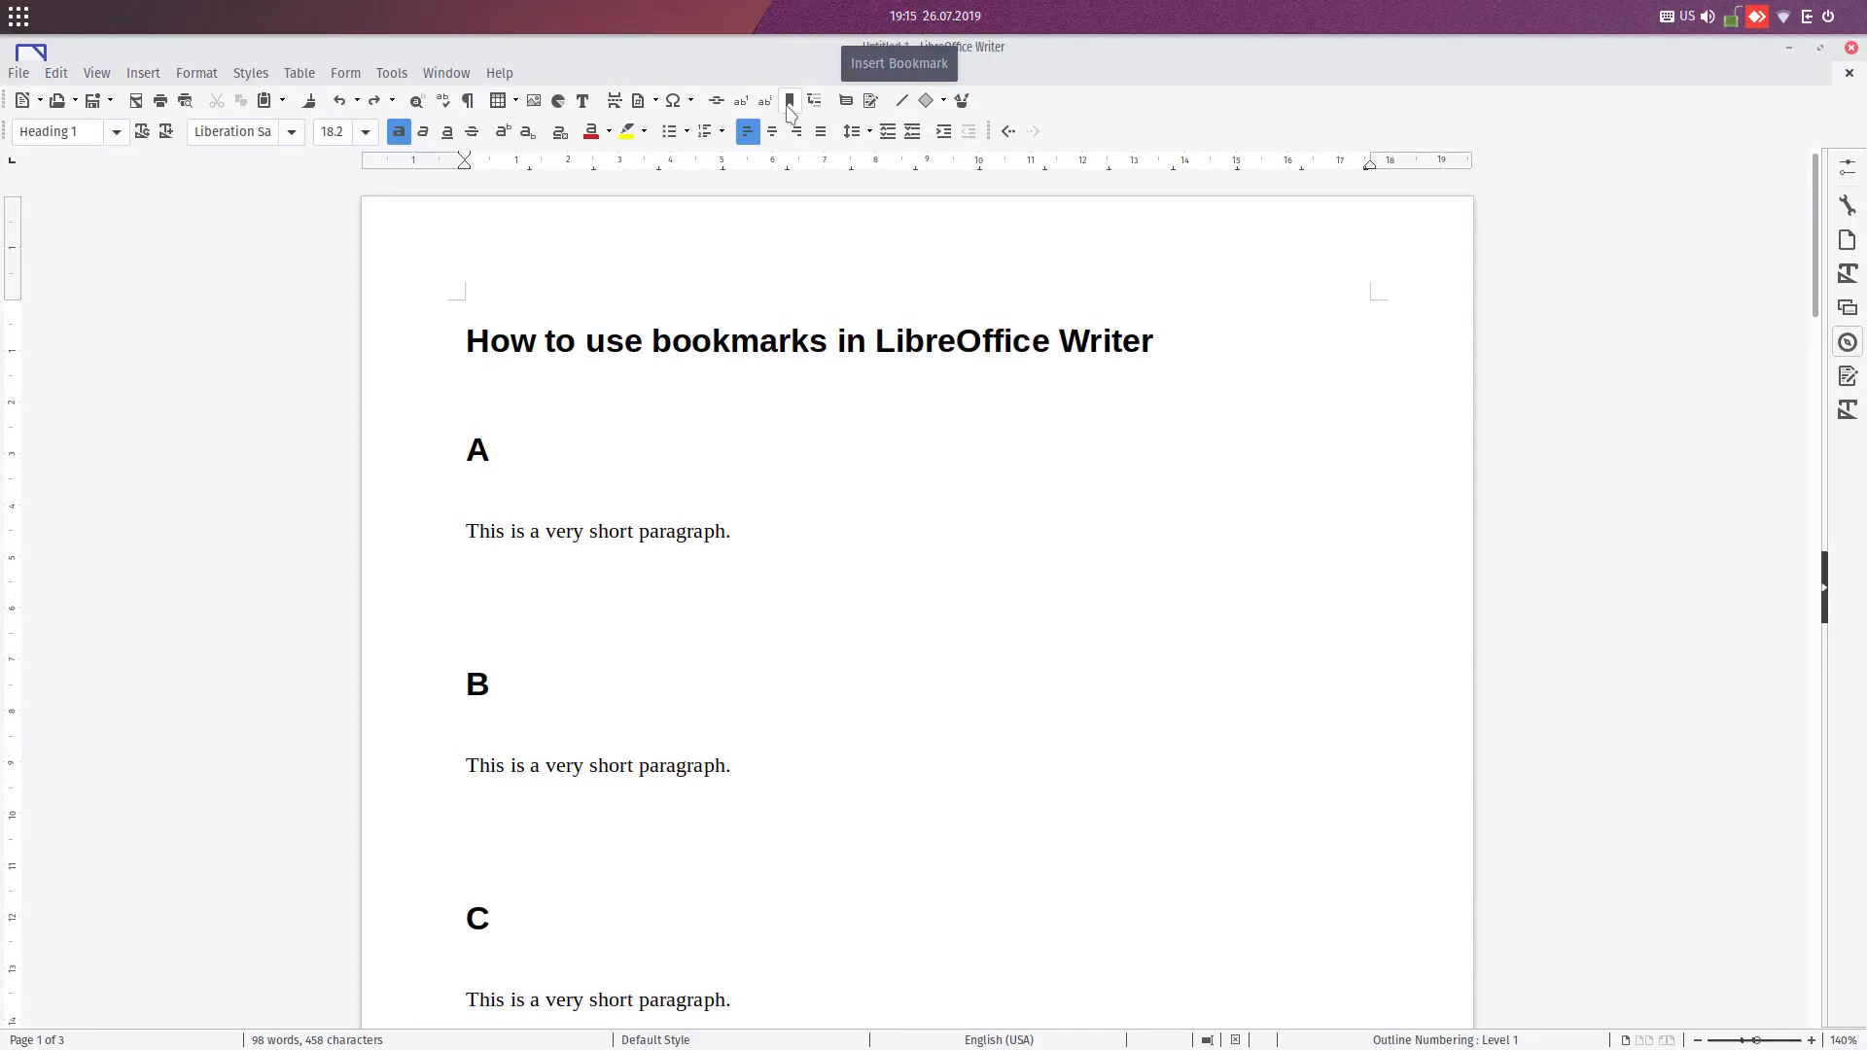
pyautogui.click(789, 100)
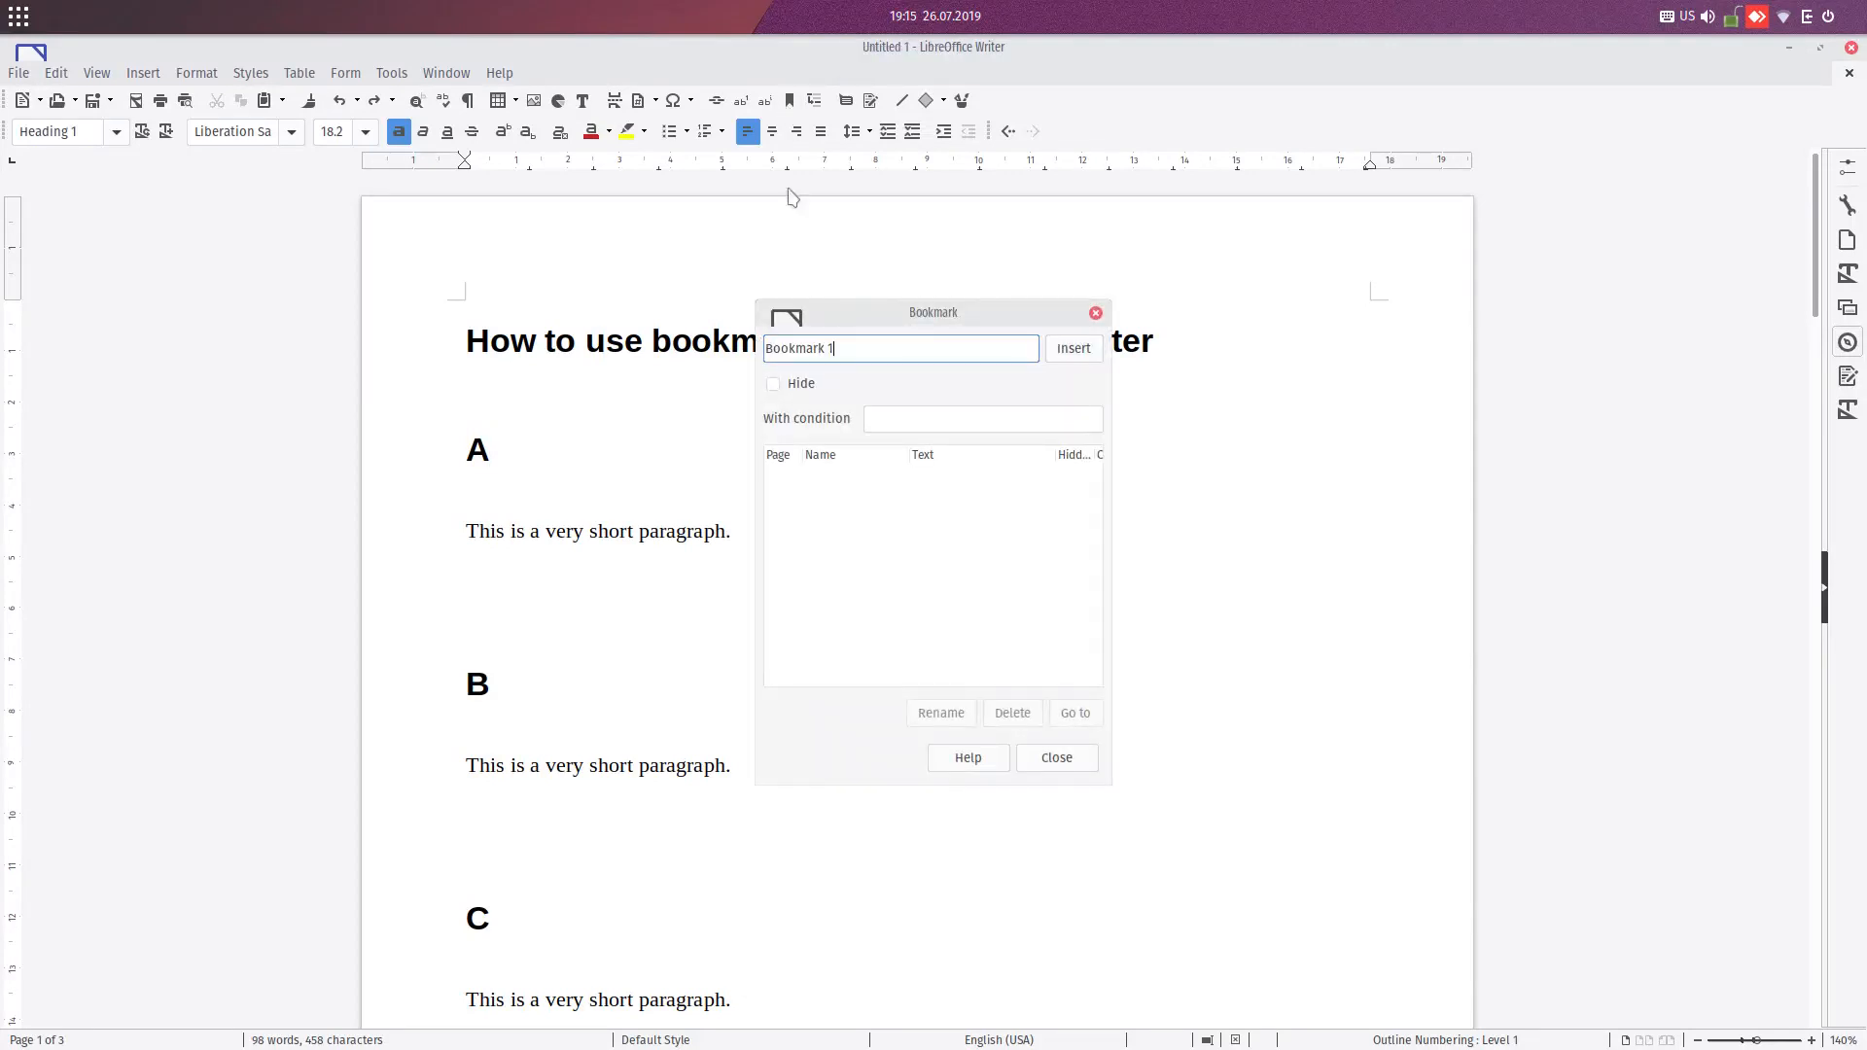
pyautogui.tripleClick(898, 349)
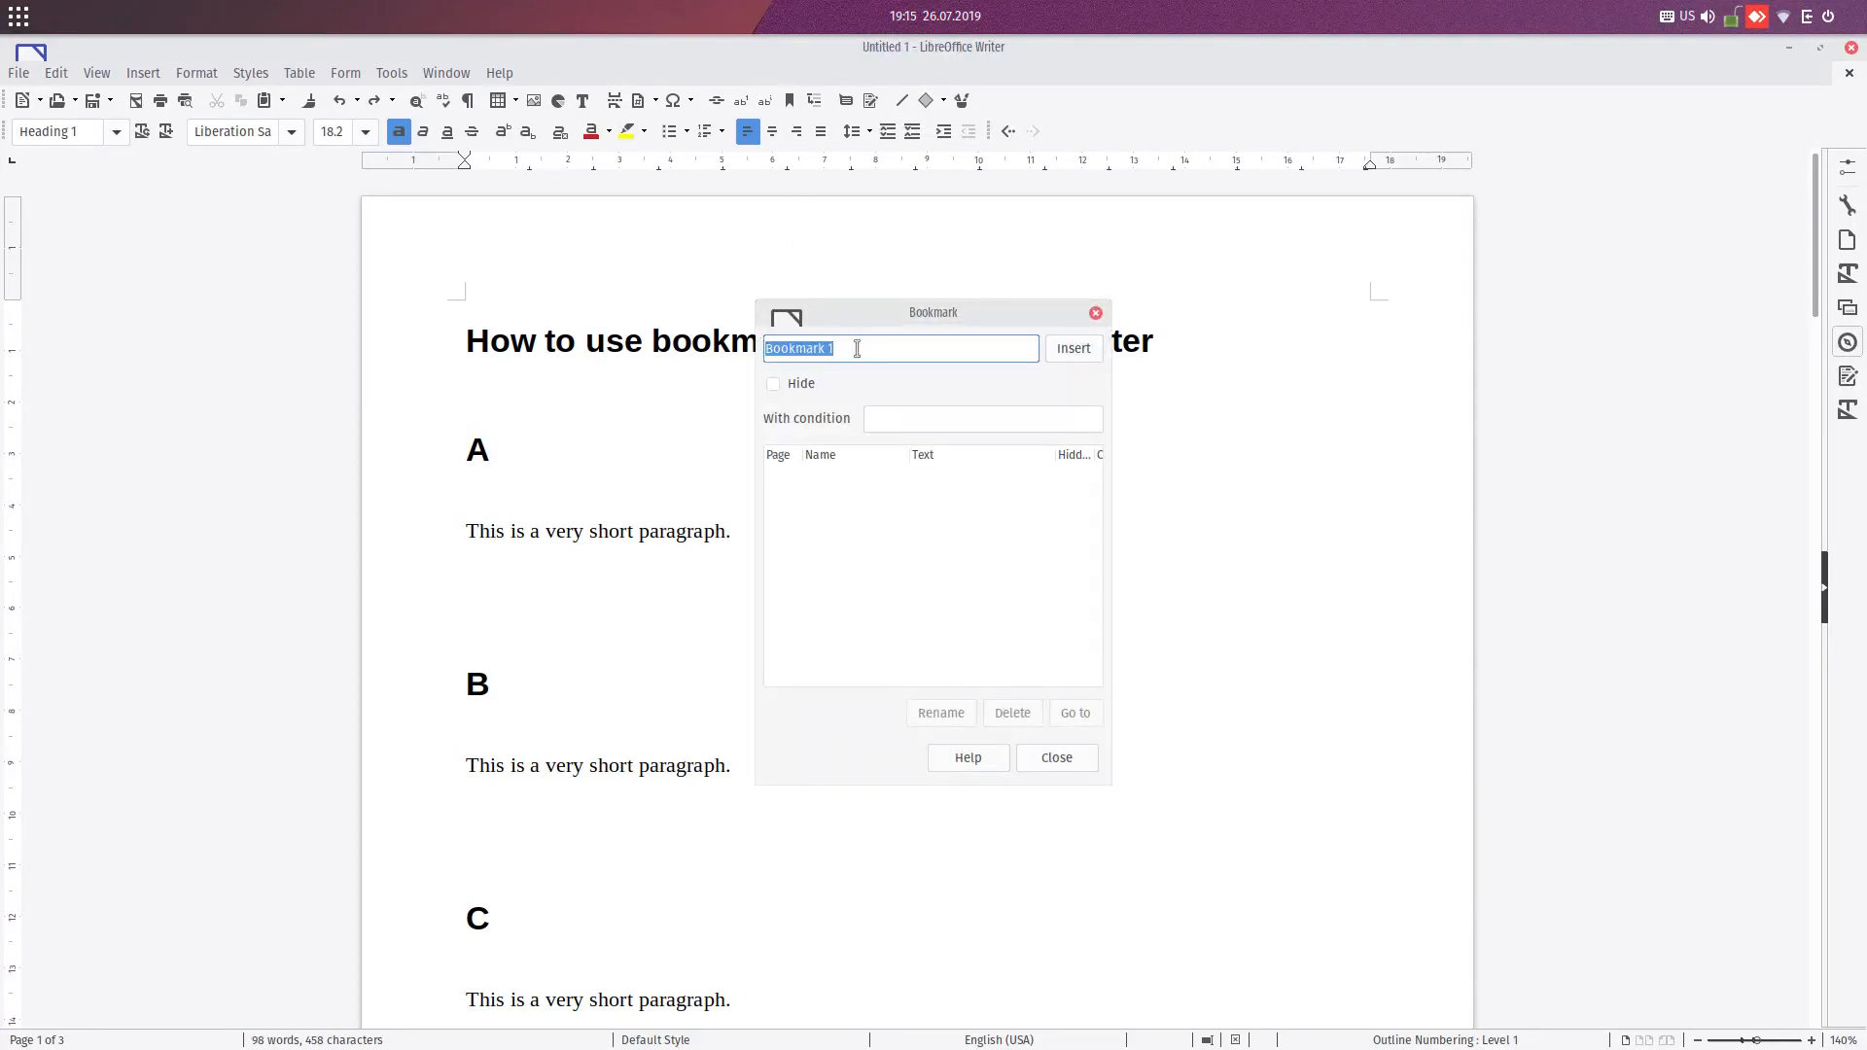
pyautogui.write('A')
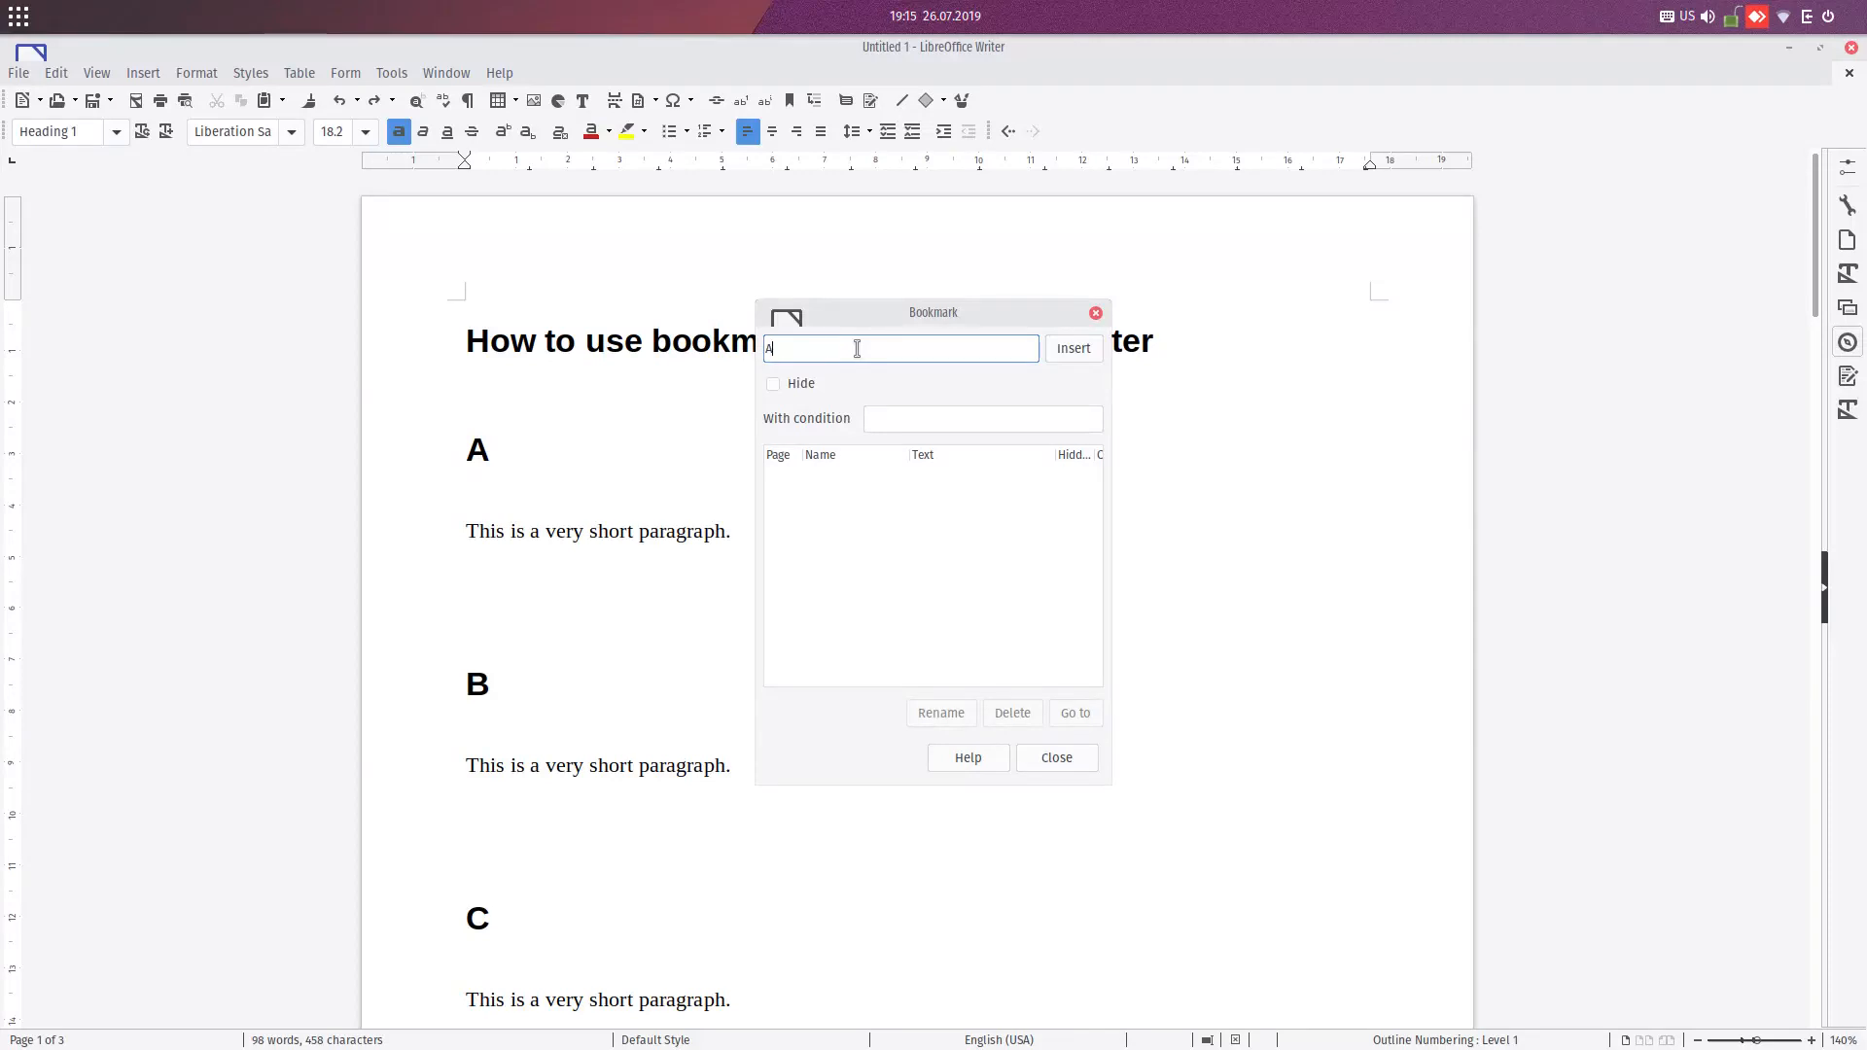
pyautogui.write('letter')
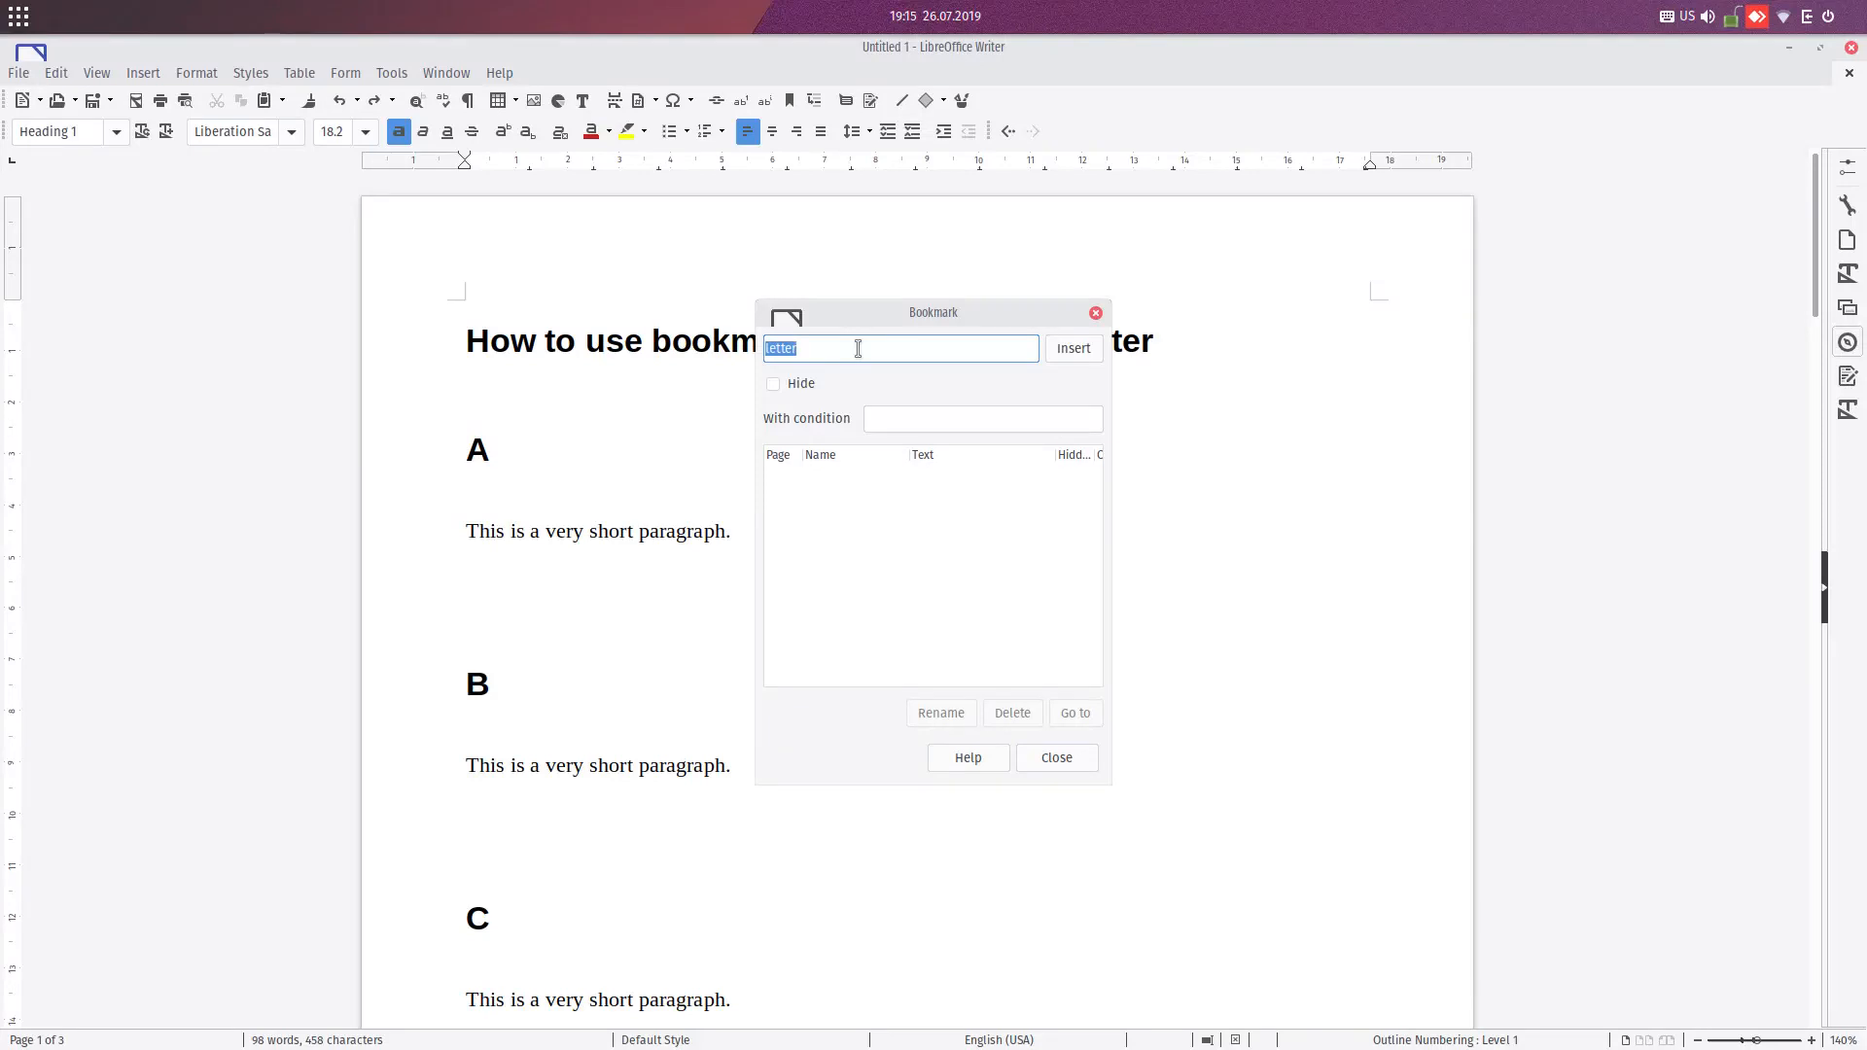
pyautogui.write('A')
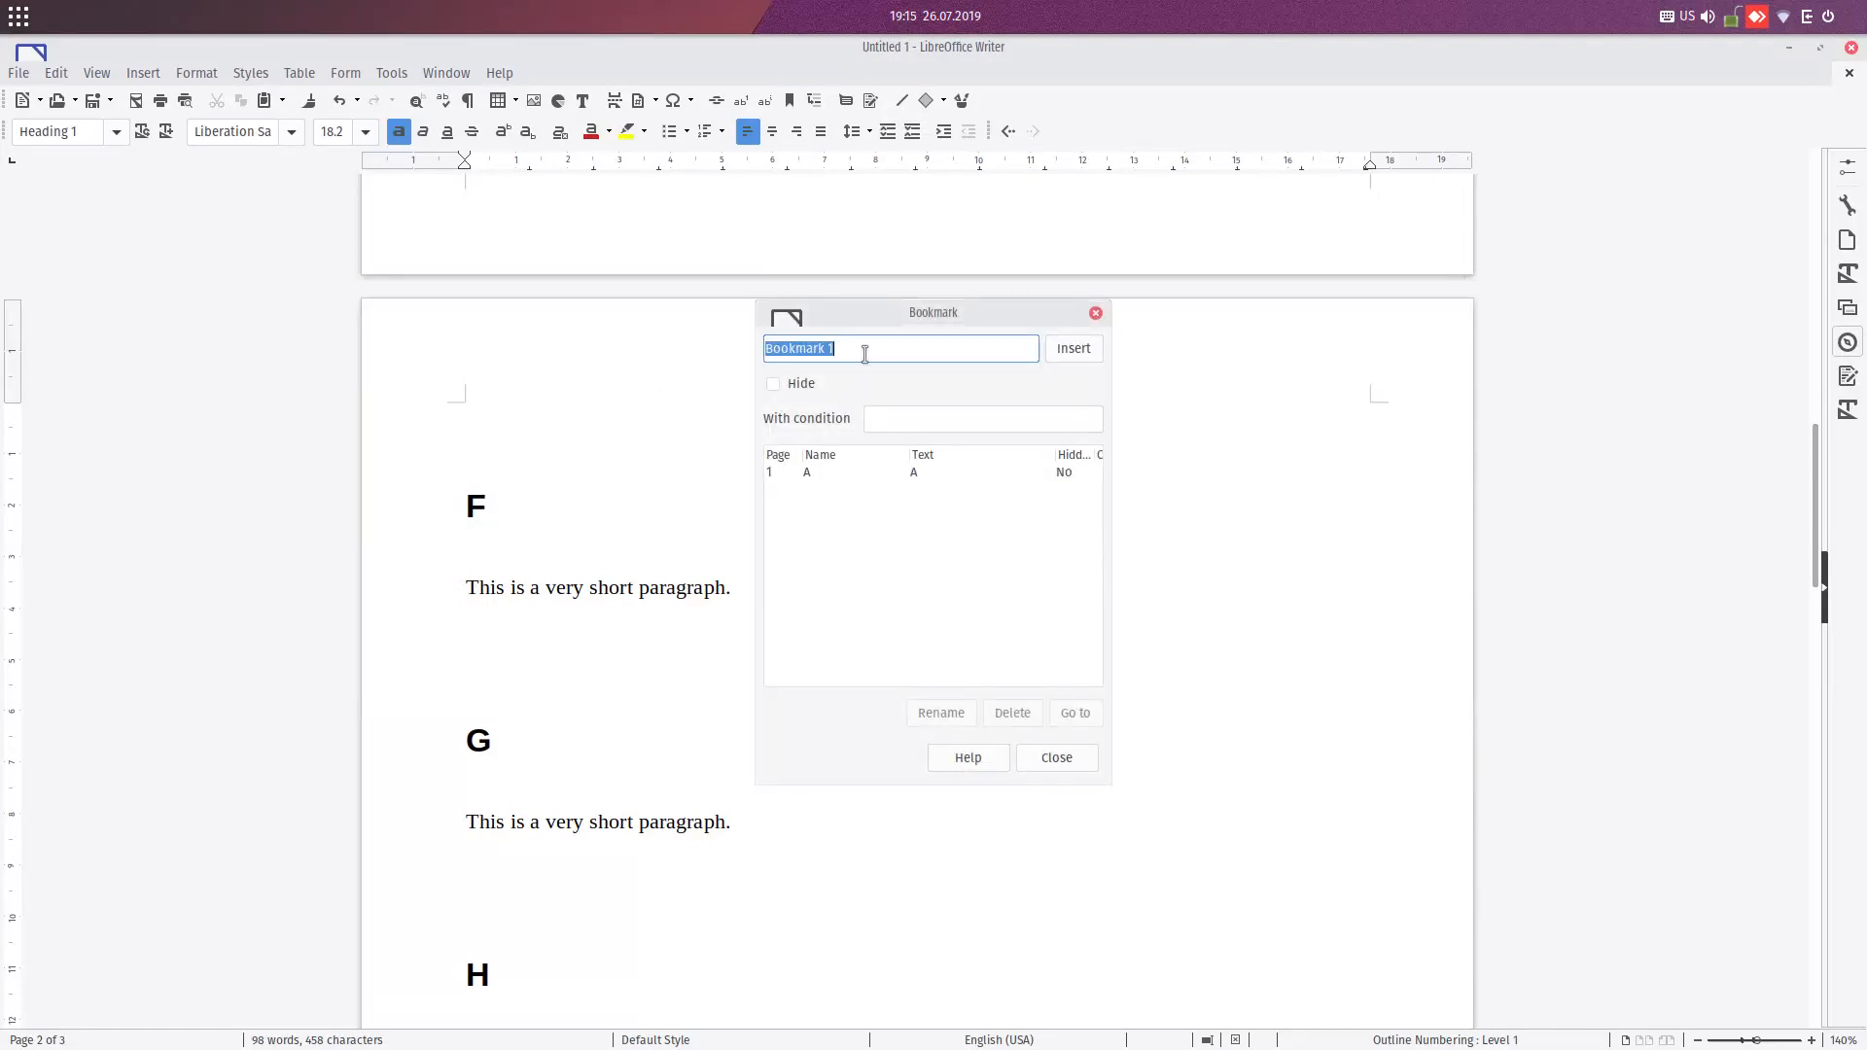
# - Add bookmark F at heading F and bookmark J at heading J
pyautogui.write('F')
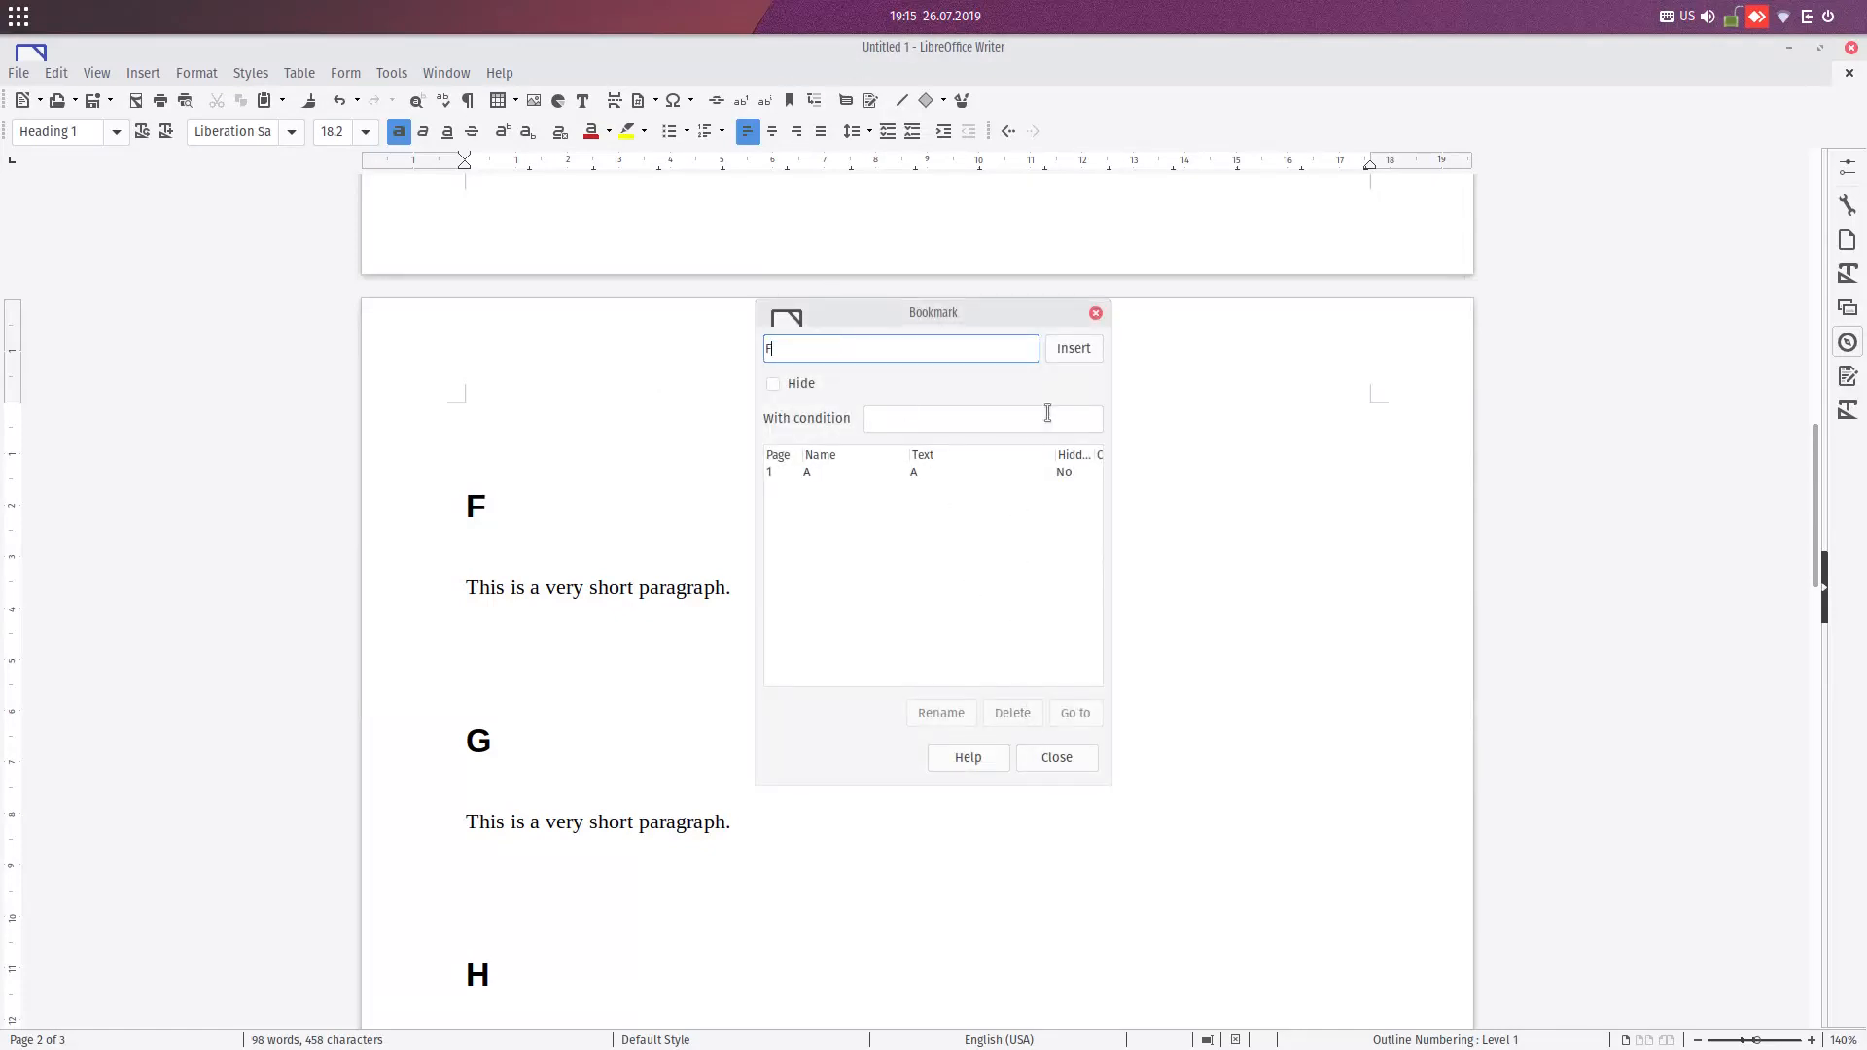
pyautogui.click(1054, 758)
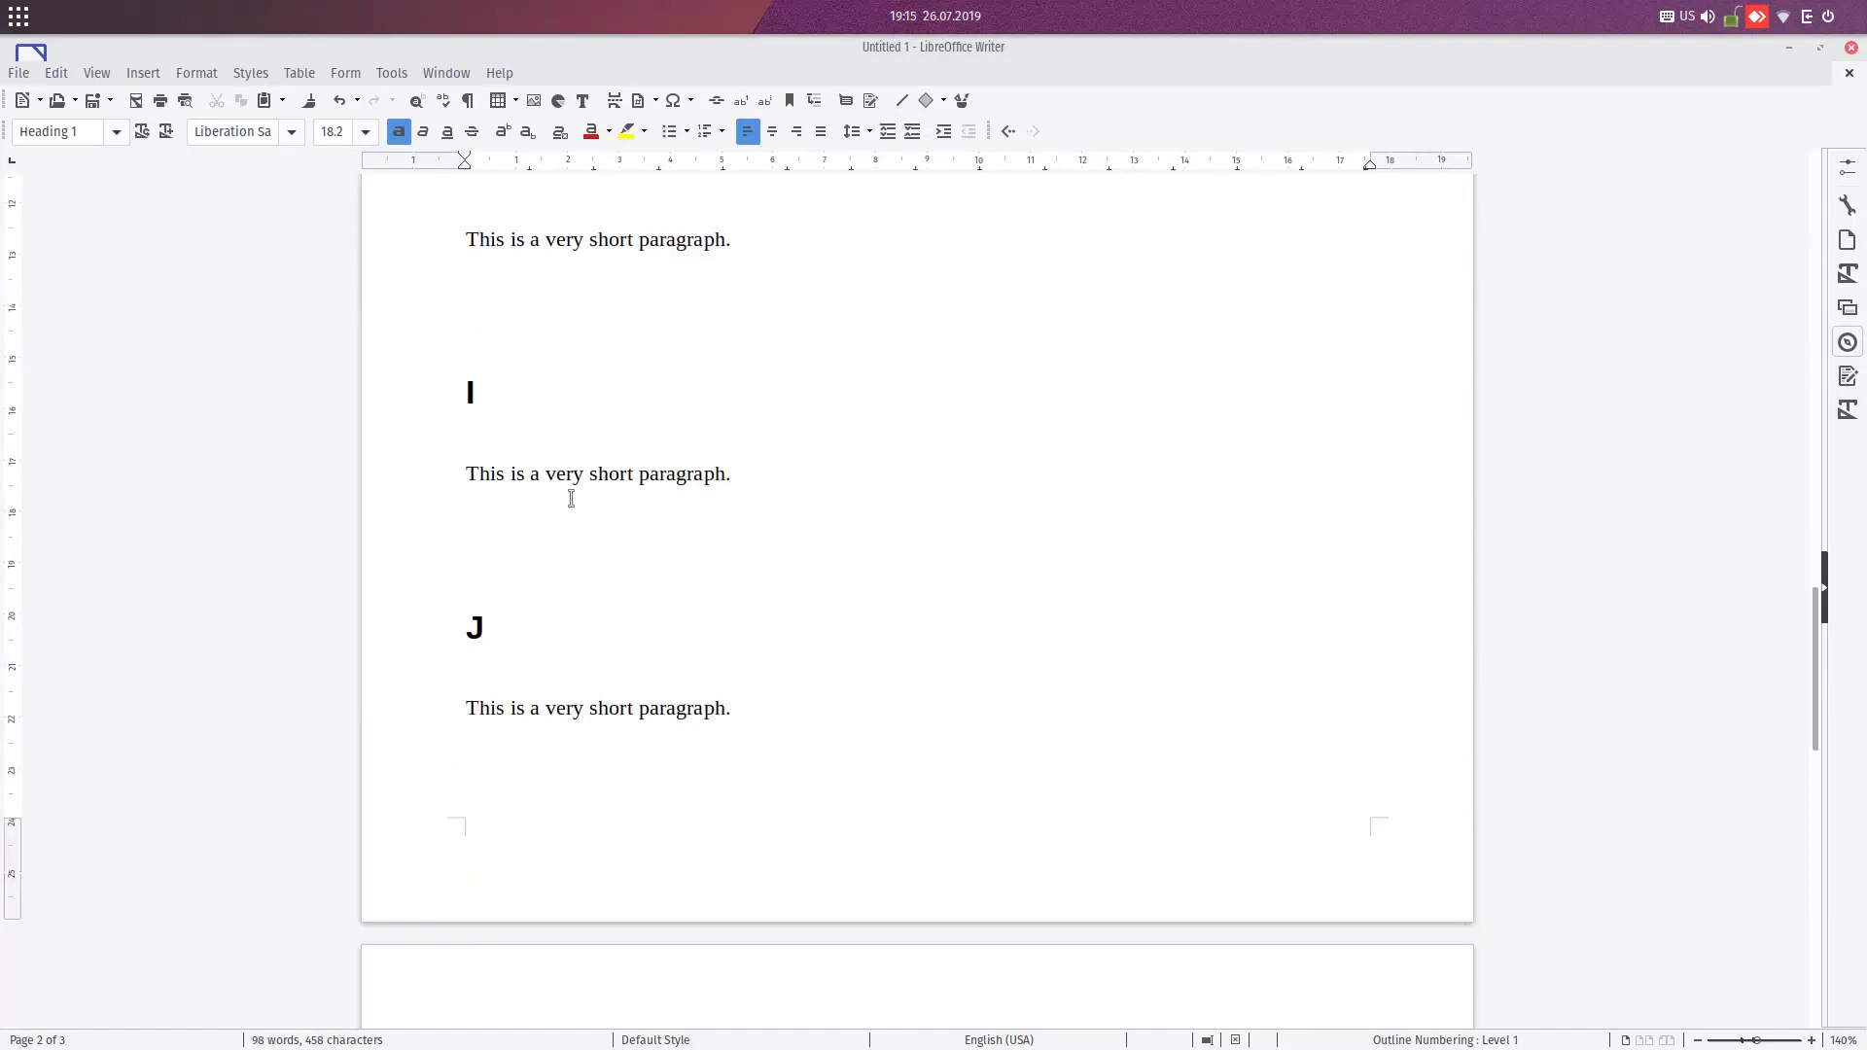
pyautogui.scroll(-3)
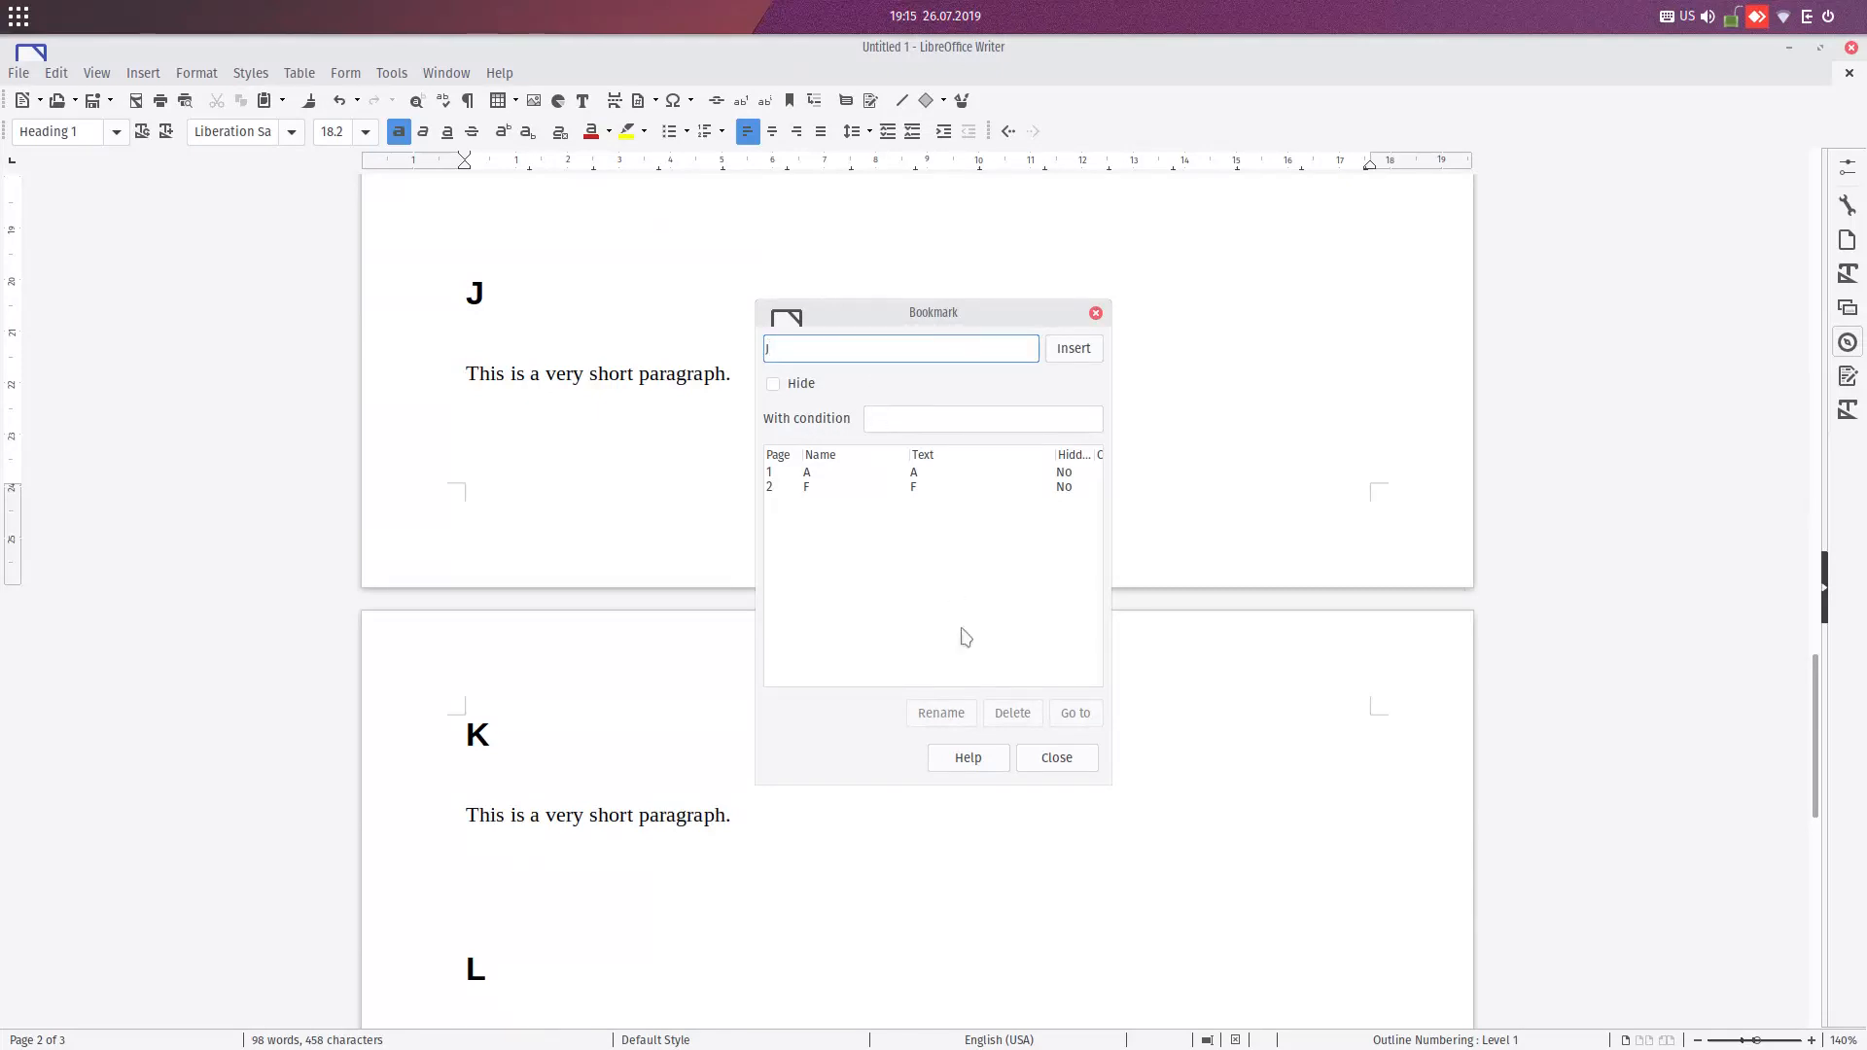
pyautogui.click(1055, 757)
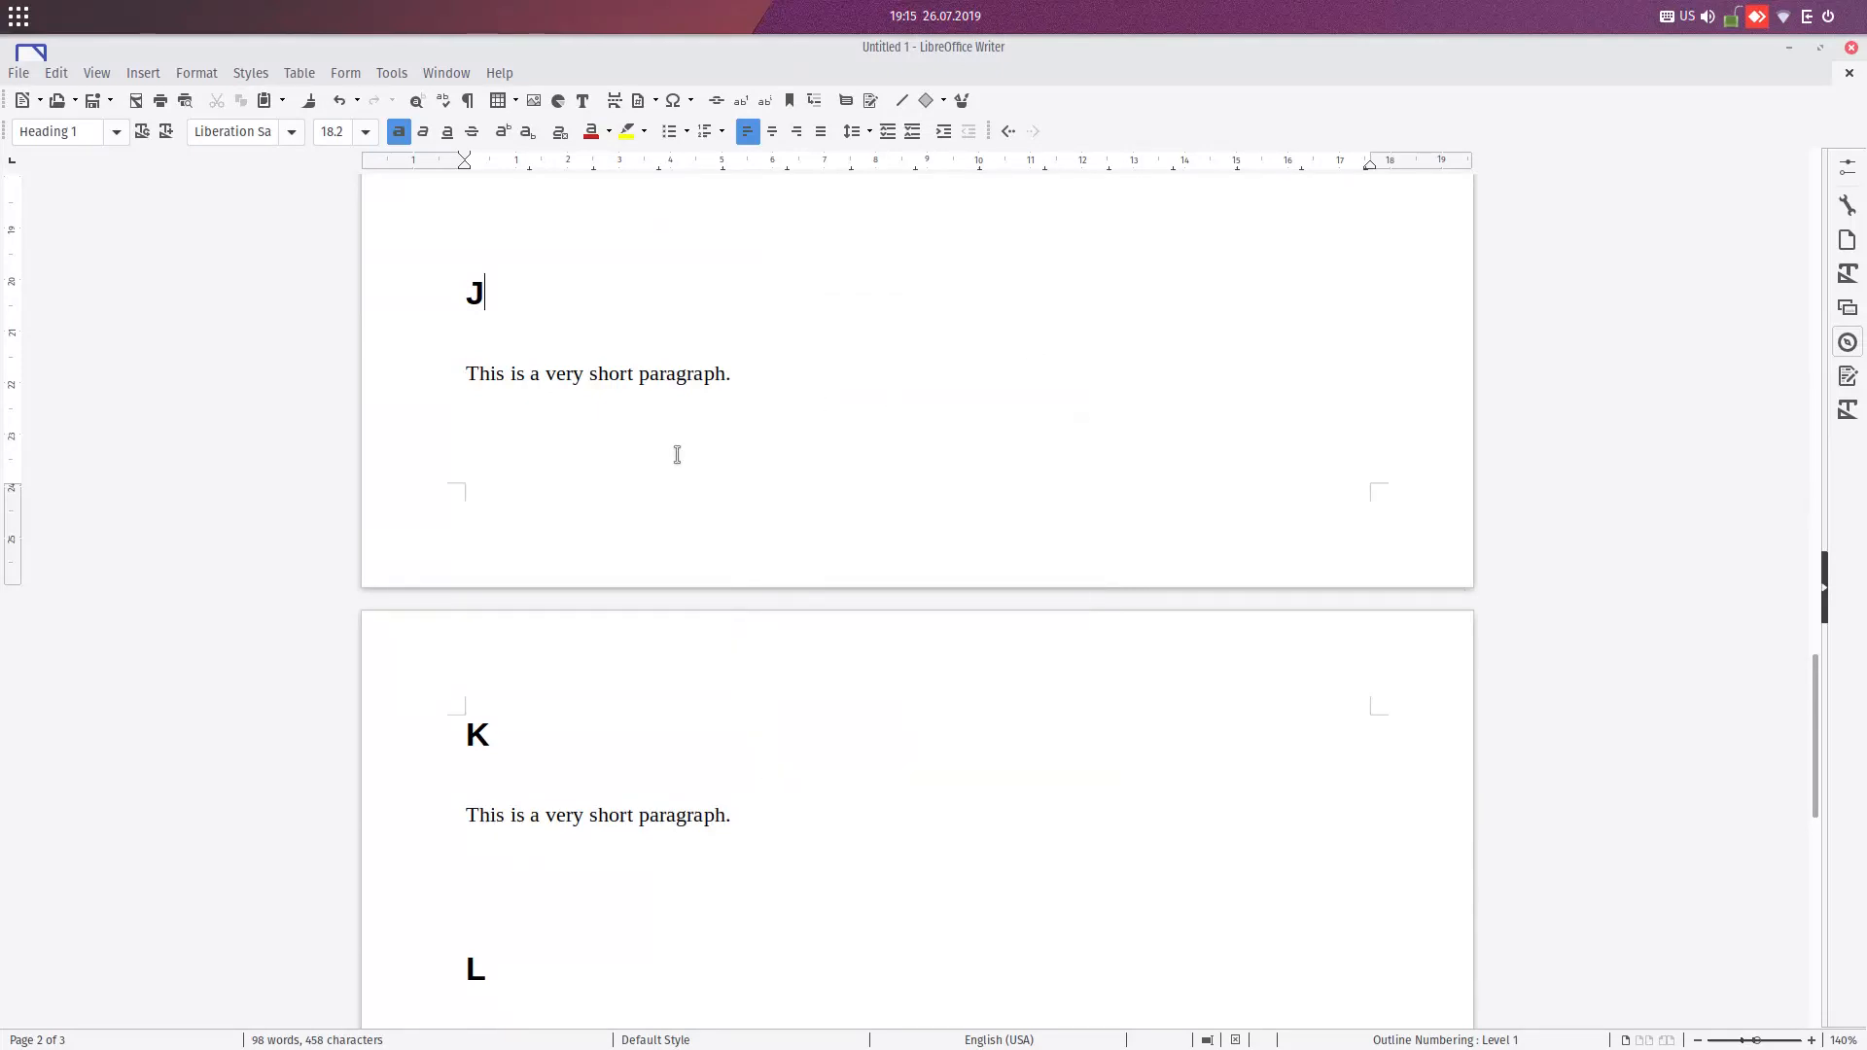
# - Bookmark heading M as M and reopen the Bookmark dialog to check it
pyautogui.scroll(-3)
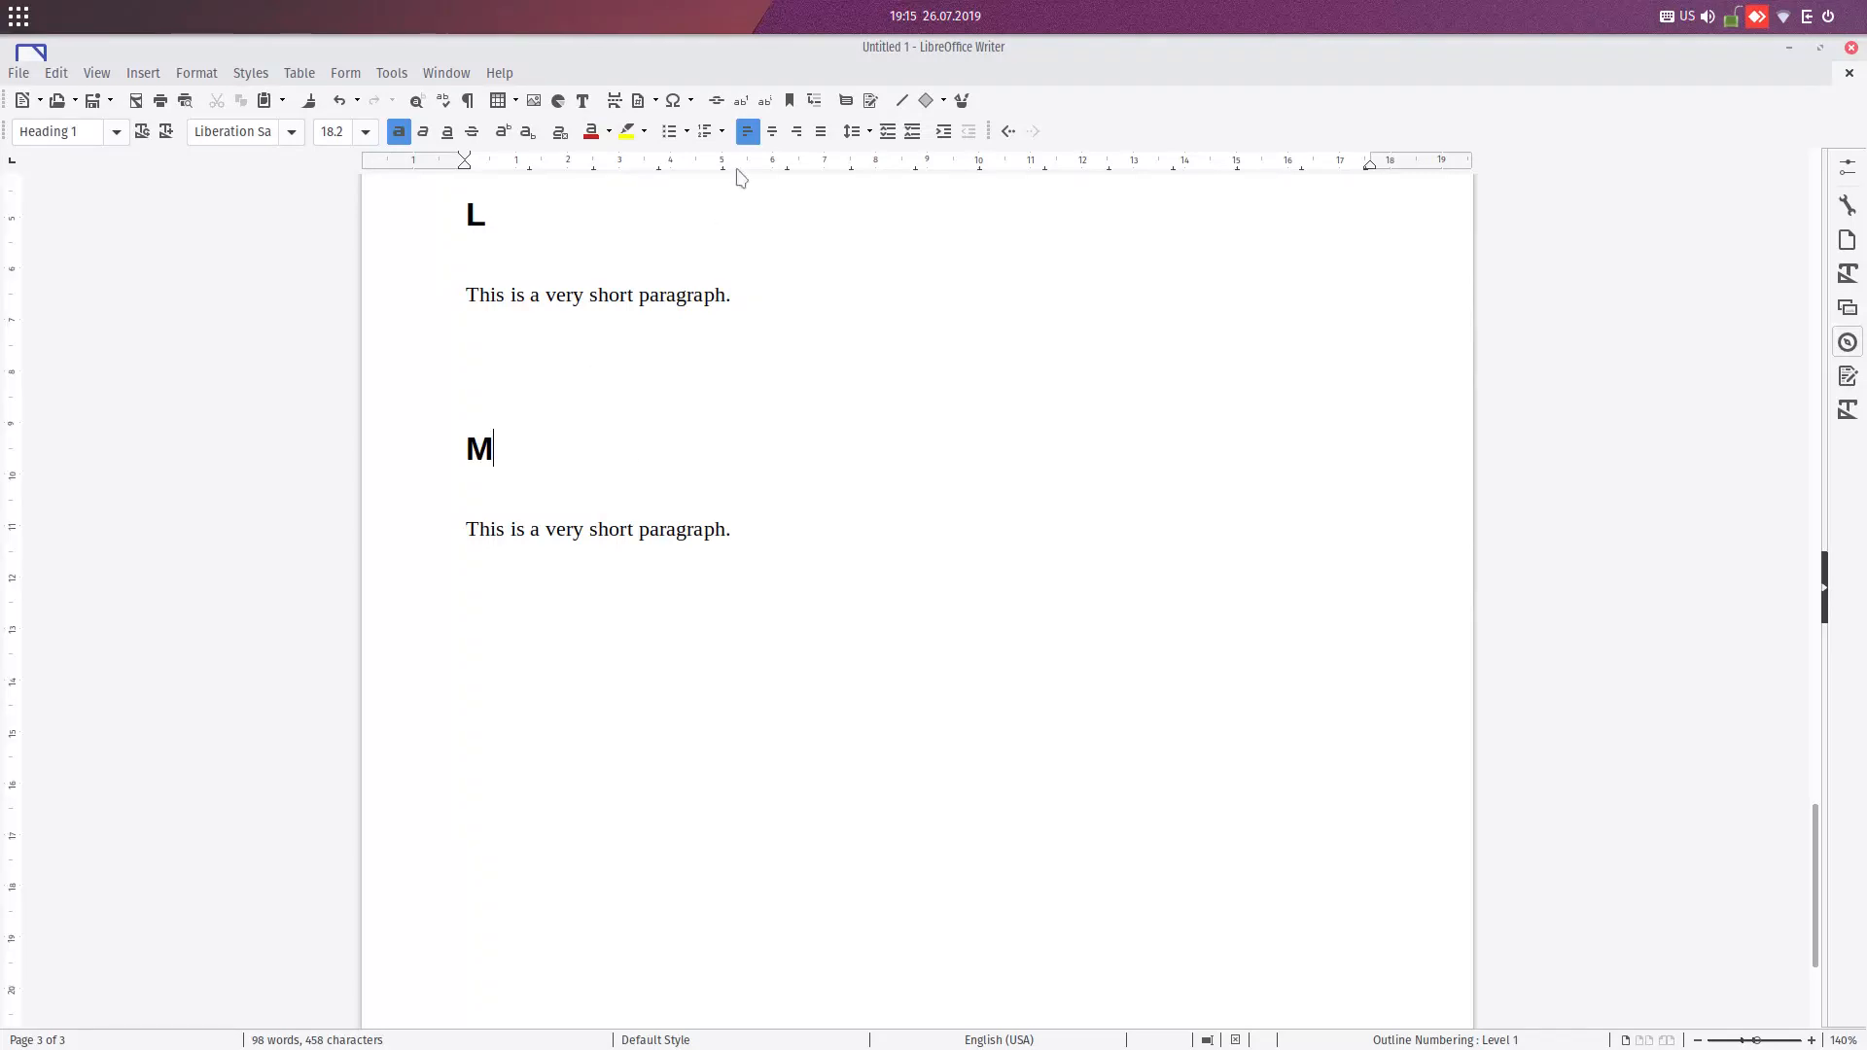
pyautogui.click(142, 73)
pyautogui.write('M')
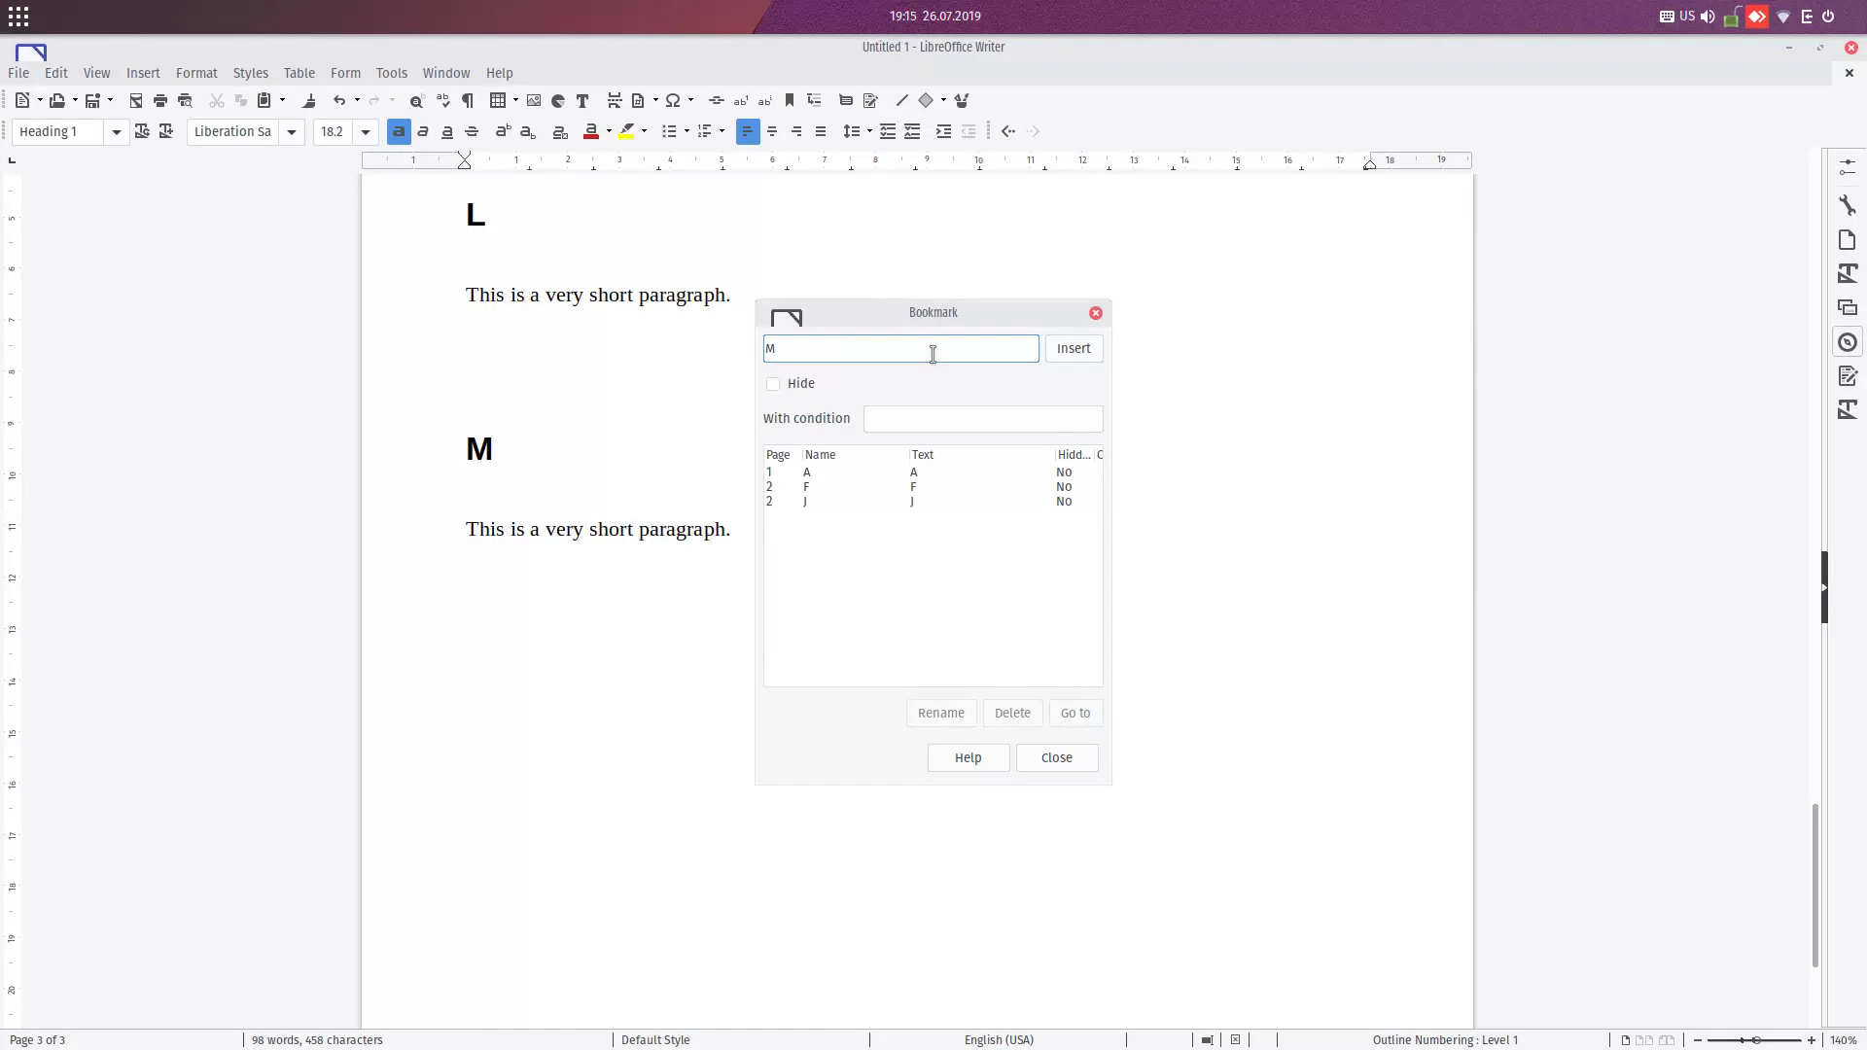
pyautogui.click(1054, 758)
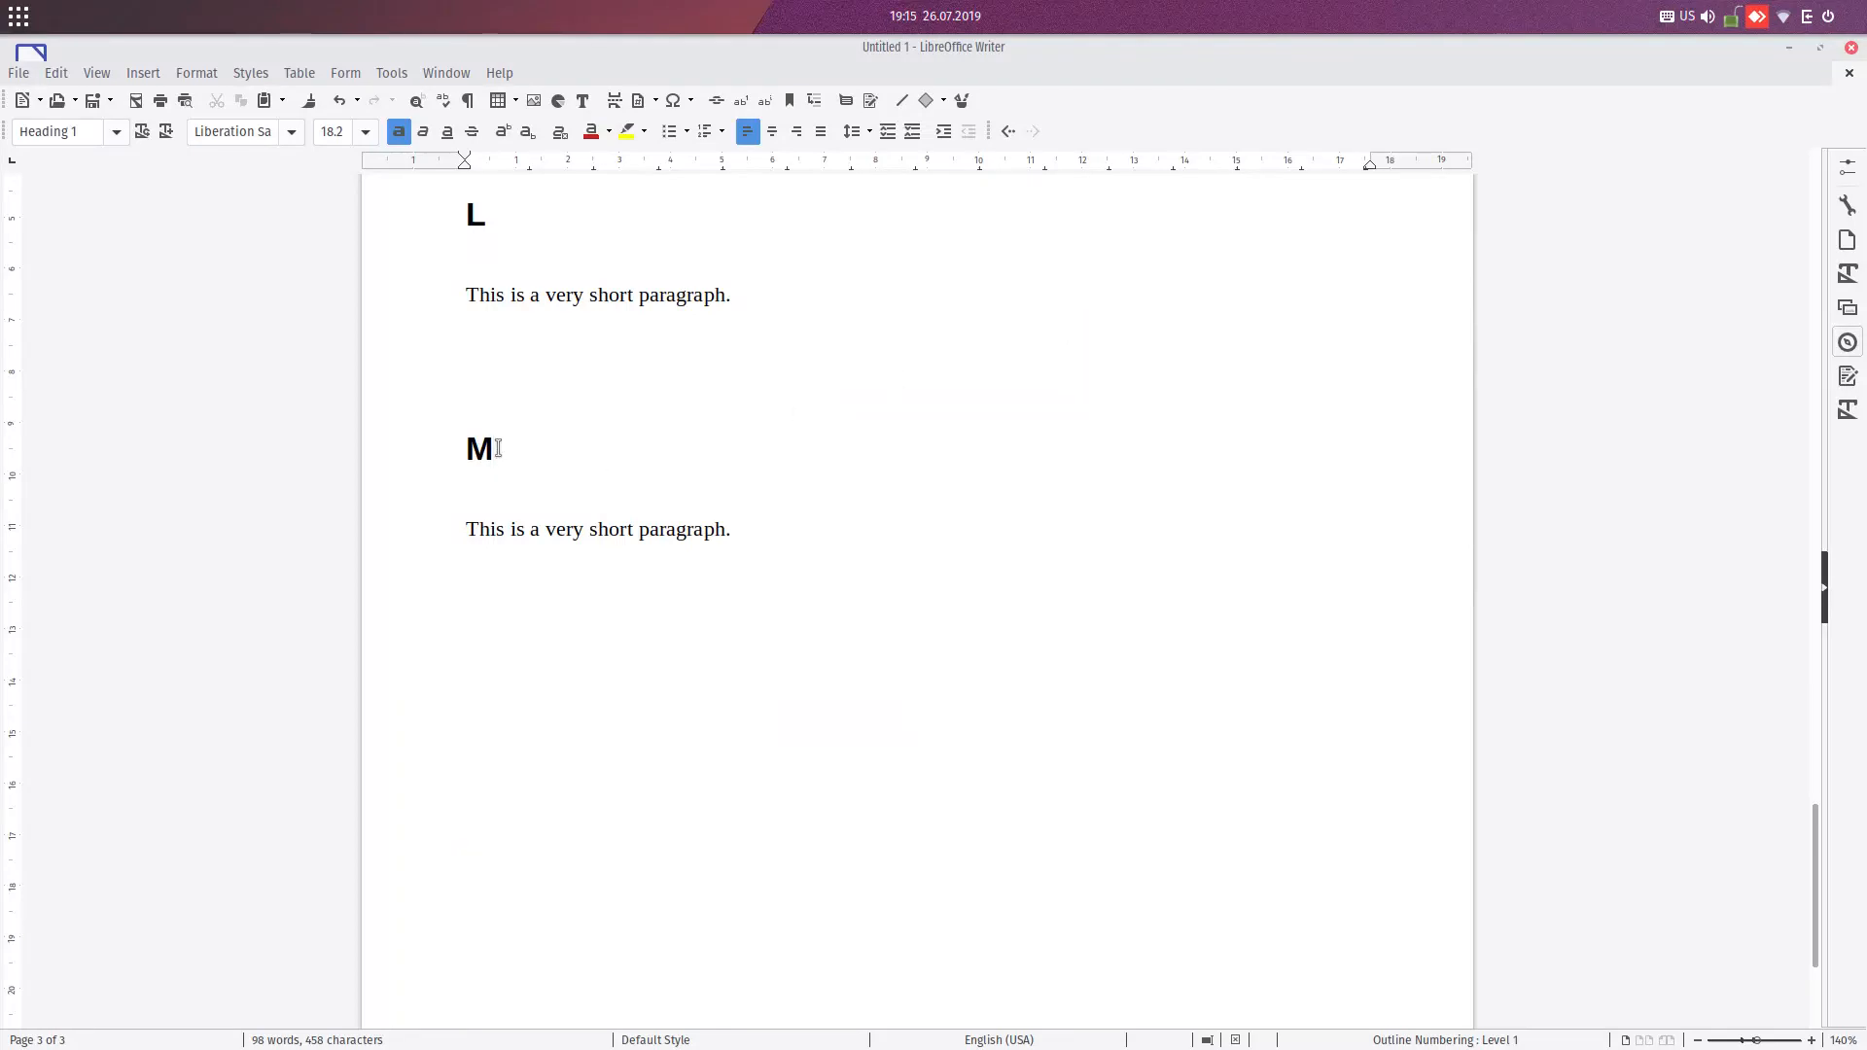
pyautogui.click(788, 100)
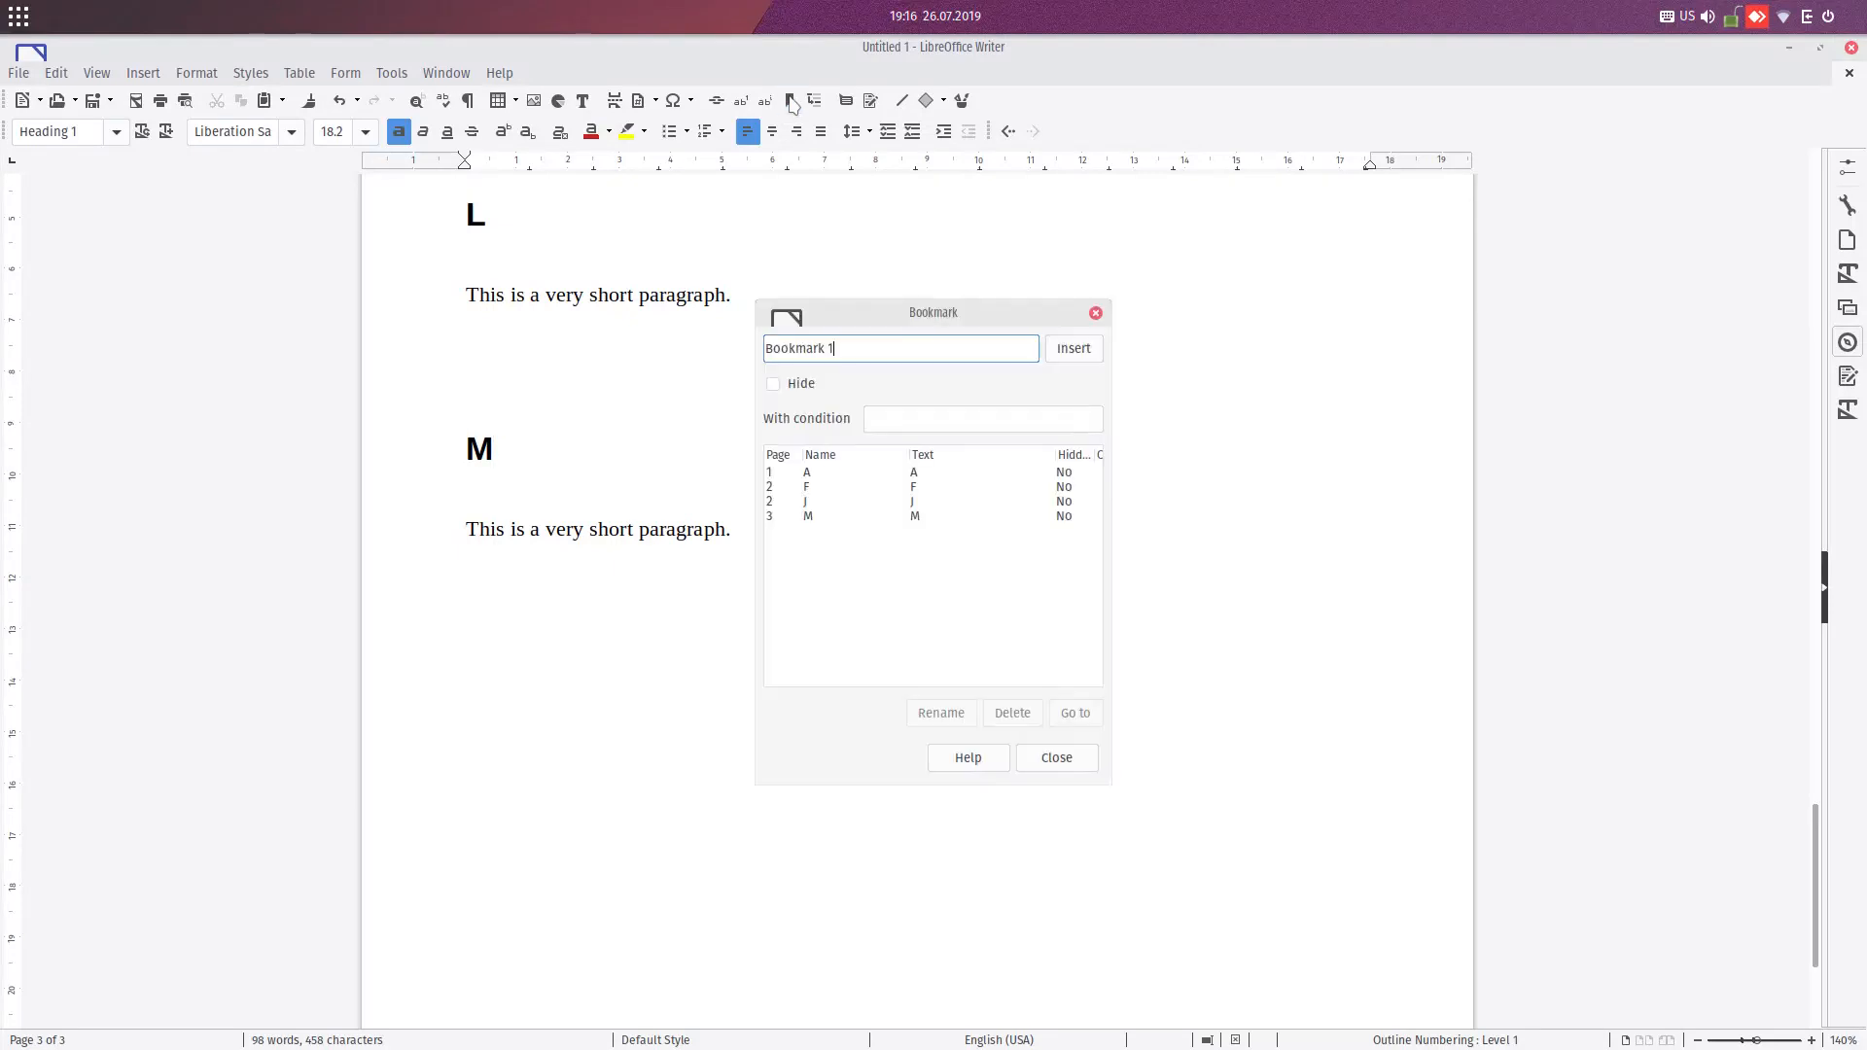
pyautogui.moveTo(1028, 375)
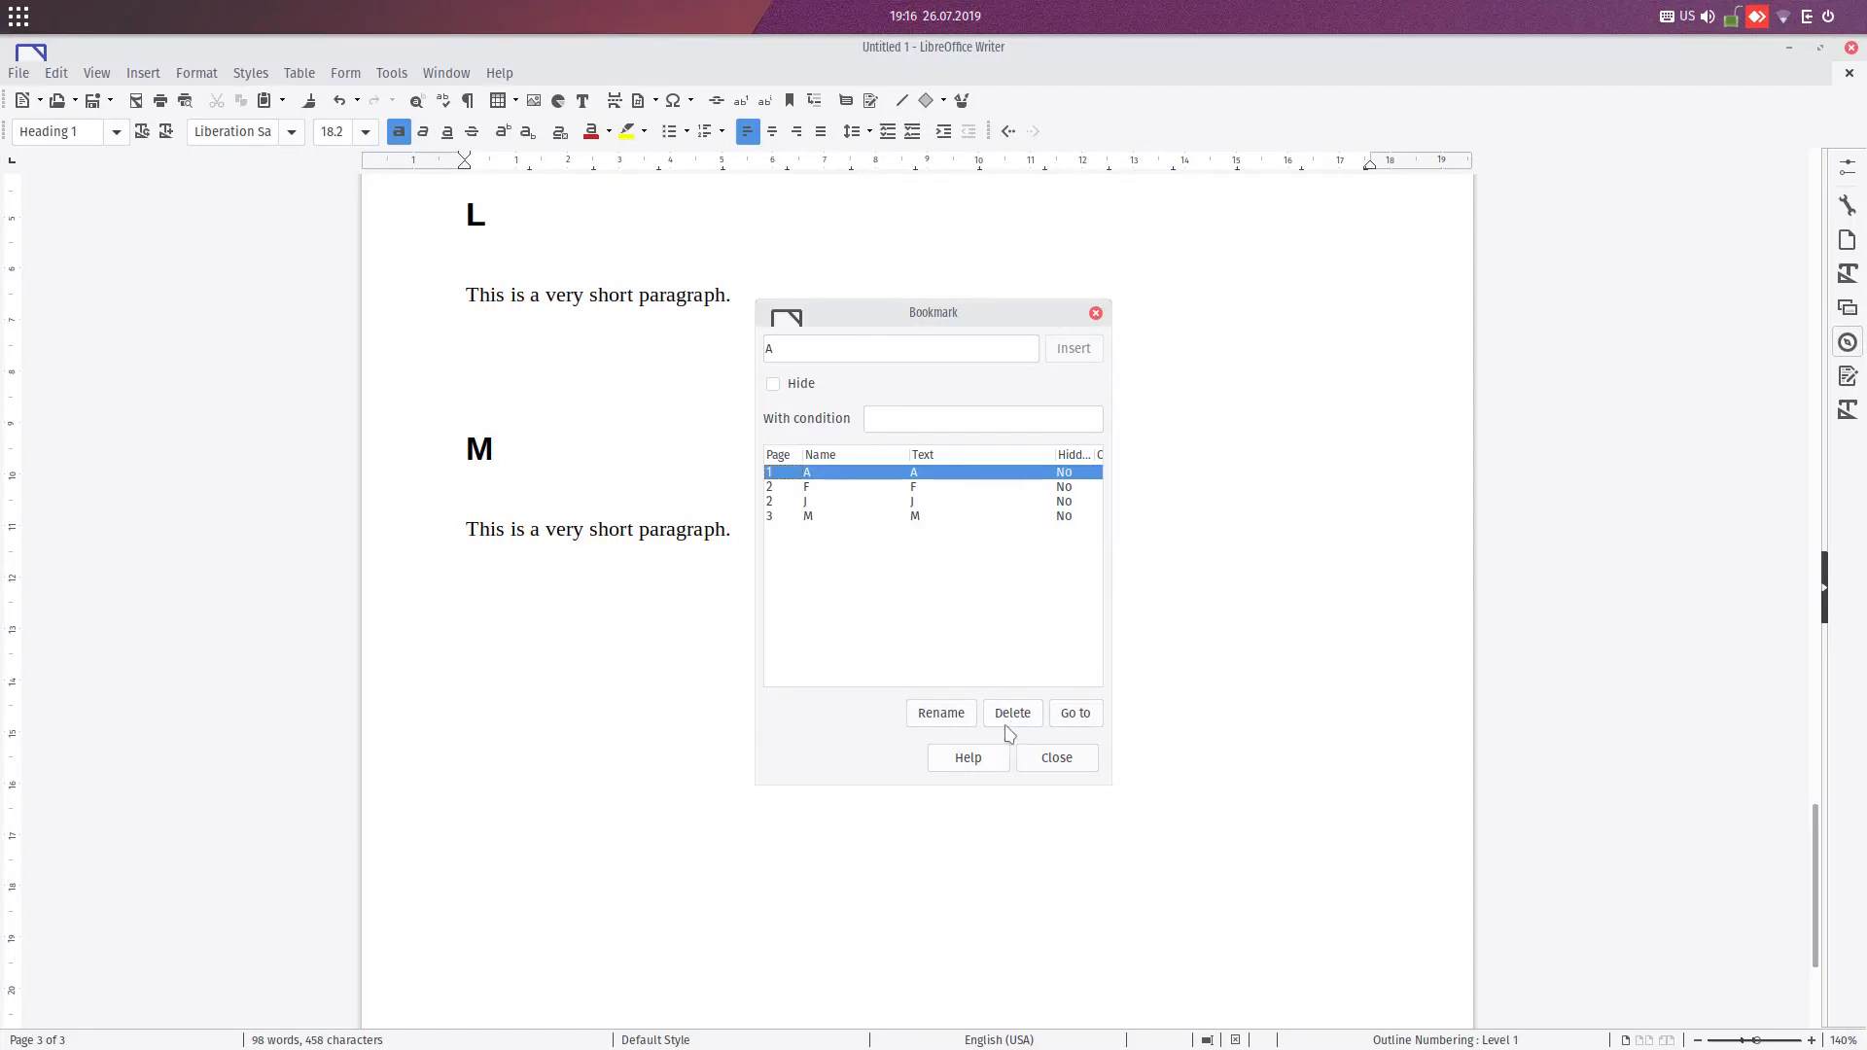
# - Delete bookmark A, re-add it on heading A, and jump to bookmark F
pyautogui.click(1011, 711)
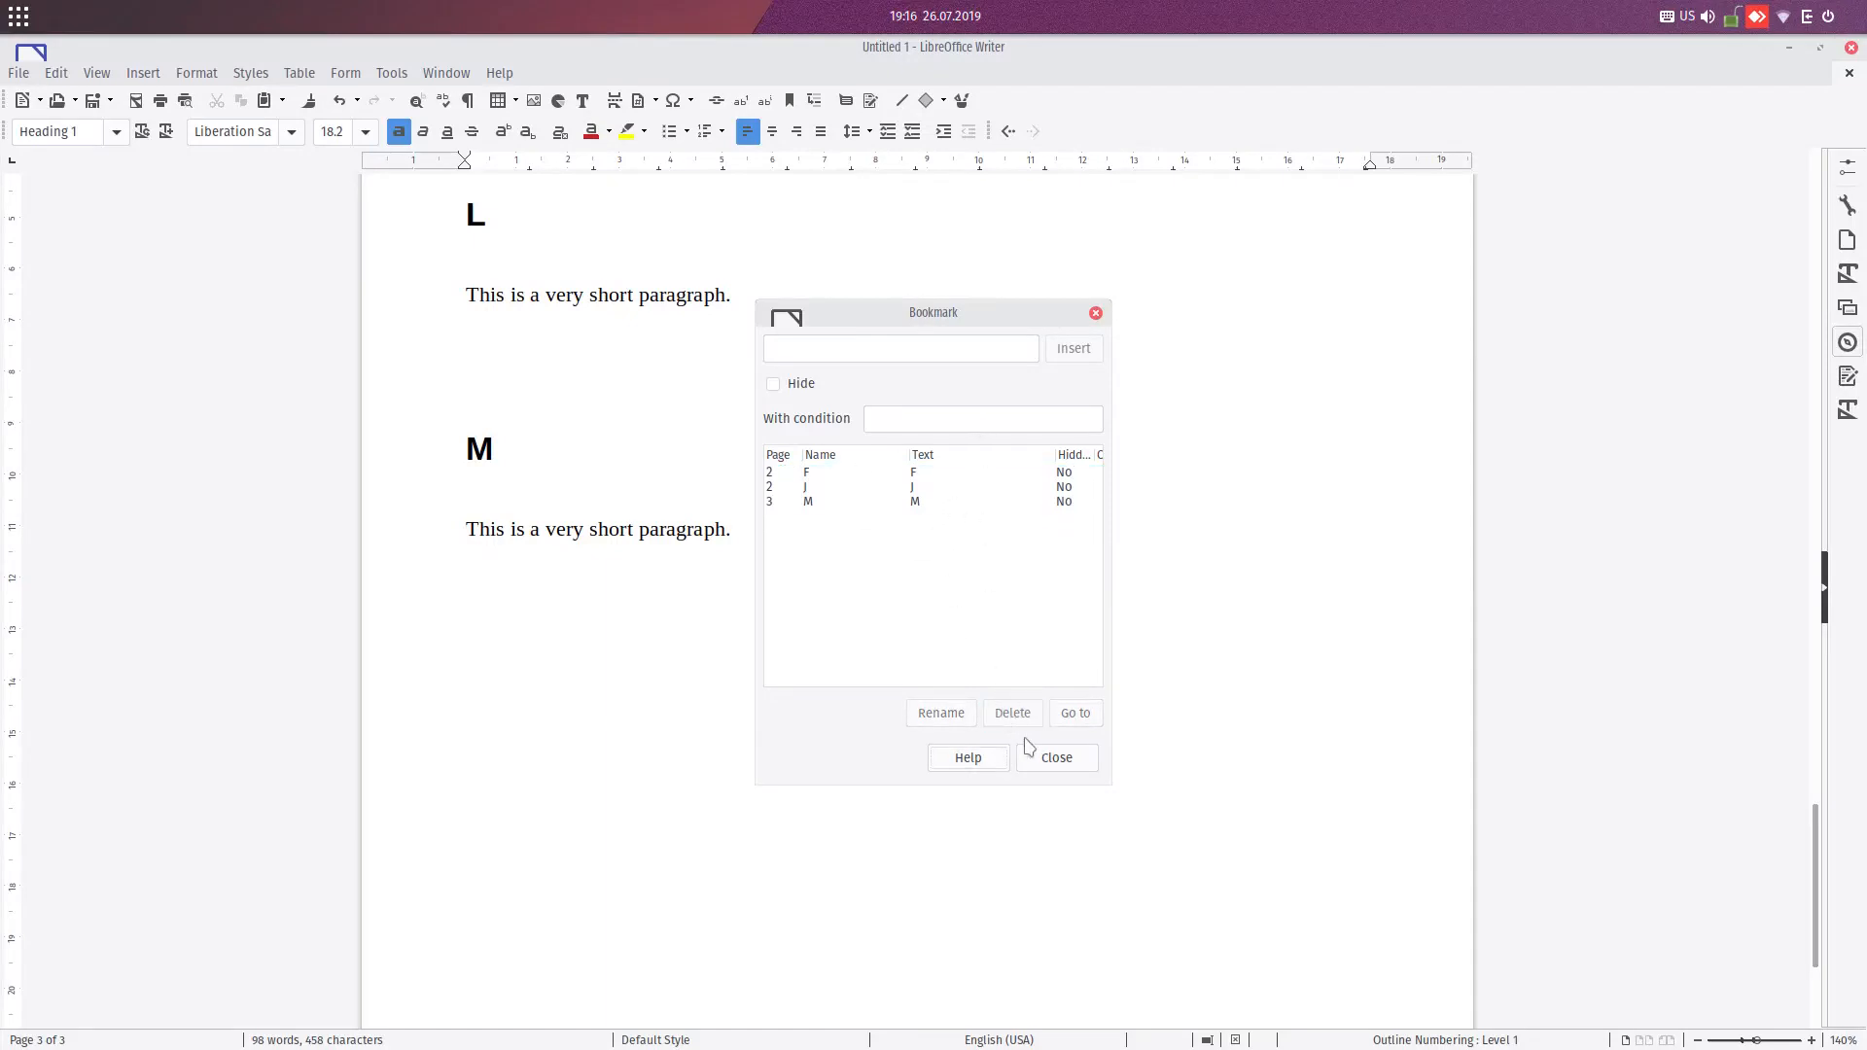
pyautogui.click(1055, 758)
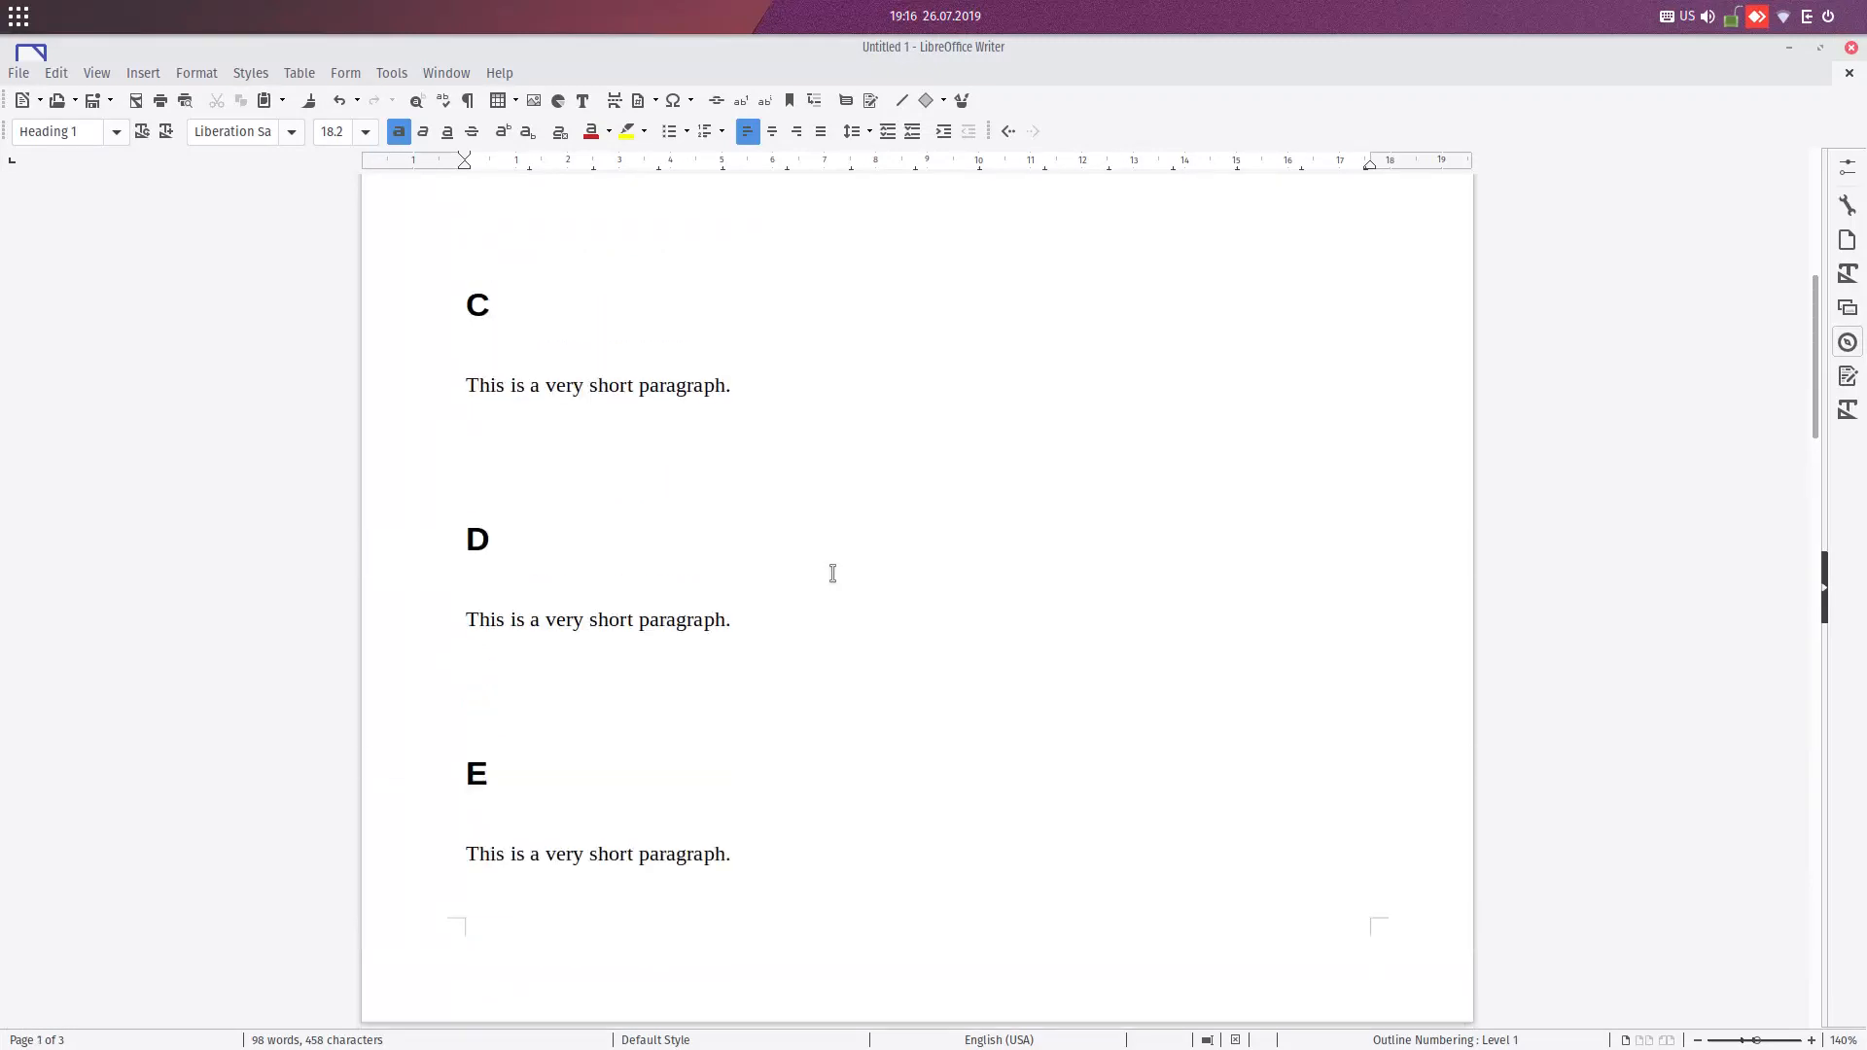
pyautogui.rightClick(532, 450)
pyautogui.write('A')
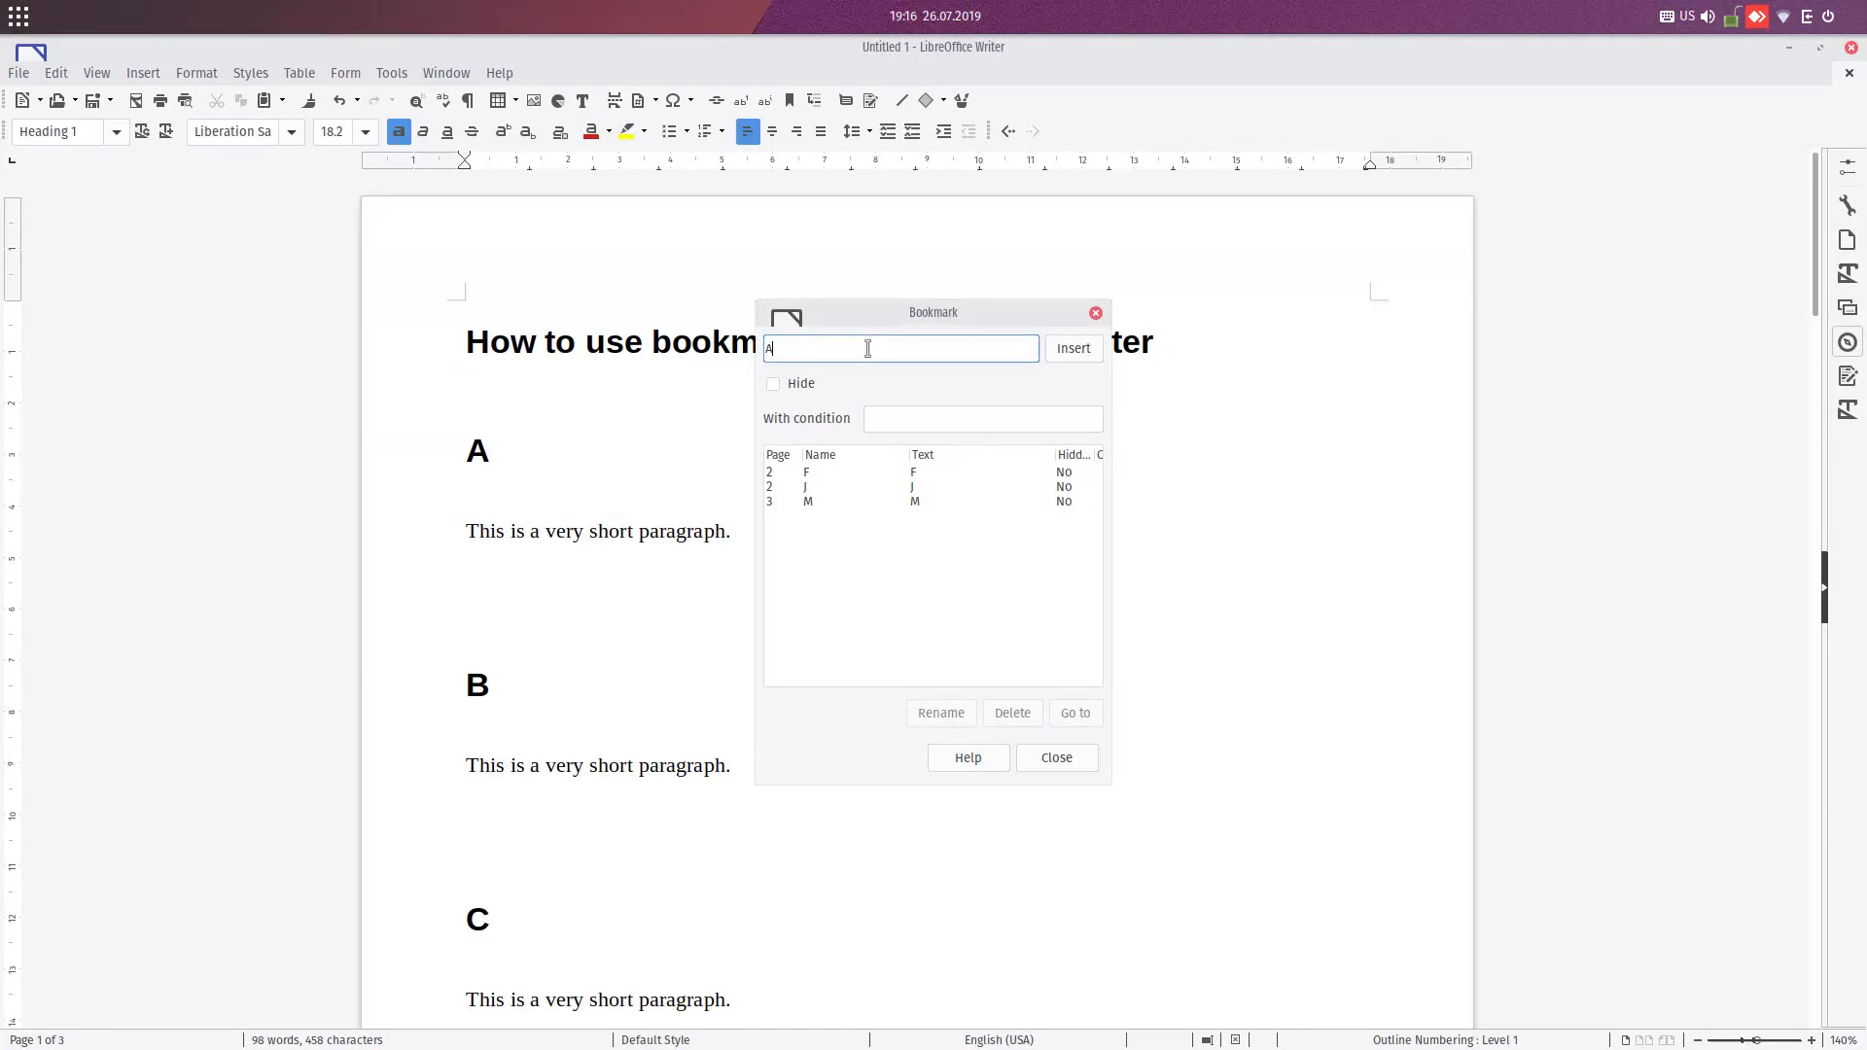
pyautogui.click(1054, 757)
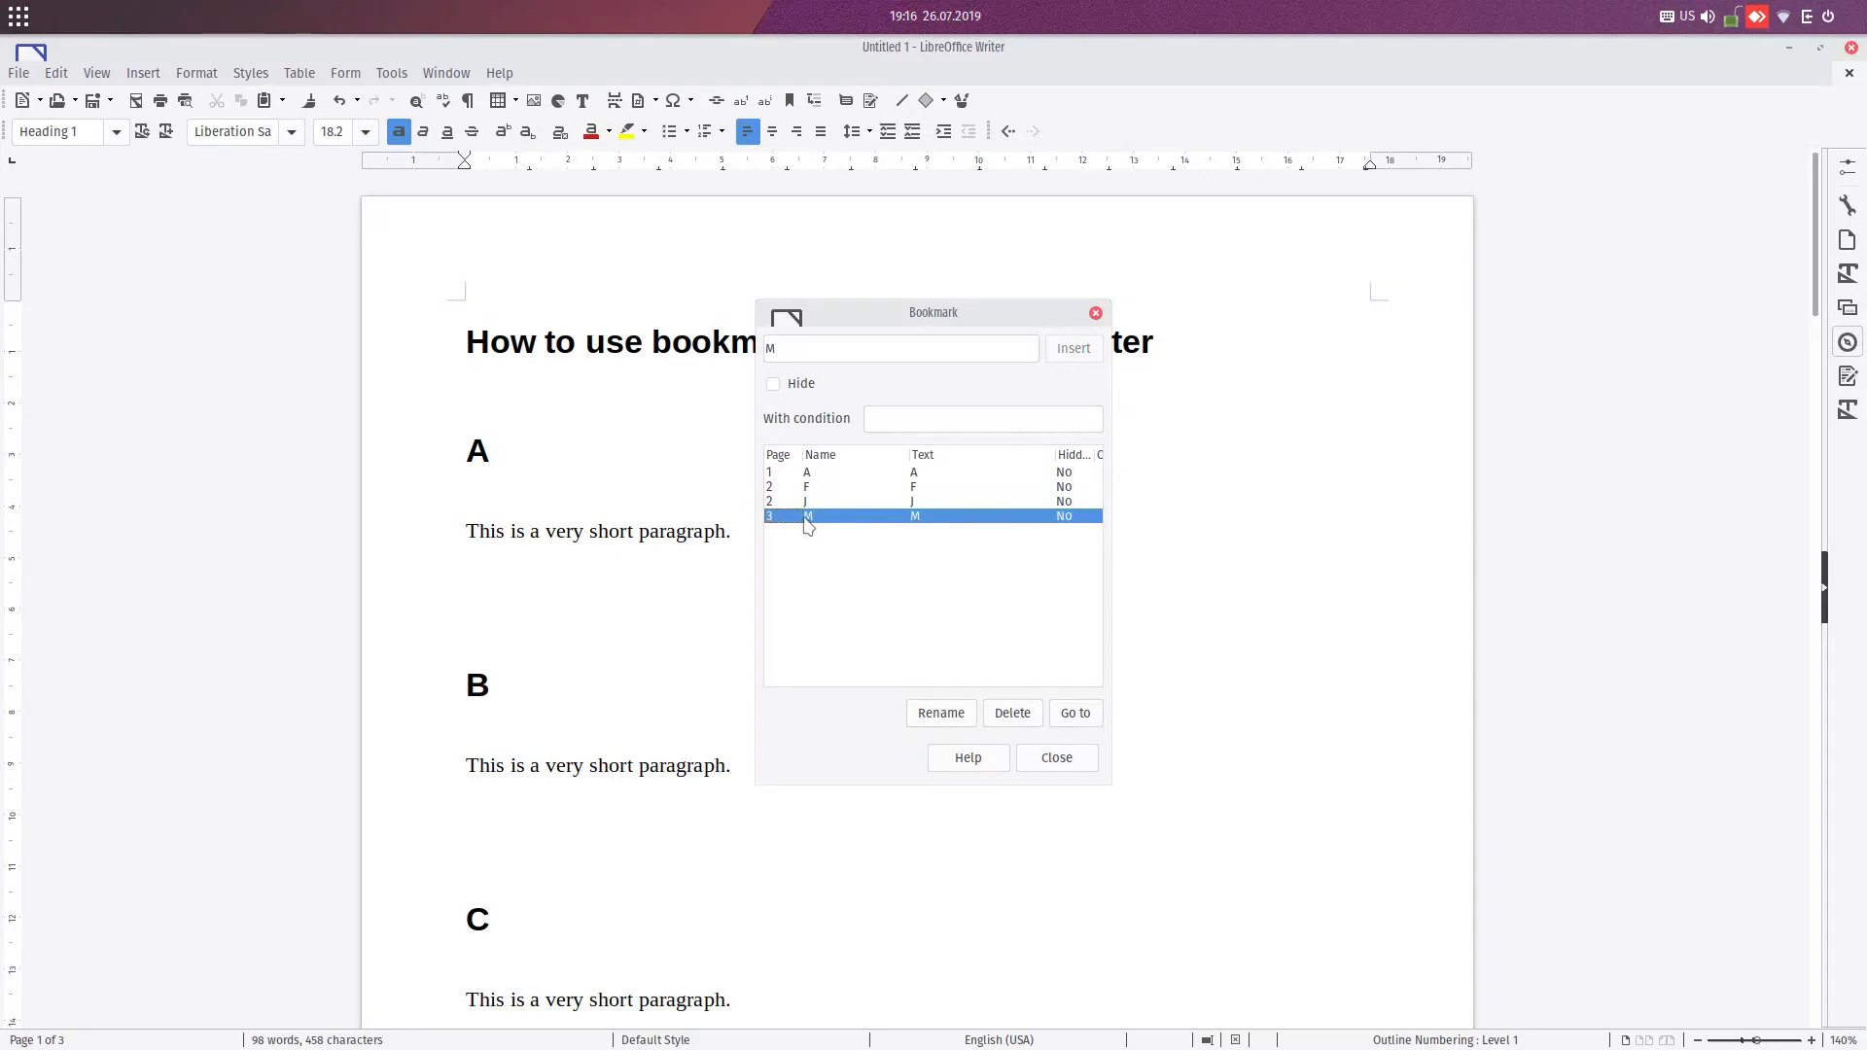
pyautogui.moveTo(1106, 538)
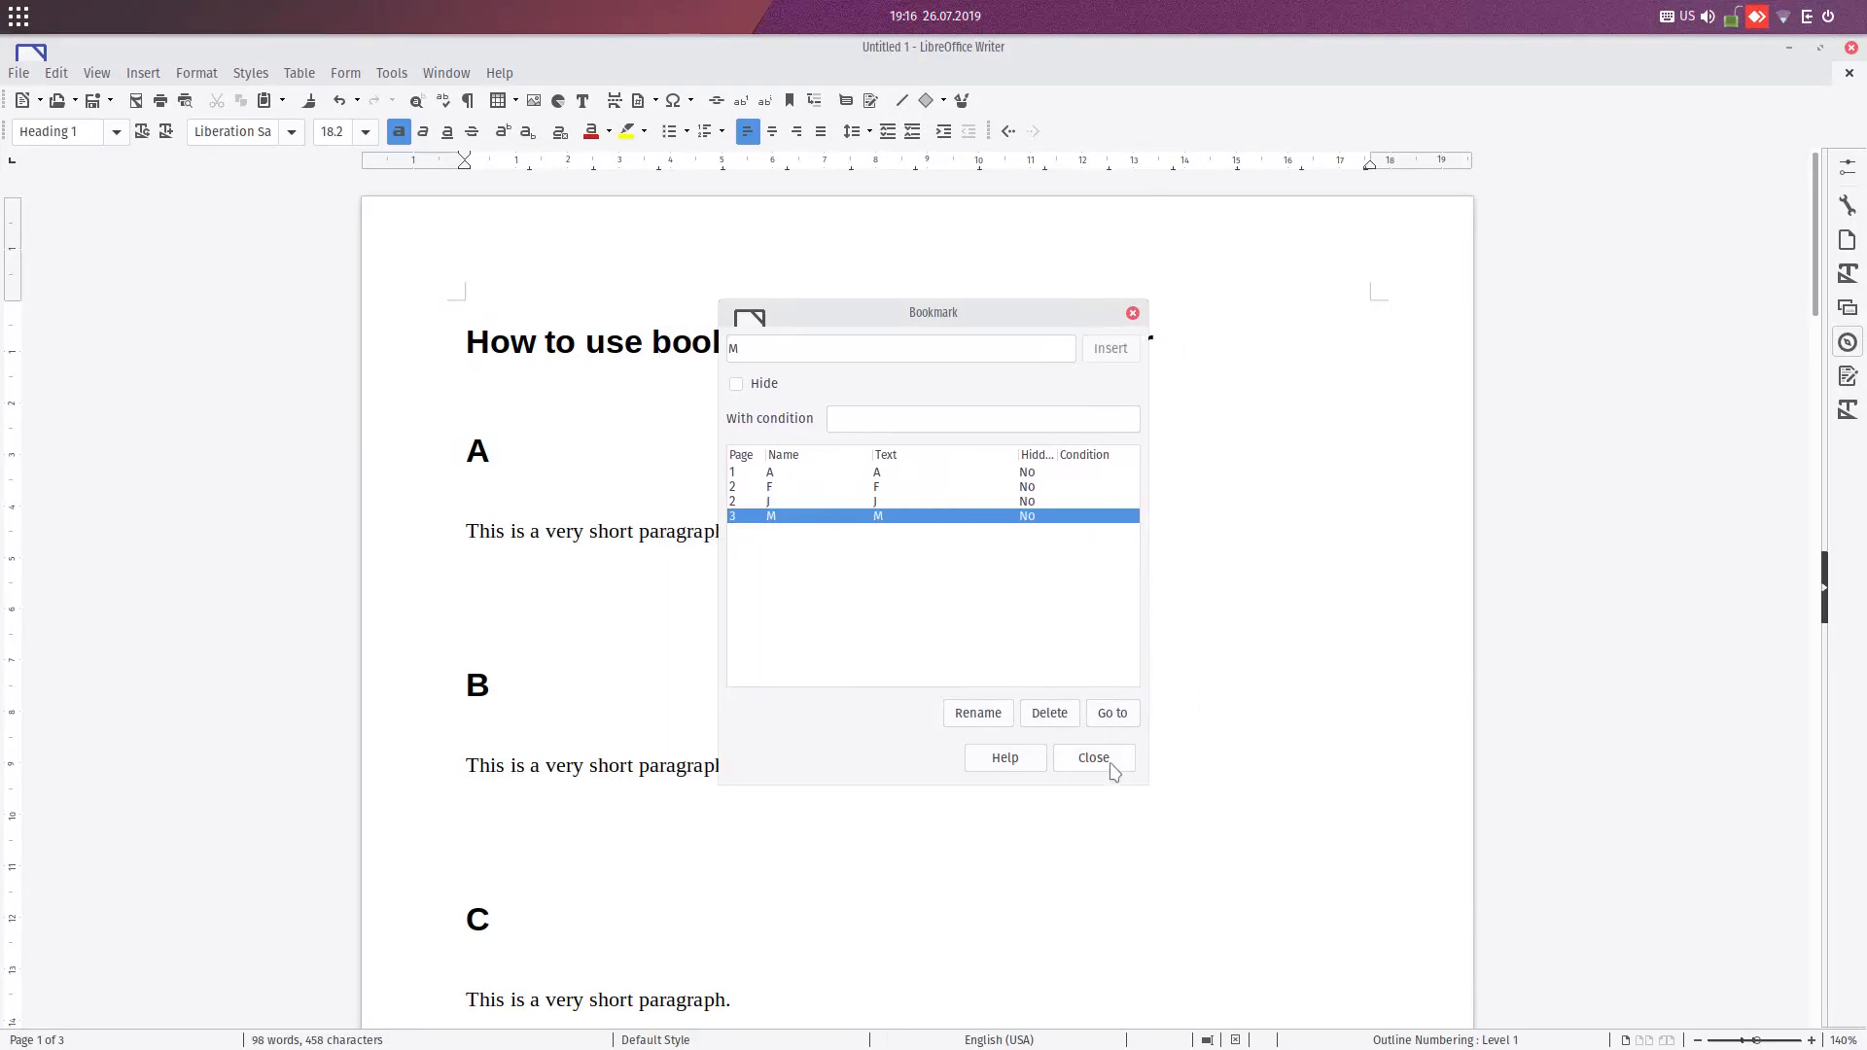
pyautogui.moveTo(915, 495)
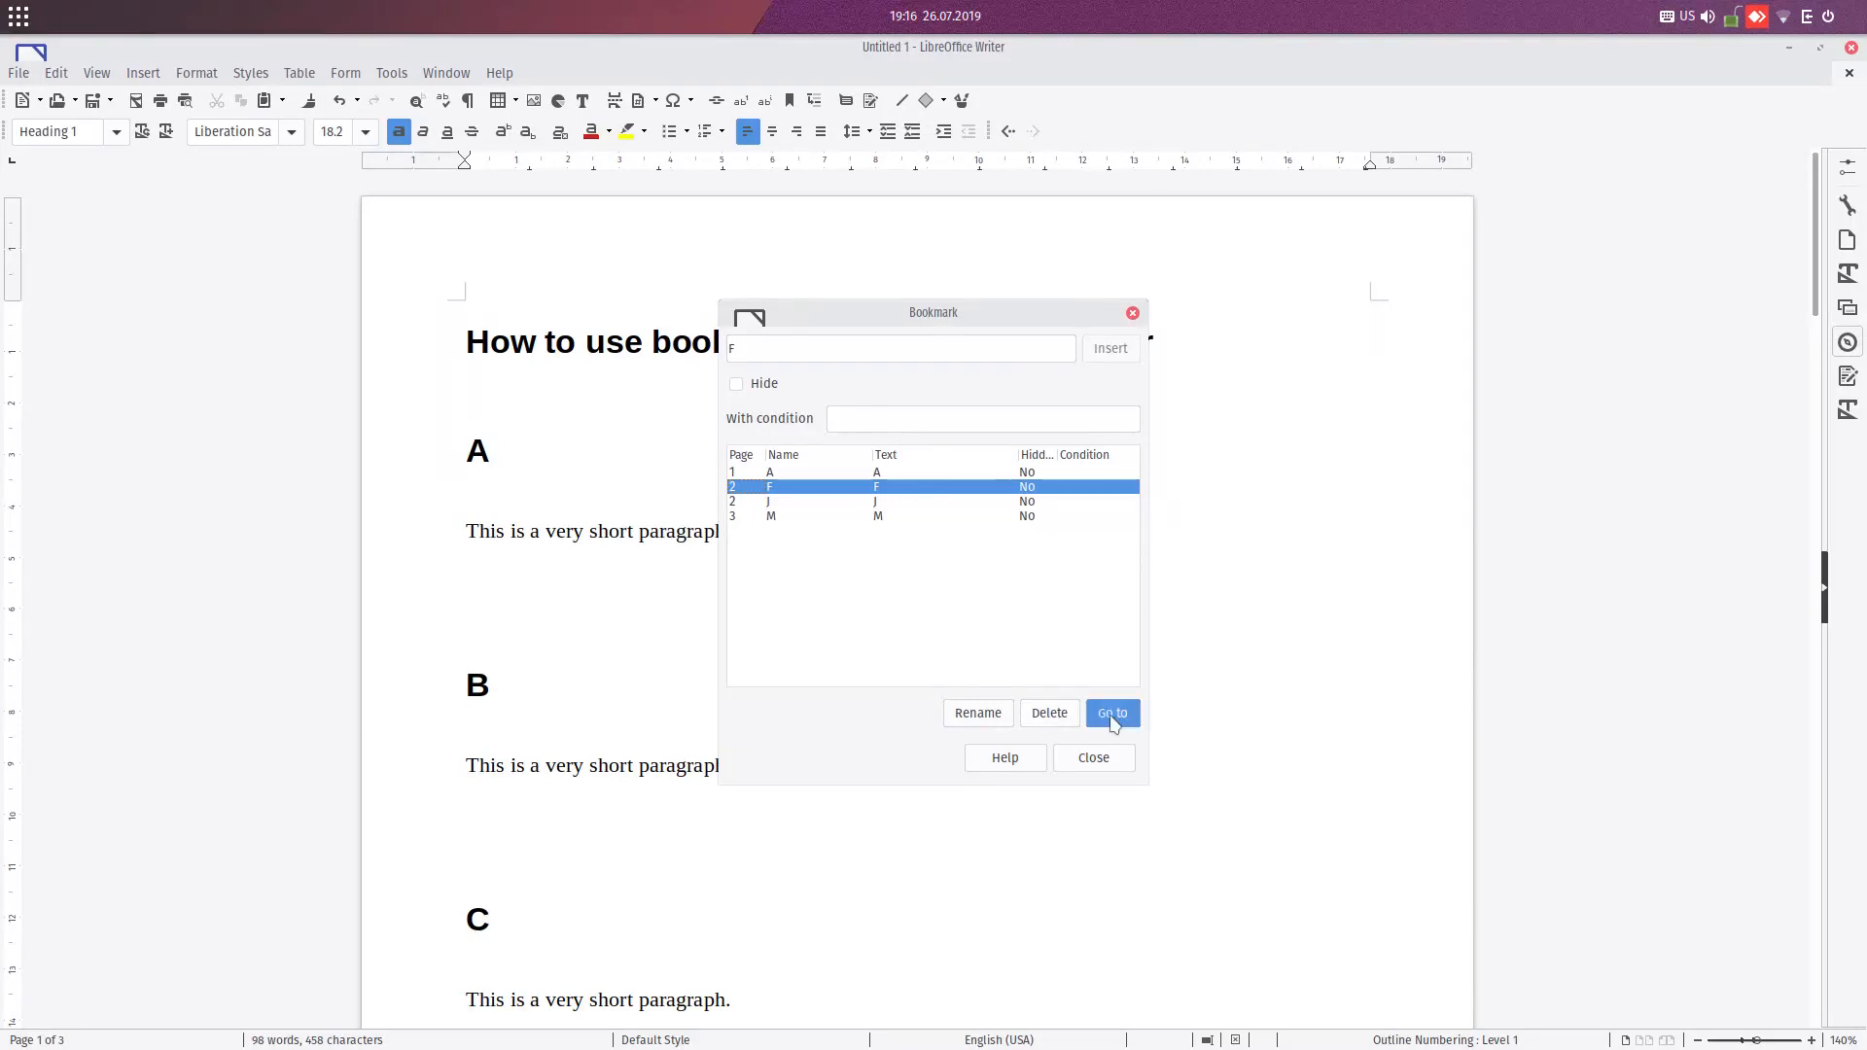
pyautogui.click(1110, 712)
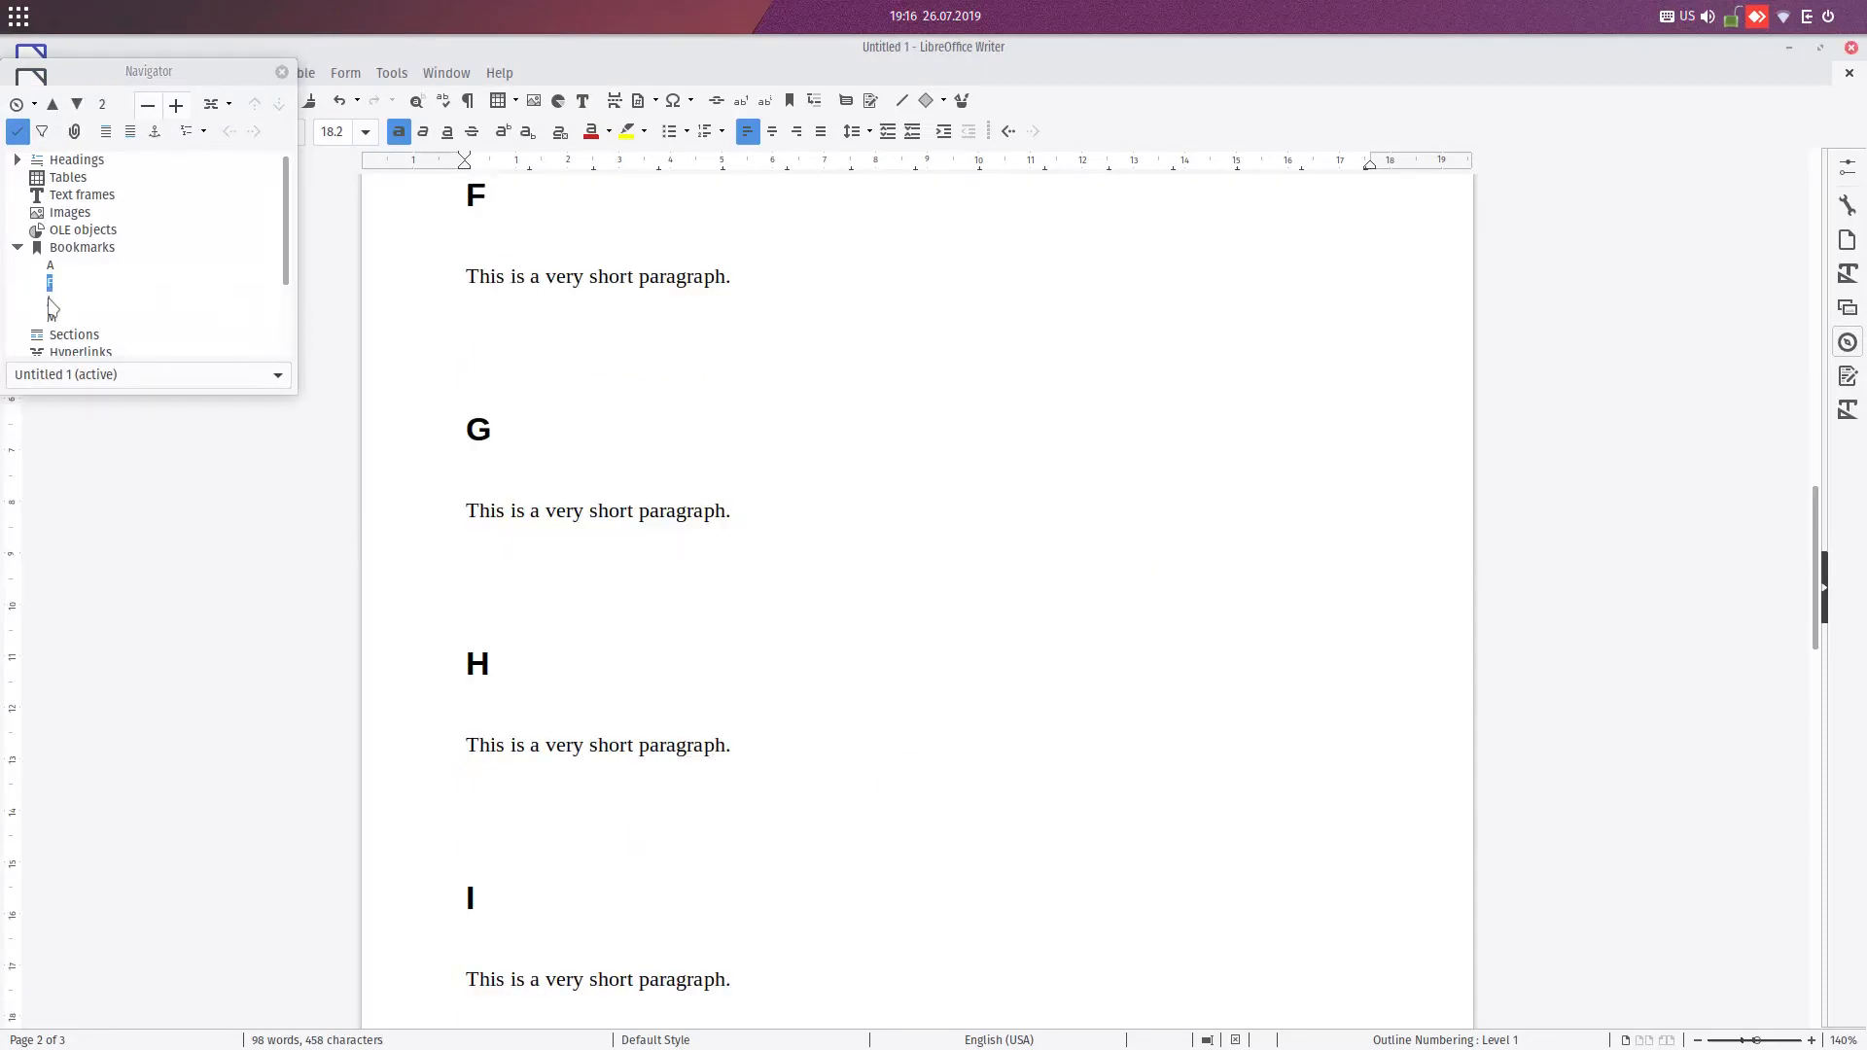
# - Scroll down to heading M and type 'sdsdsd' after its paragraph
pyautogui.scroll(-3)
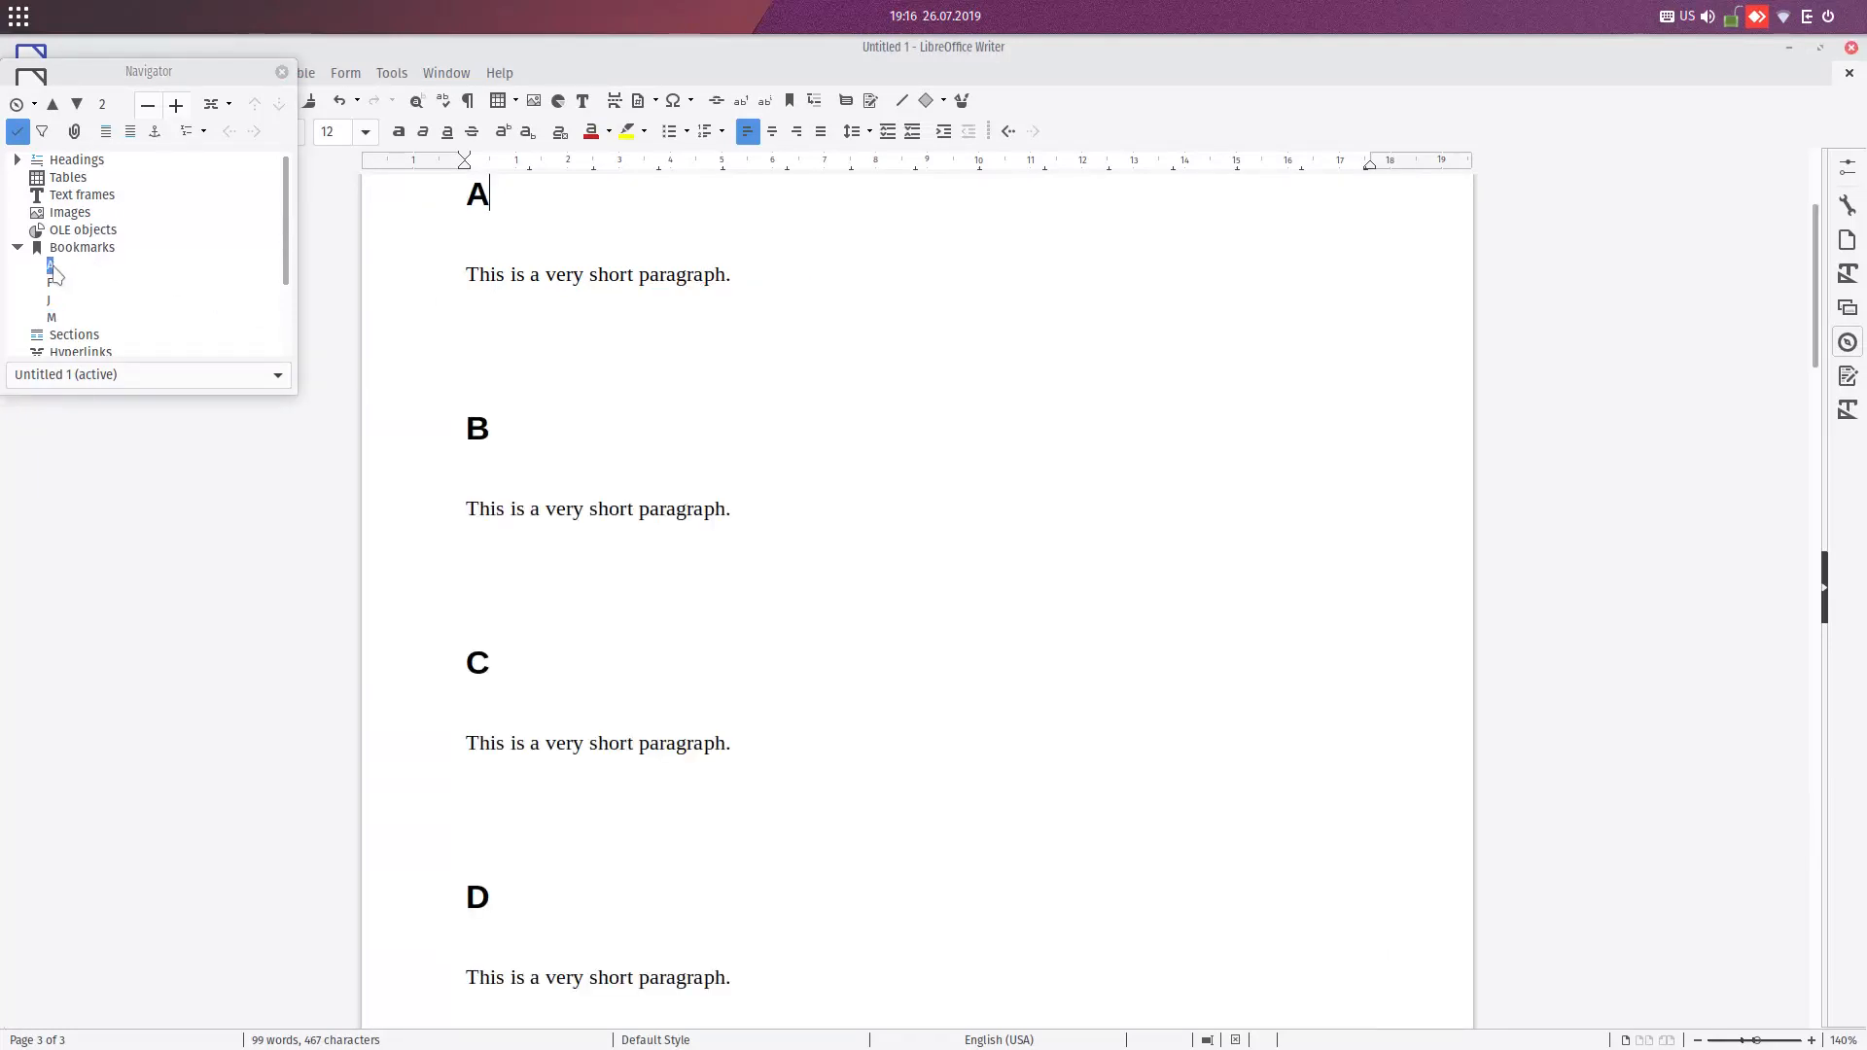
pyautogui.write('sdsdsd')
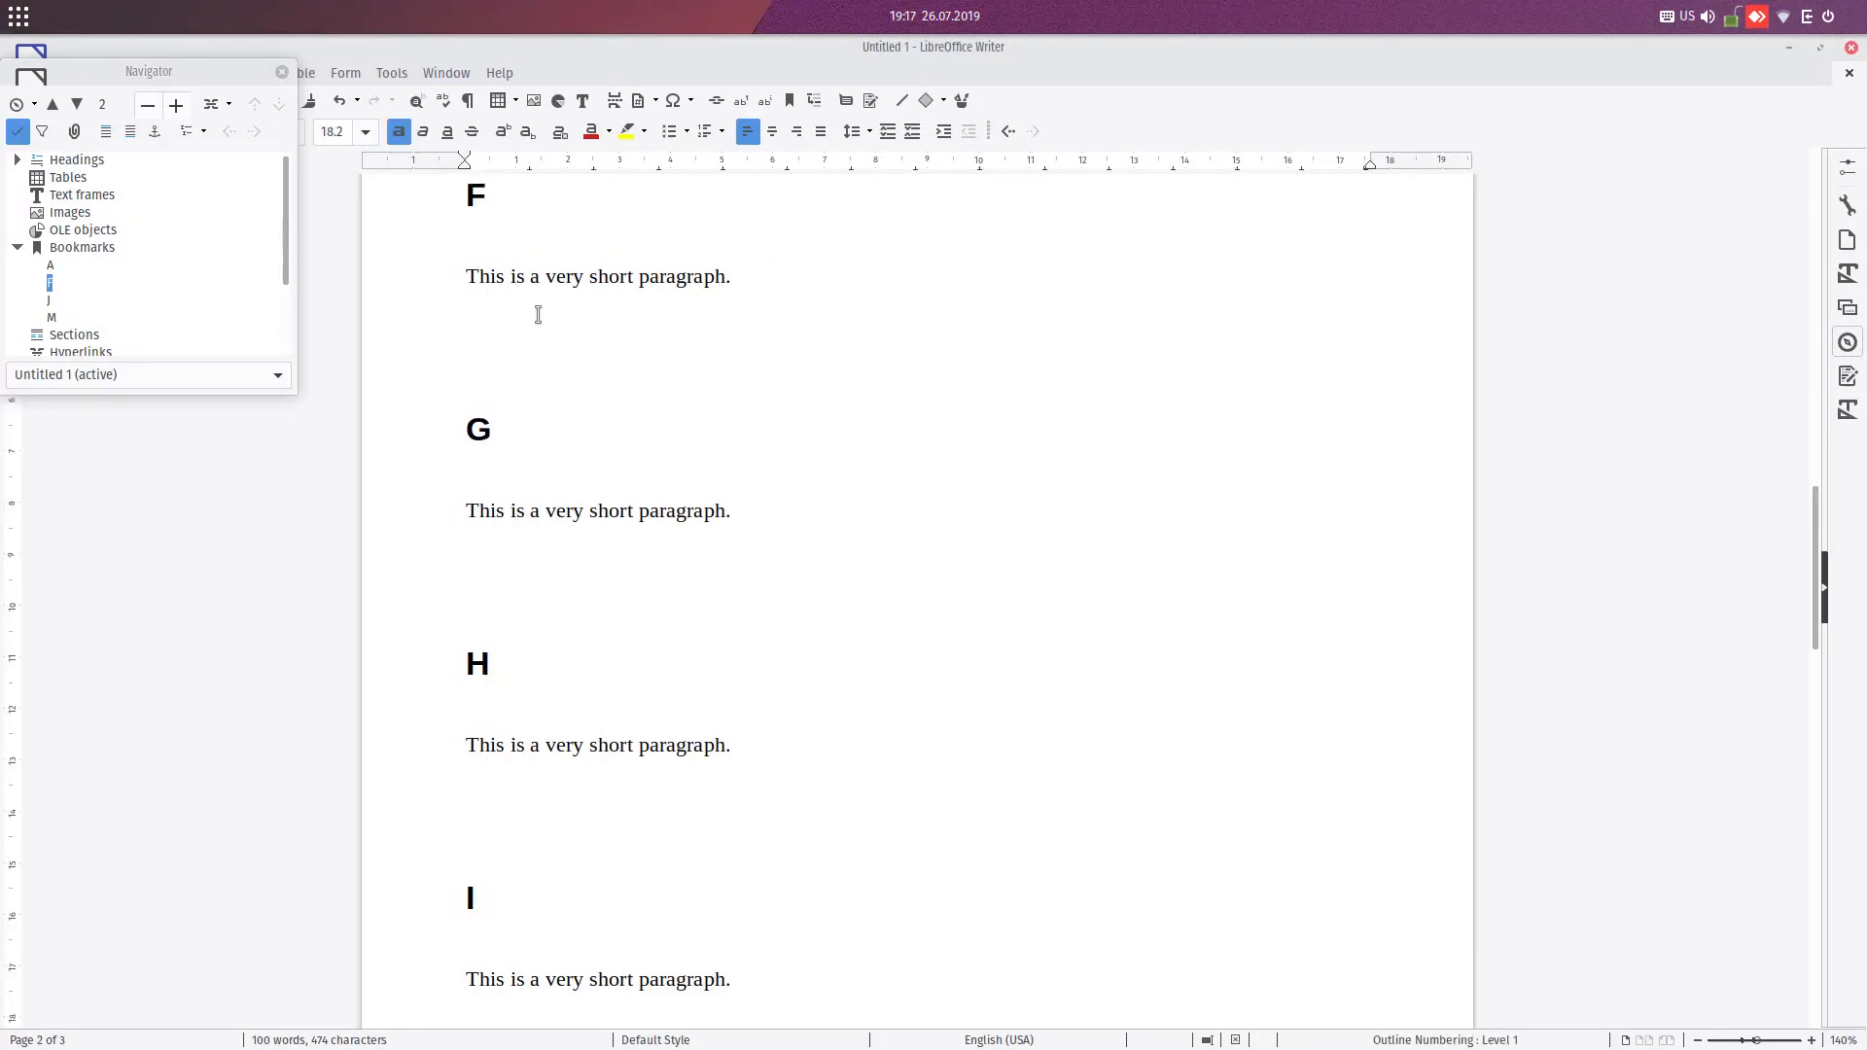
pyautogui.click(483, 194)
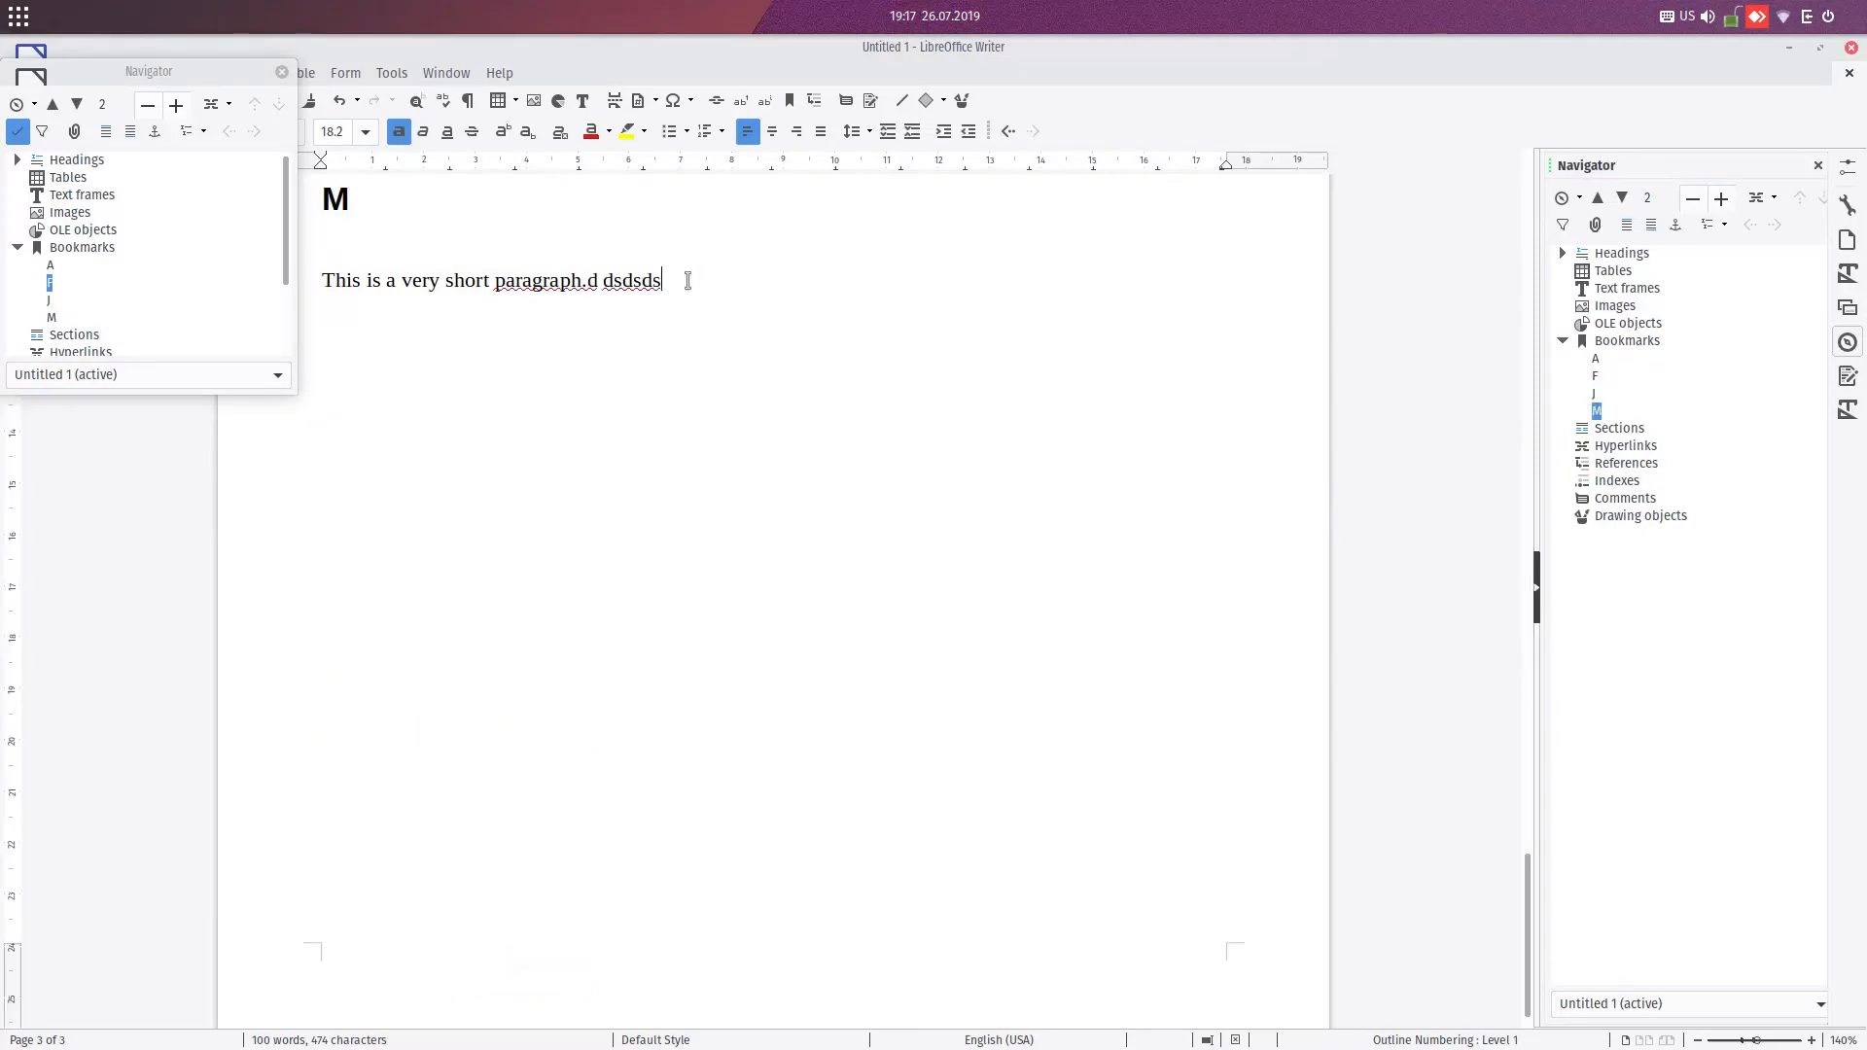
# - Delete bookmark M, rename bookmark F to 'F letter', and show About LibreOffice
pyautogui.rightClick(1619, 428)
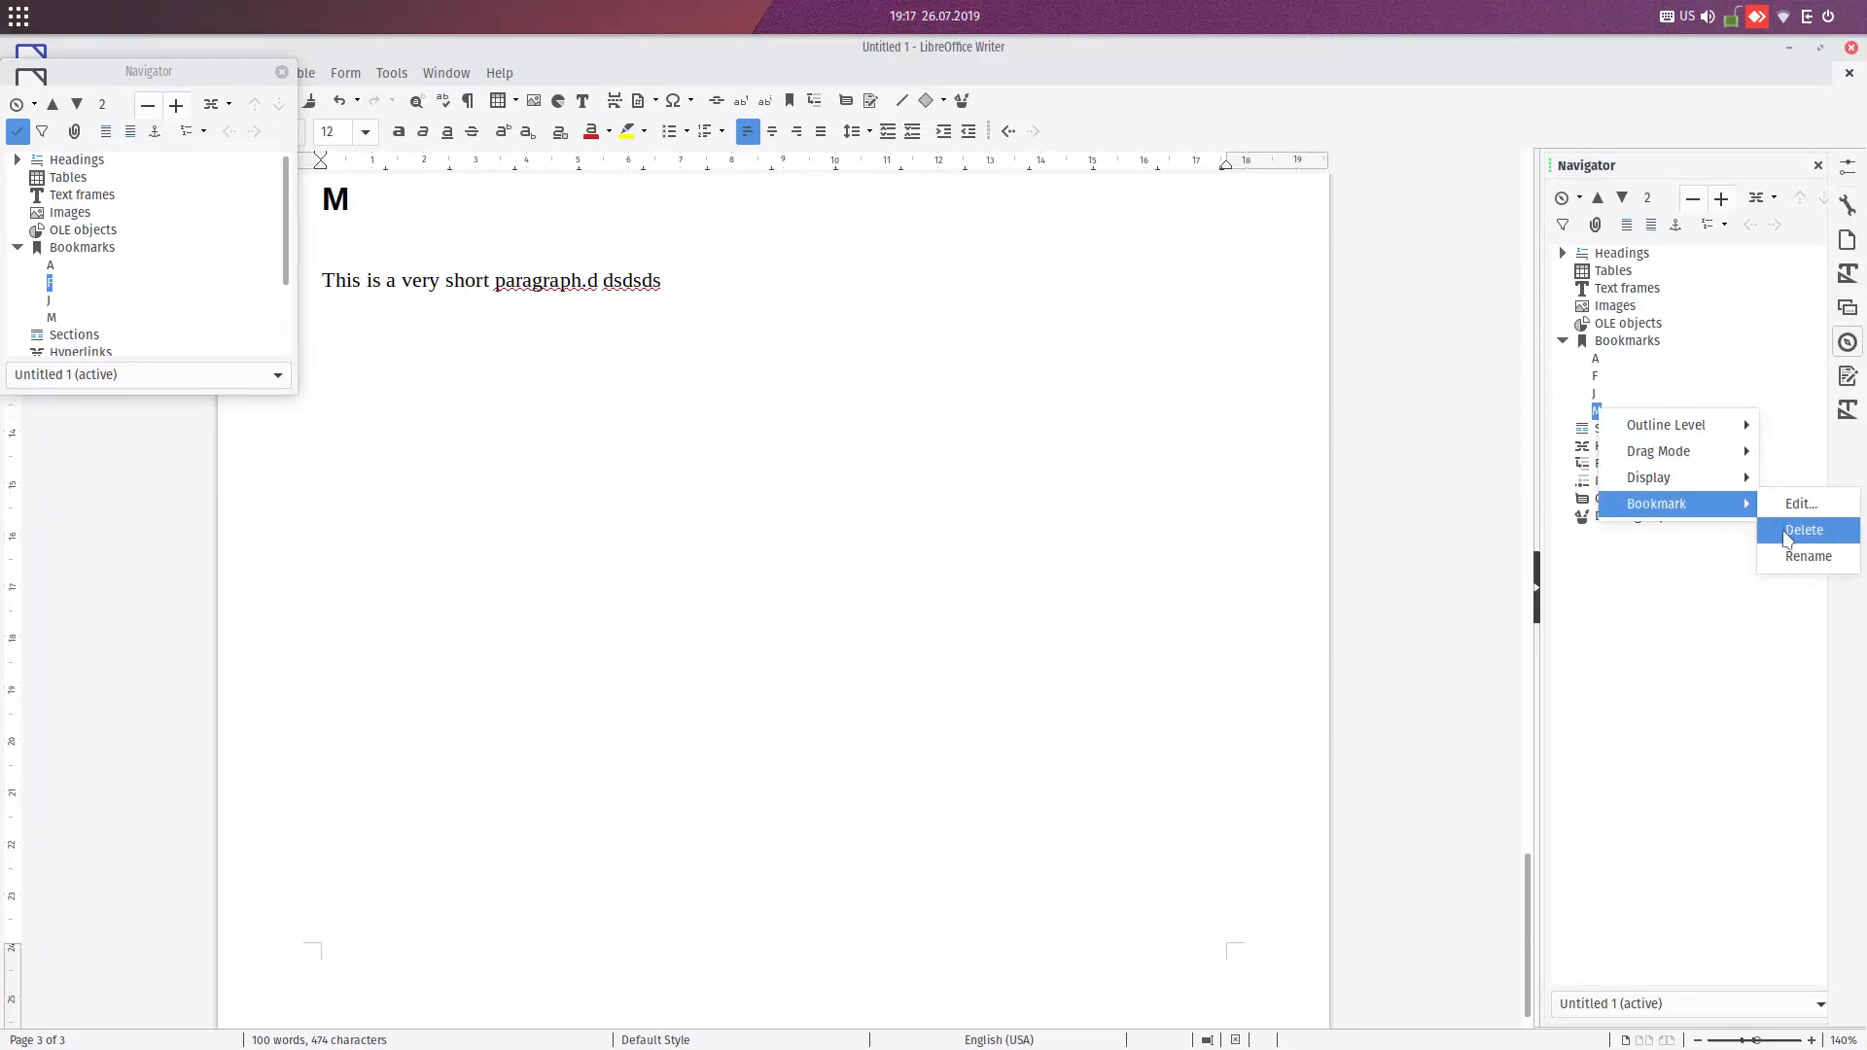
pyautogui.click(1804, 529)
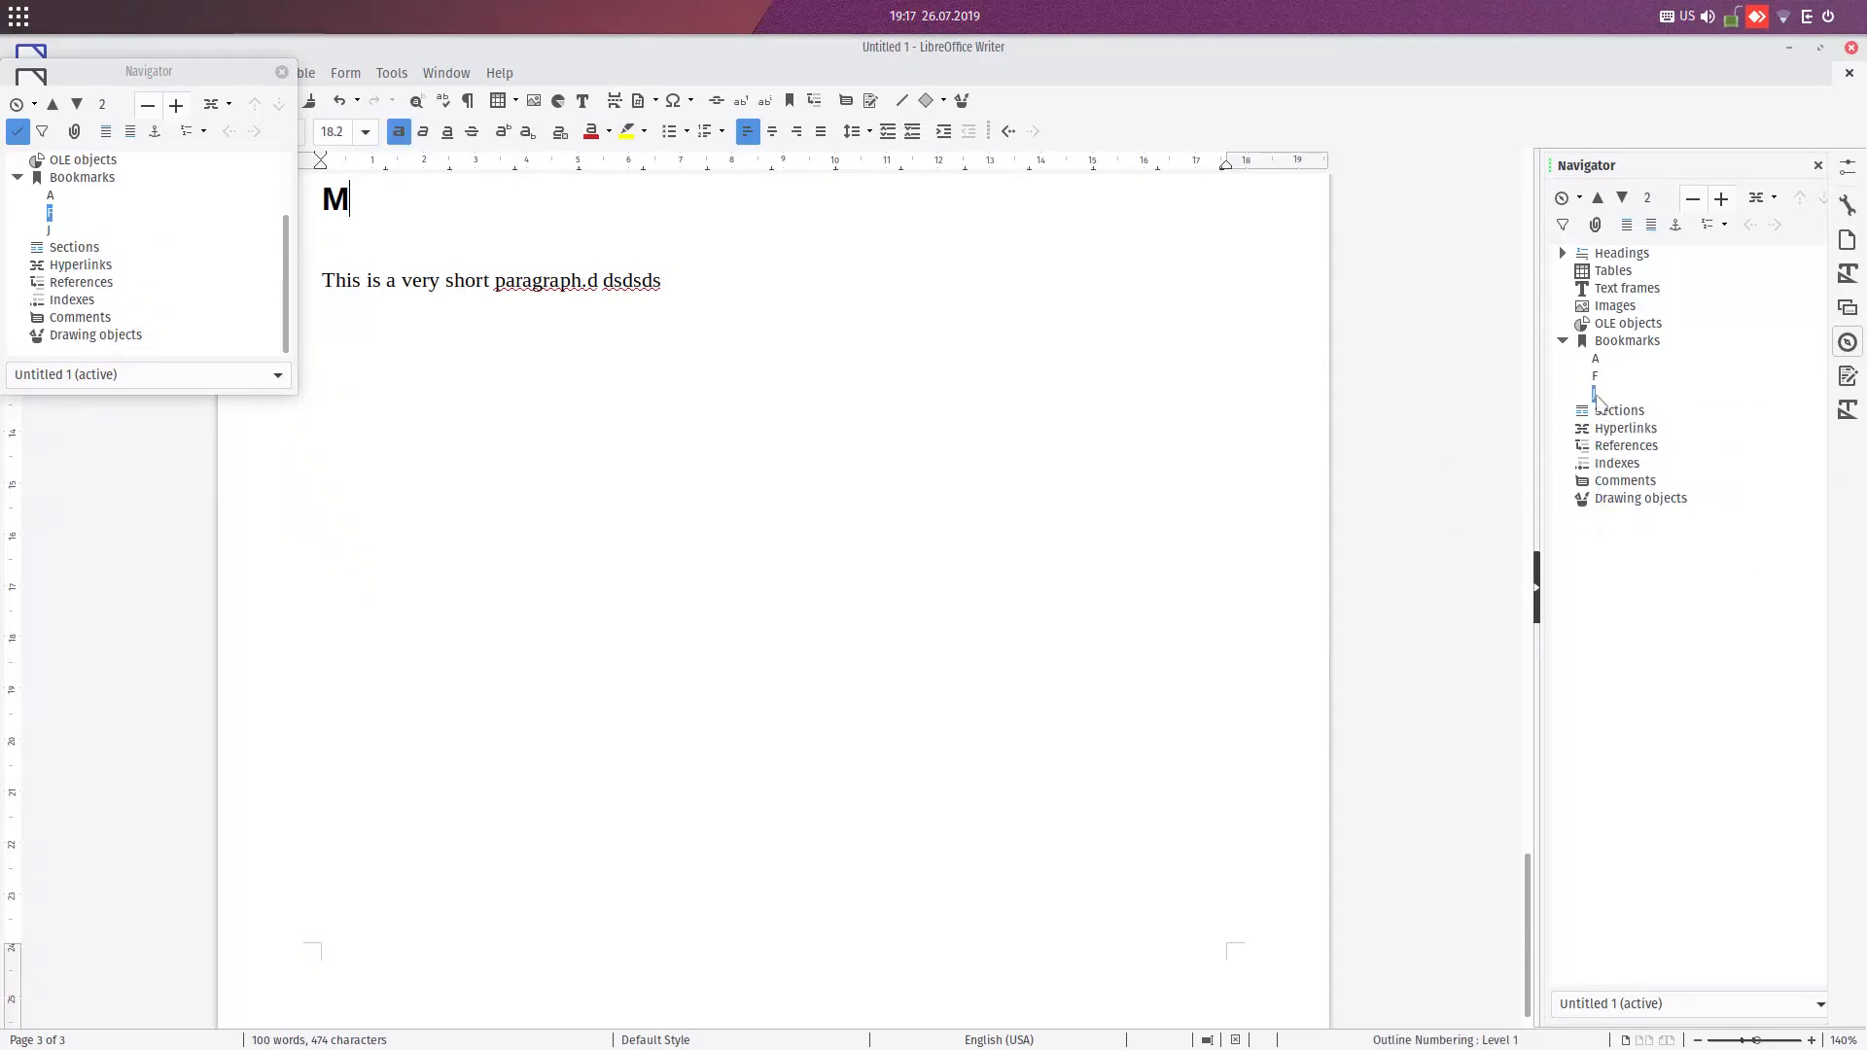
pyautogui.rightClick(1594, 376)
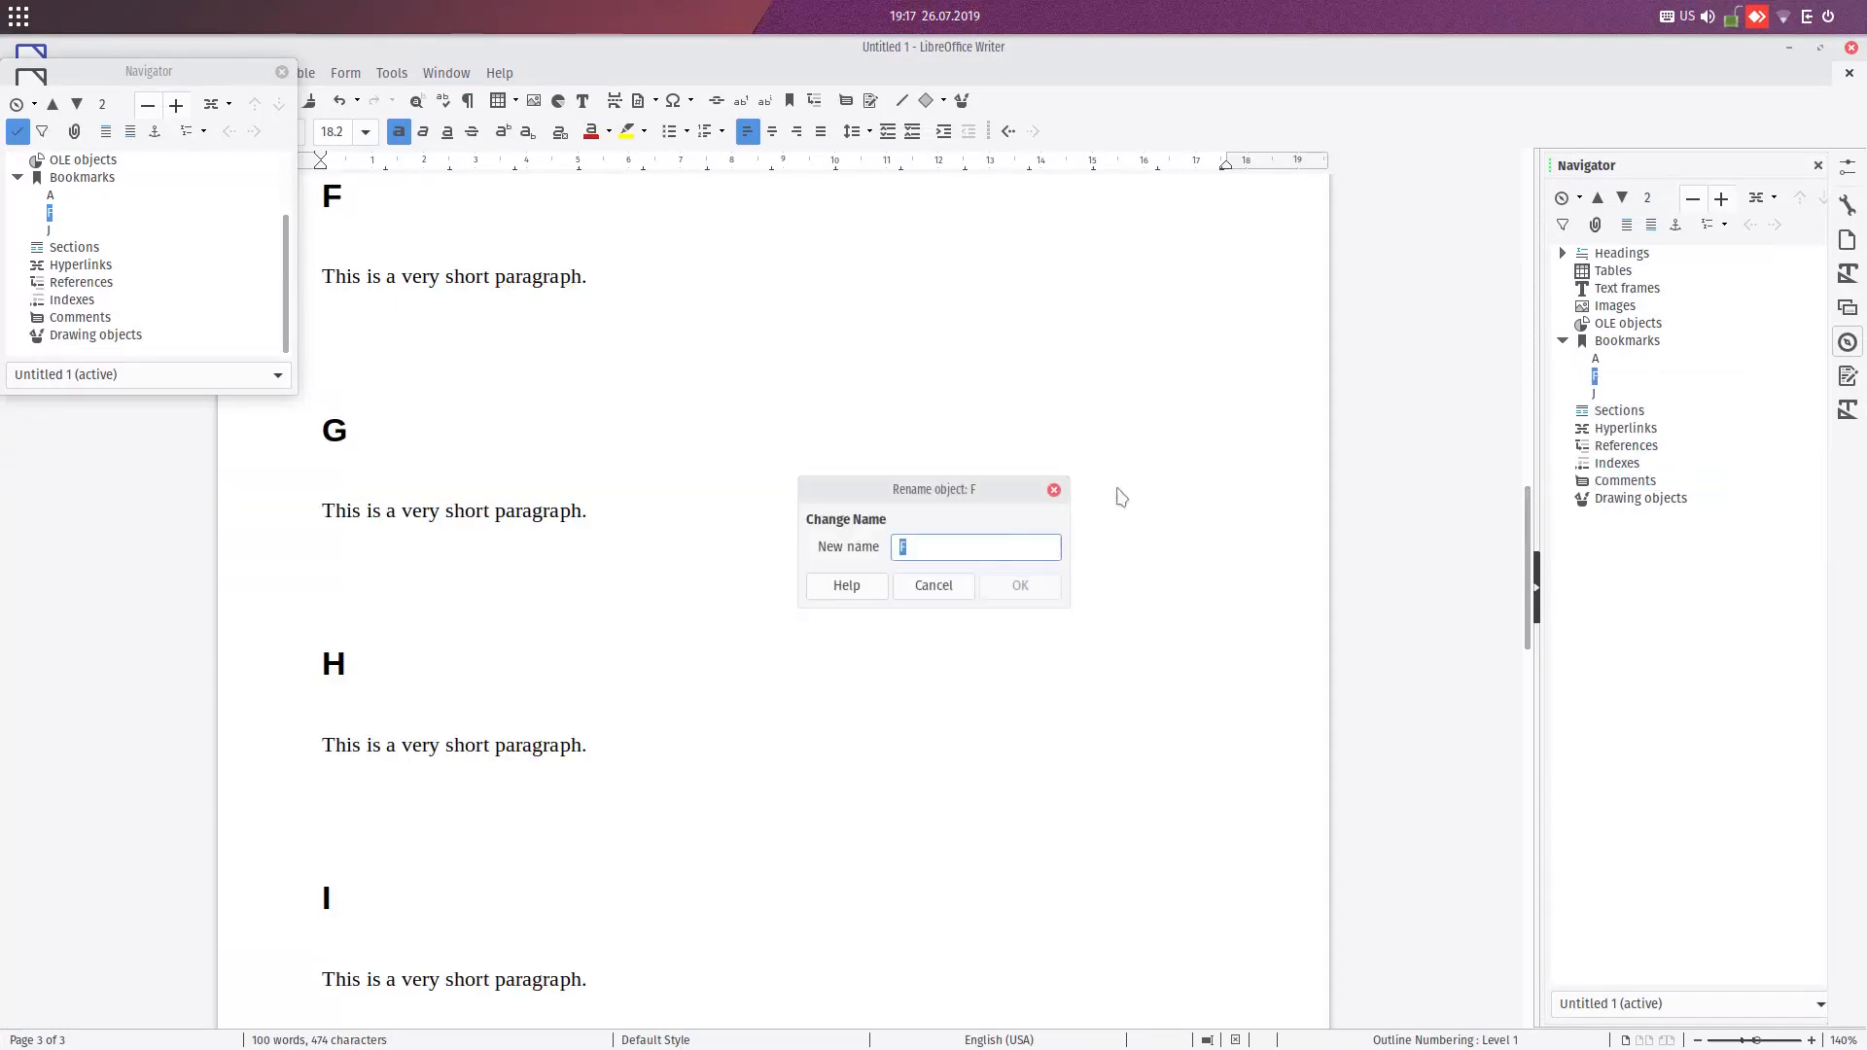
pyautogui.write('F')
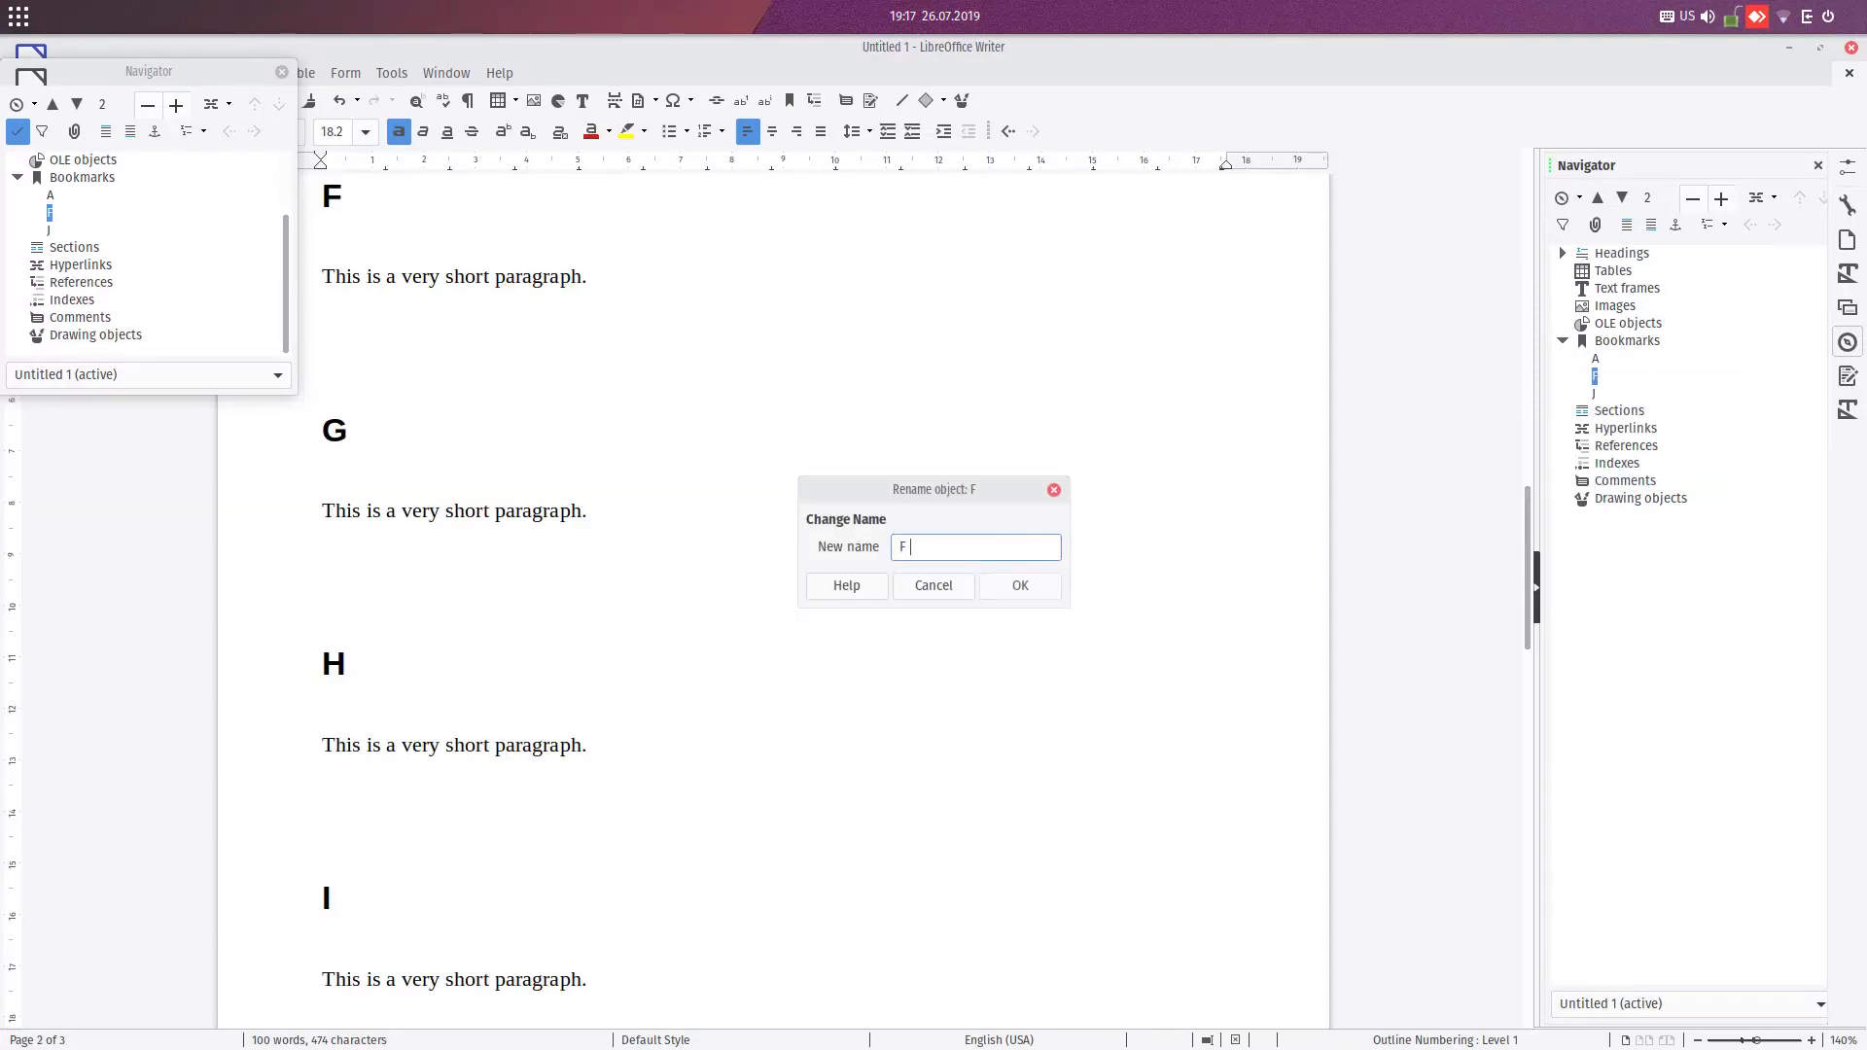
pyautogui.write('letter')
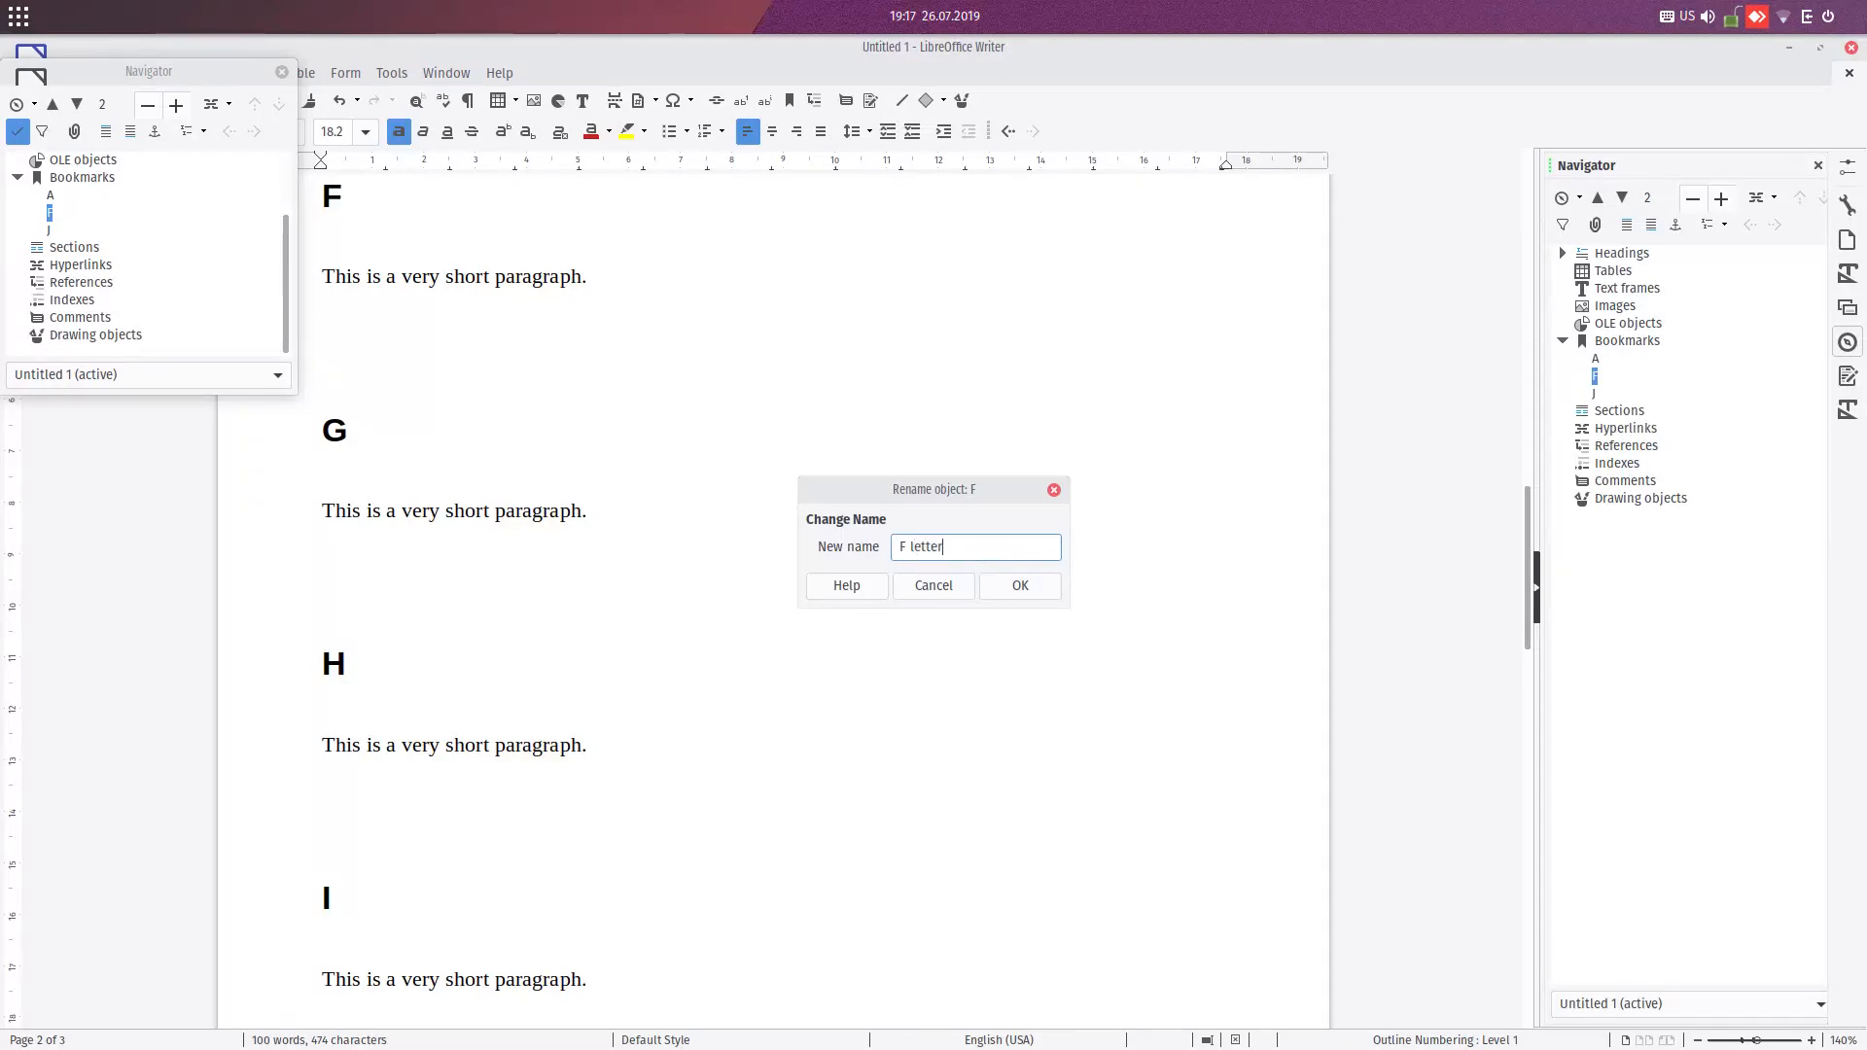
pyautogui.click(1018, 585)
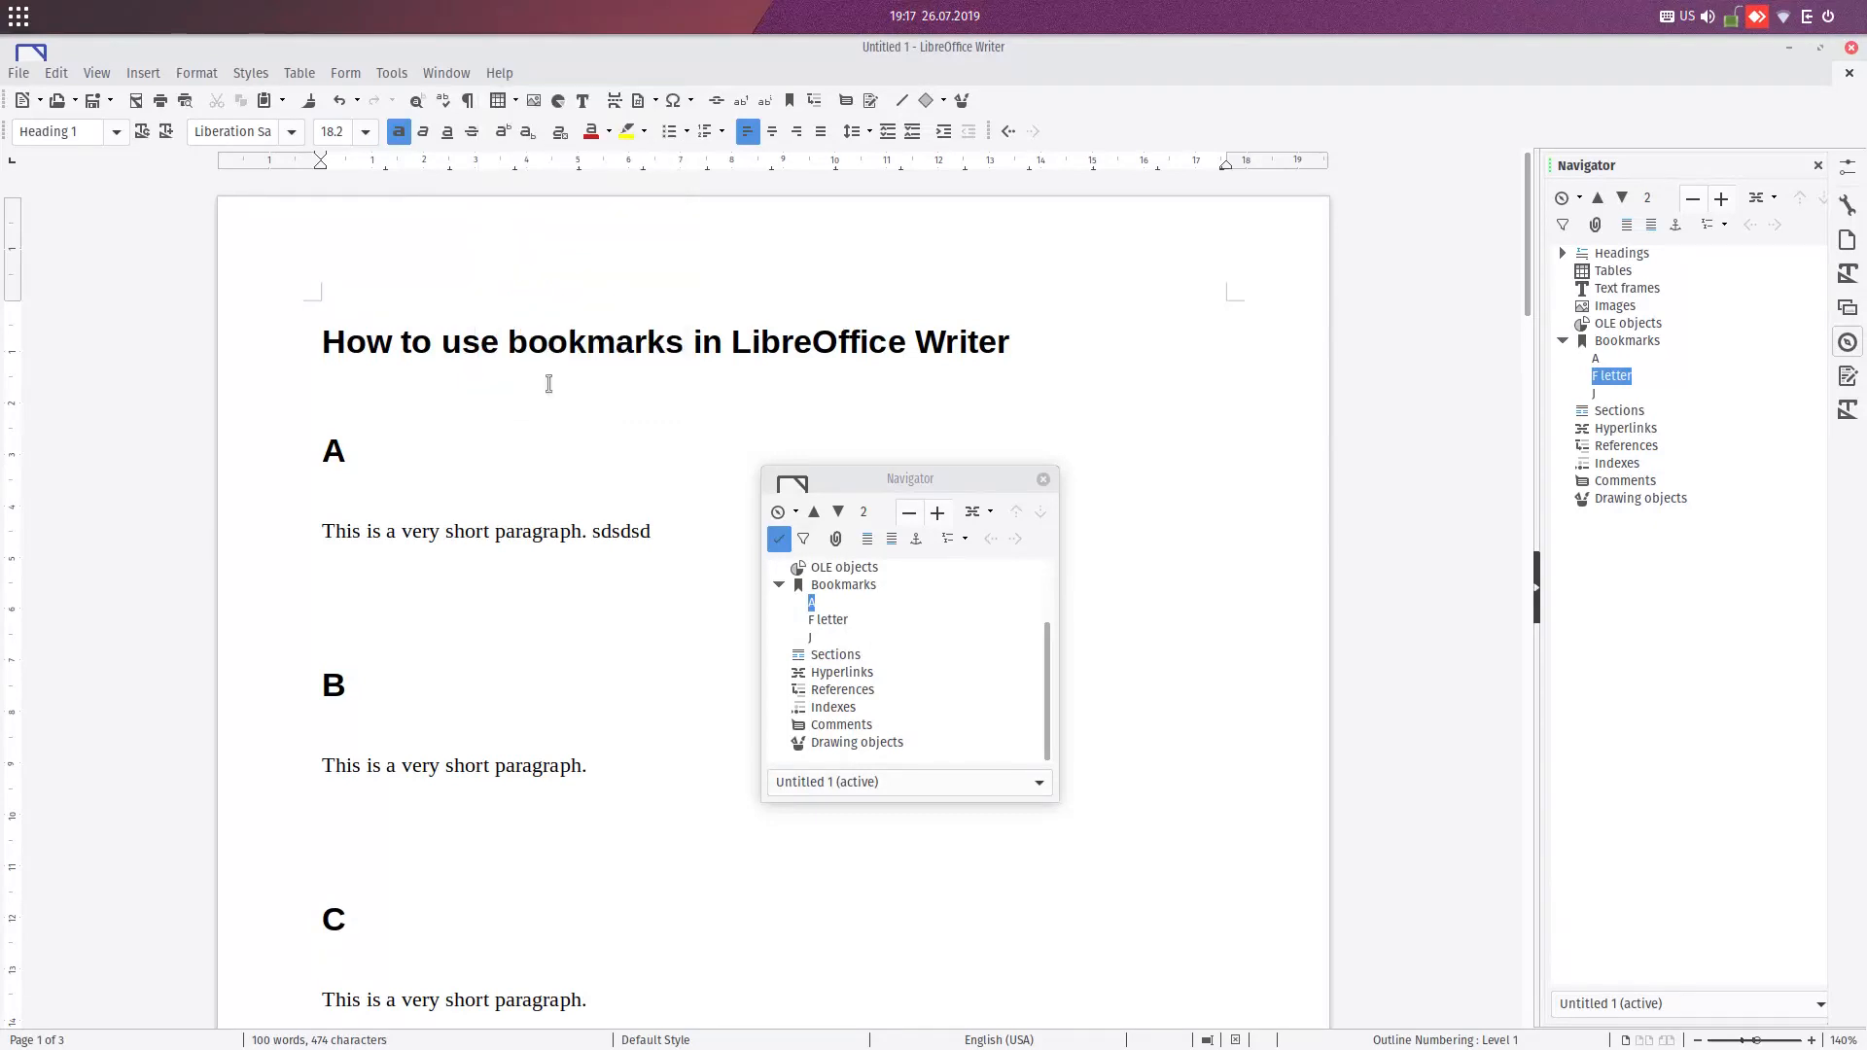
pyautogui.click(499, 73)
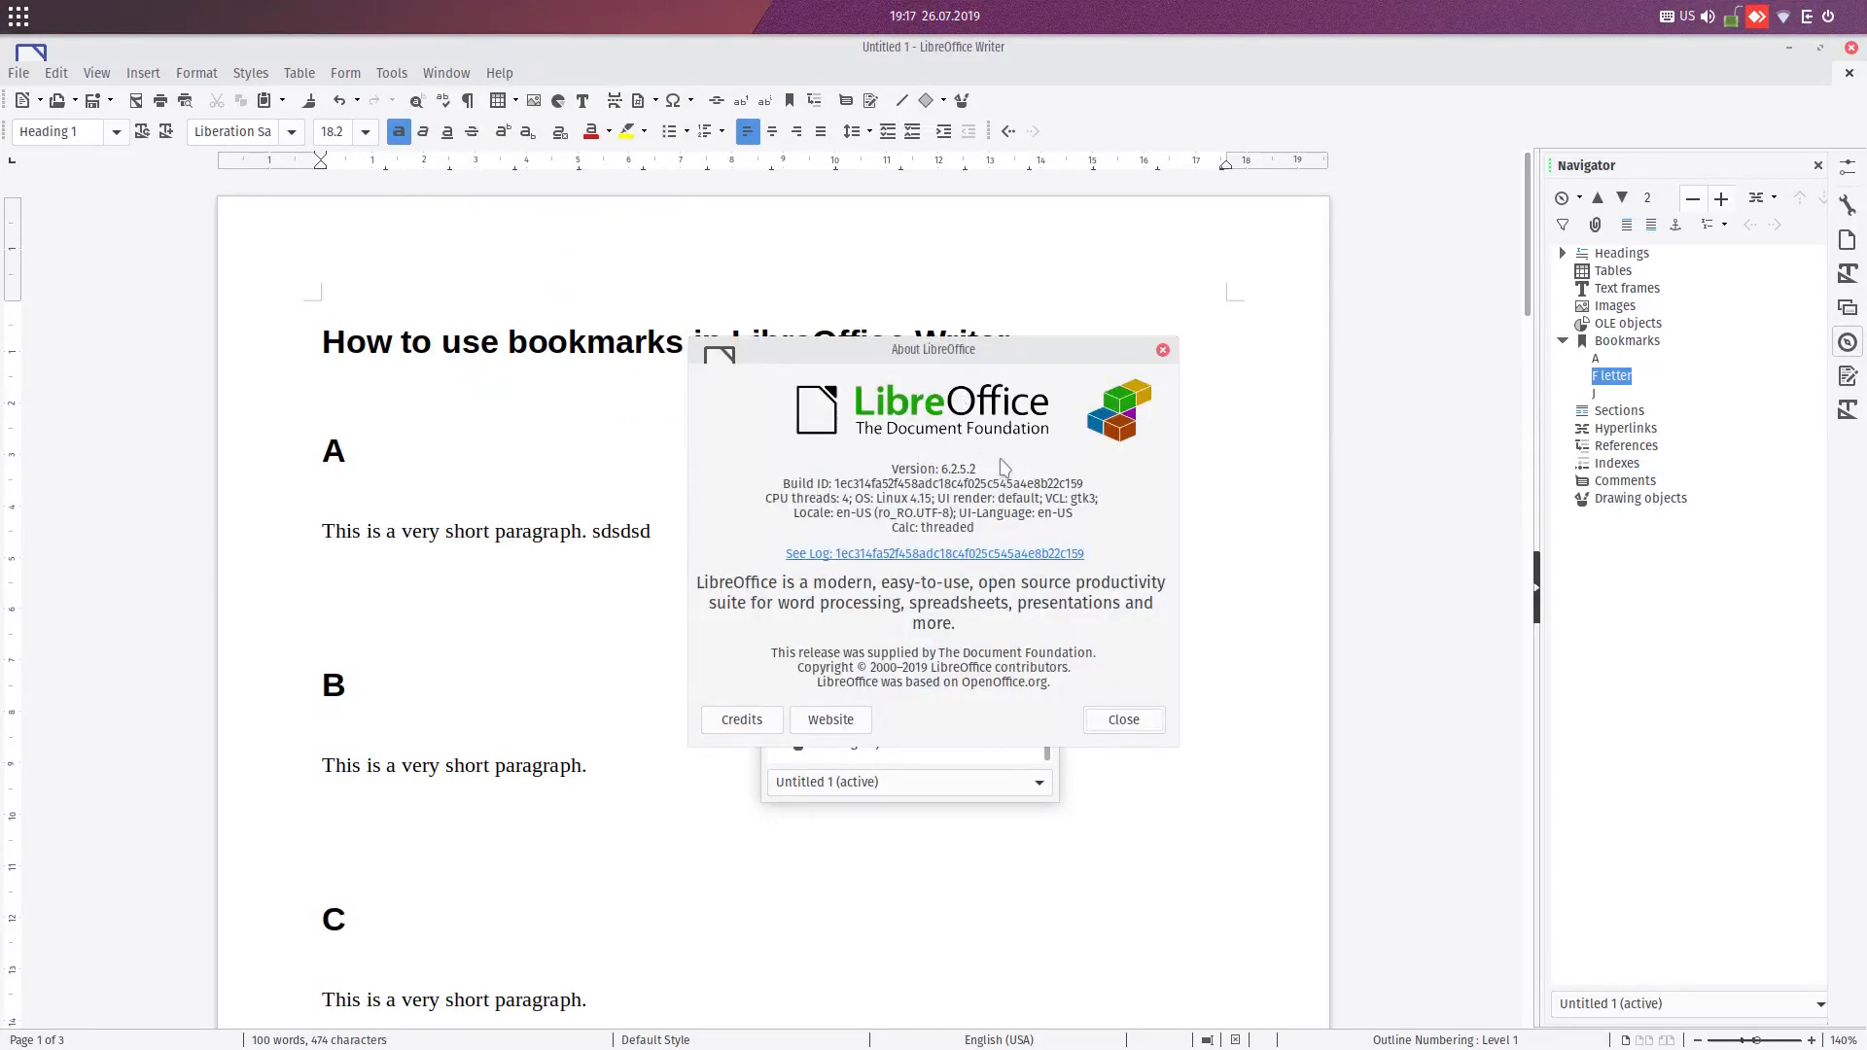